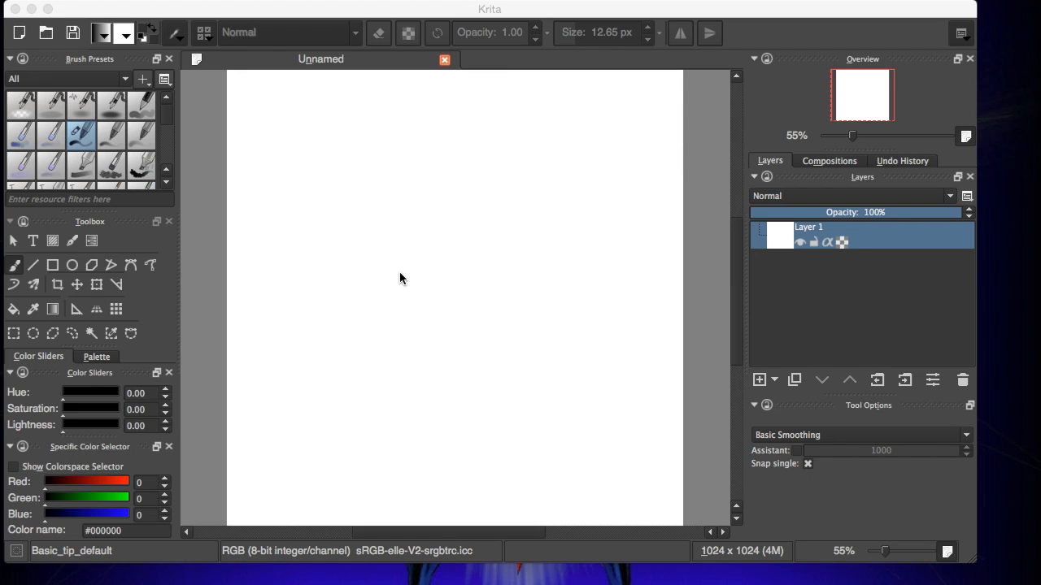
pyautogui.moveTo(437, 173)
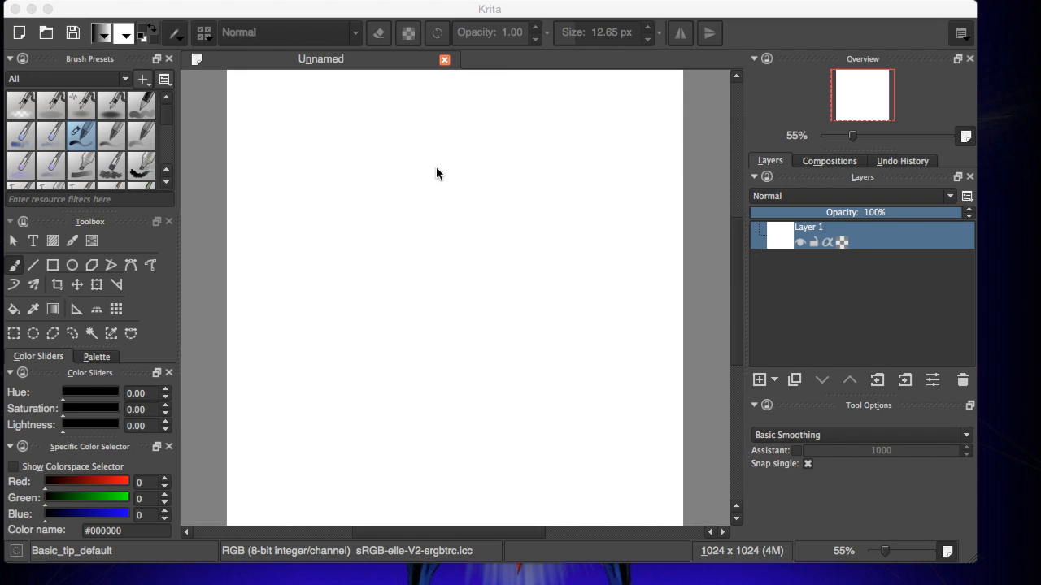
pyautogui.moveTo(593, 220)
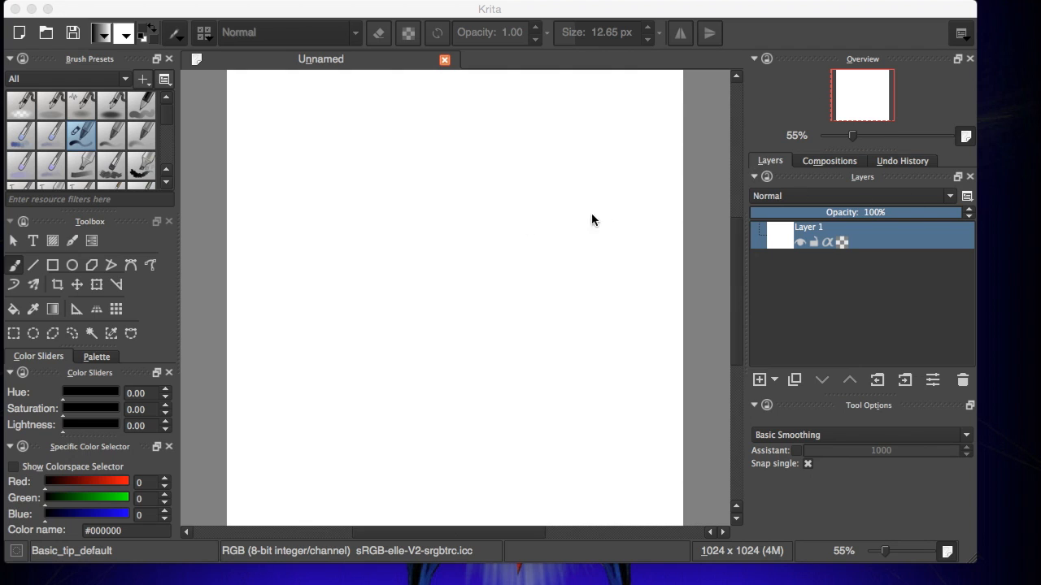
pyautogui.moveTo(563, 18)
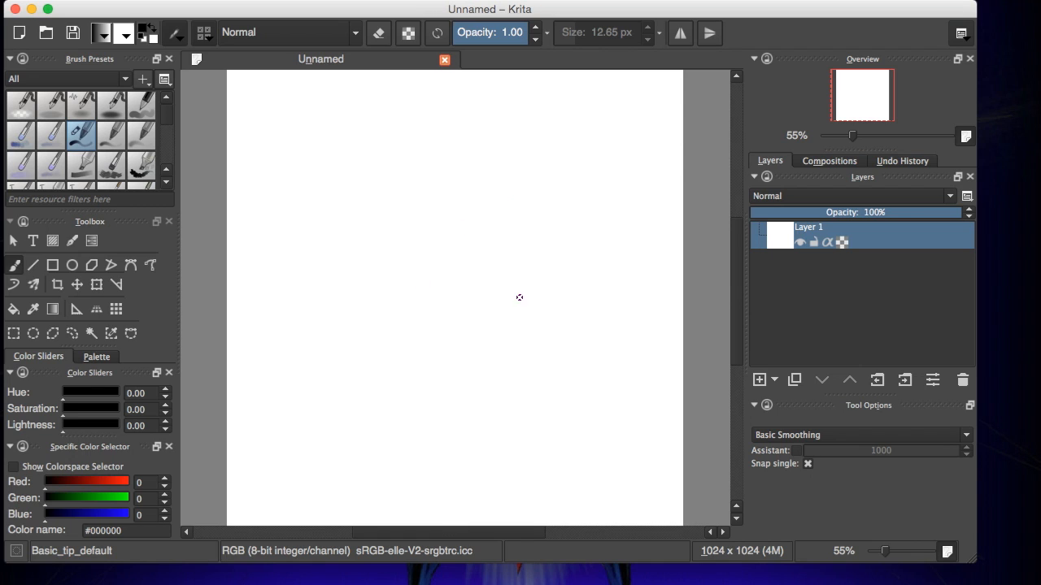
pyautogui.moveTo(982, 227)
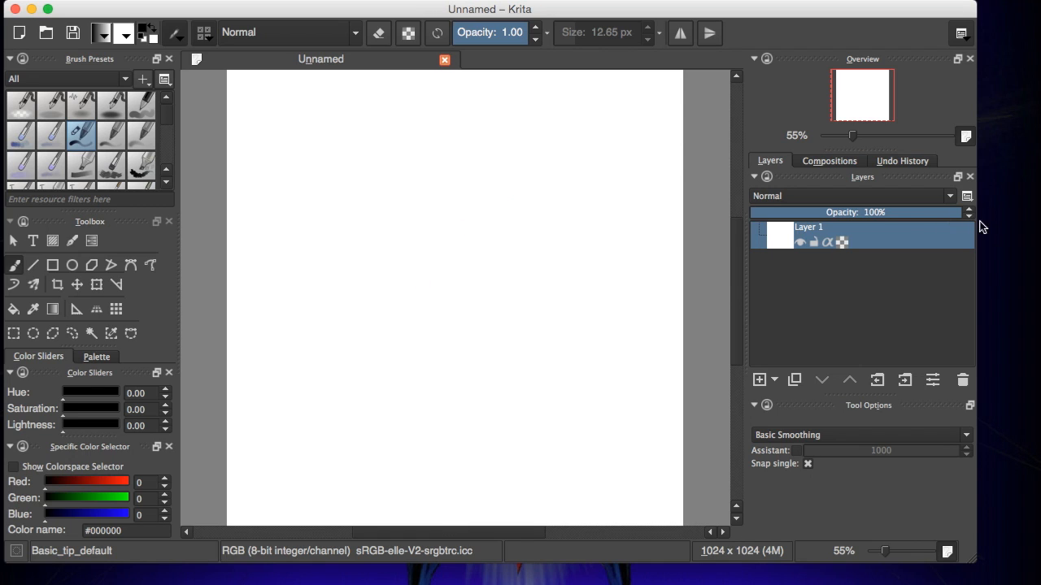
# Add Layer 2 above Layer 1 and rename it 'line'
pyautogui.click(758, 379)
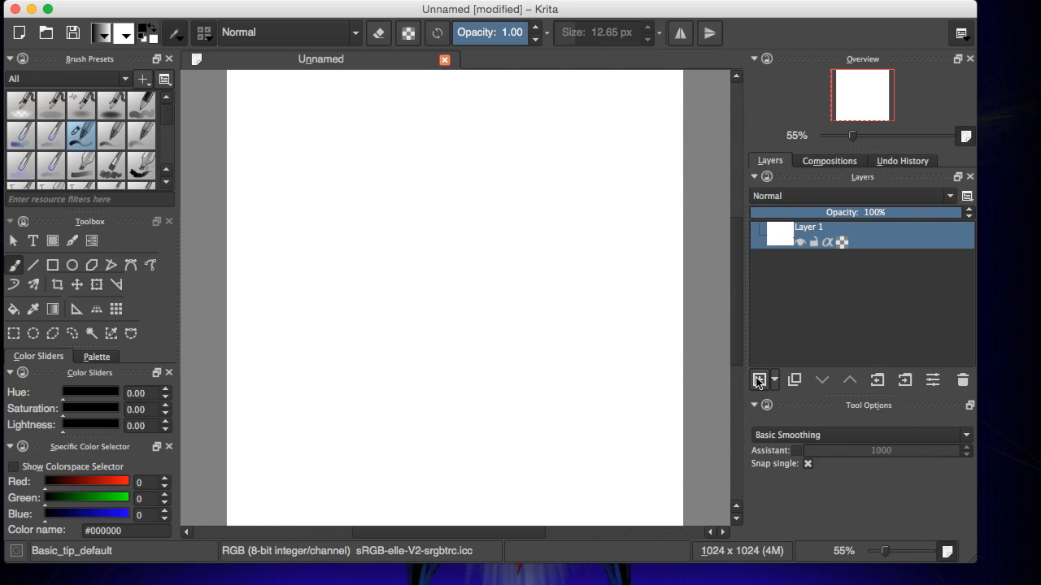
pyautogui.click(758, 379)
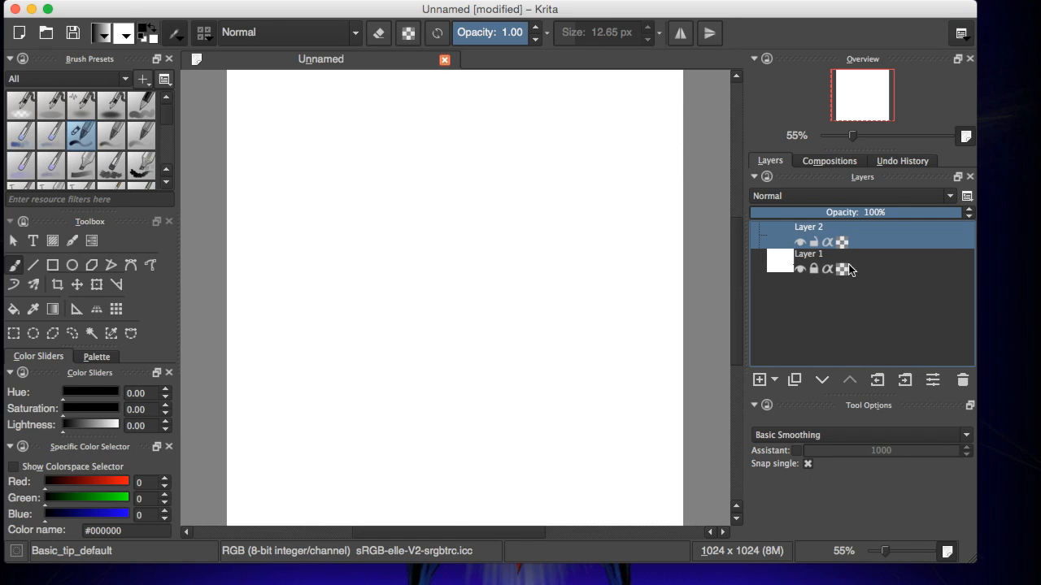
pyautogui.doubleClick(808, 227)
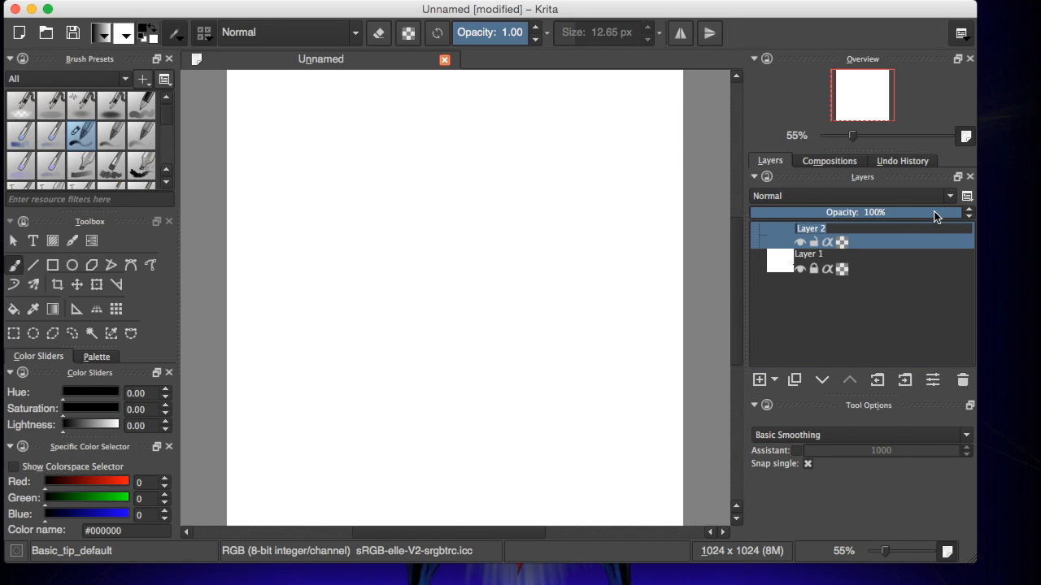
pyautogui.doubleClick(811, 228)
pyautogui.write('line')
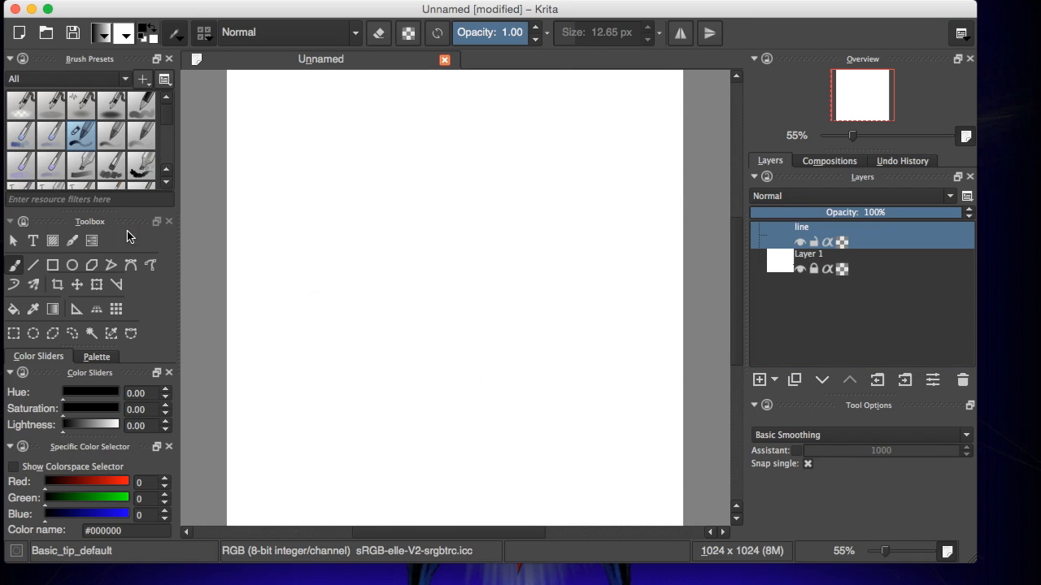
pyautogui.moveTo(169, 119)
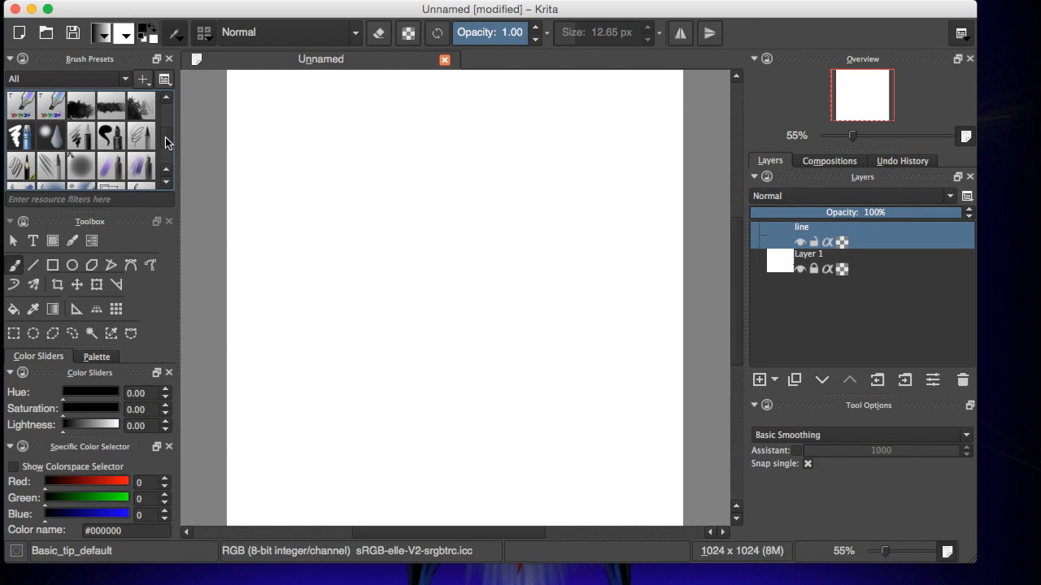
pyautogui.scroll(-3)
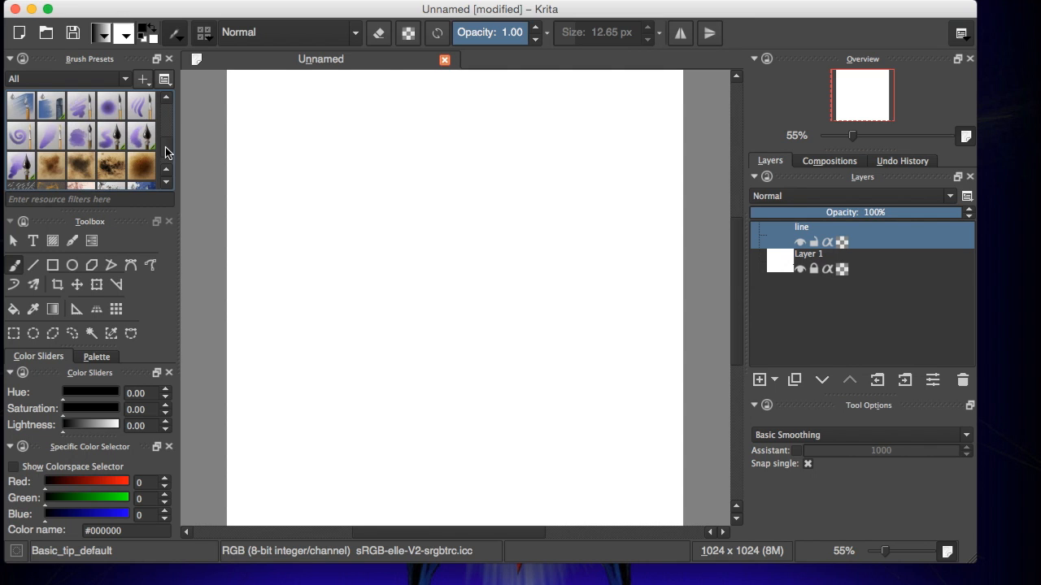
pyautogui.scroll(-3)
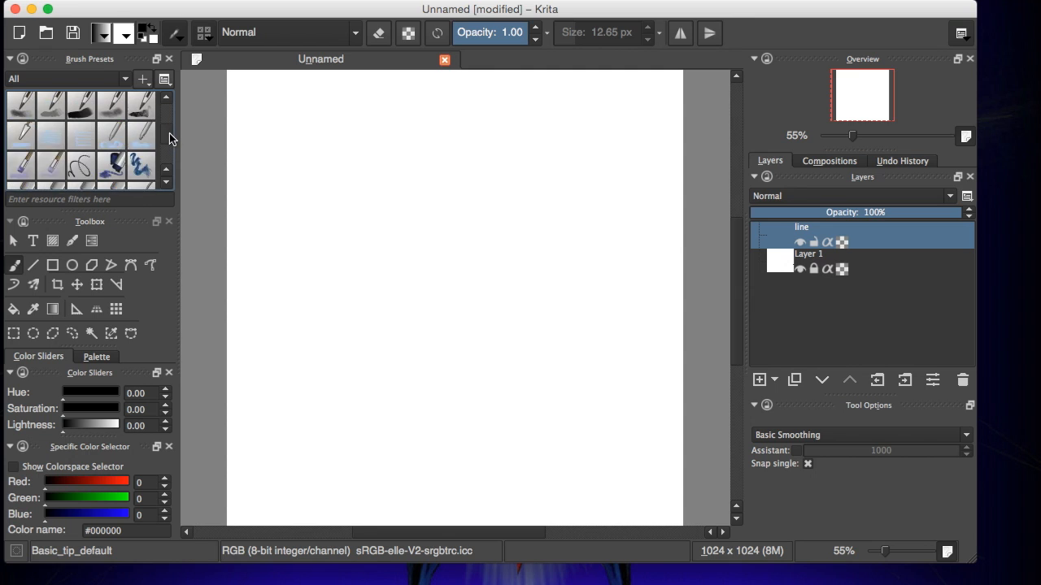
pyautogui.scroll(-3)
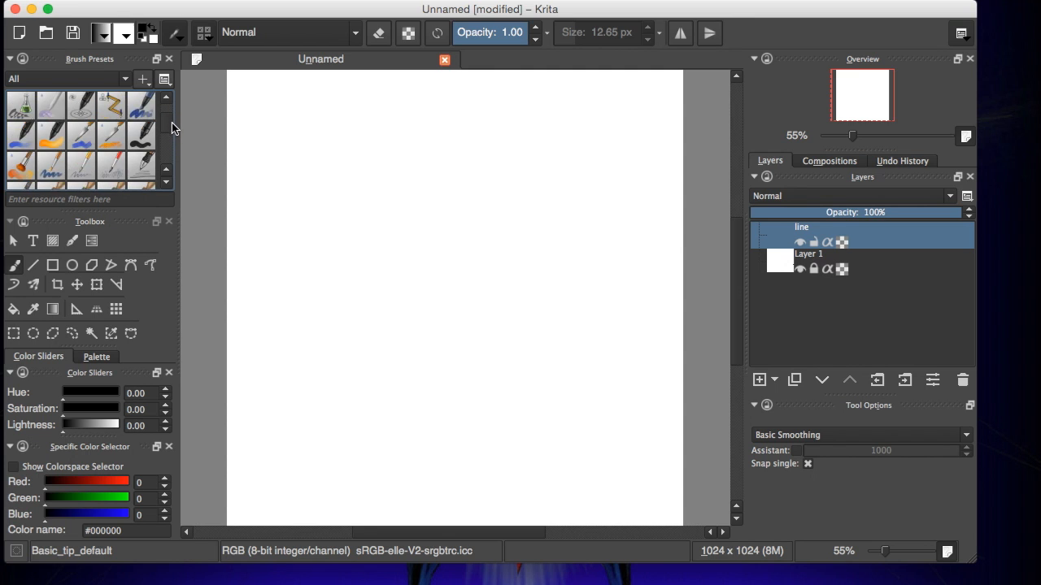
pyautogui.scroll(-3)
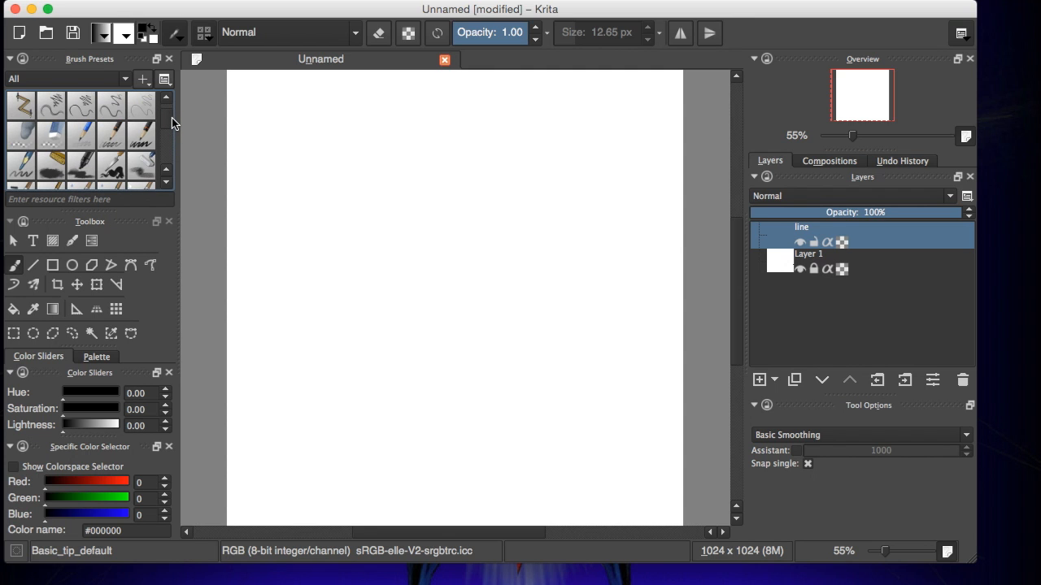
# Pick a thin pencil brush preset for the table edge line
pyautogui.click(81, 136)
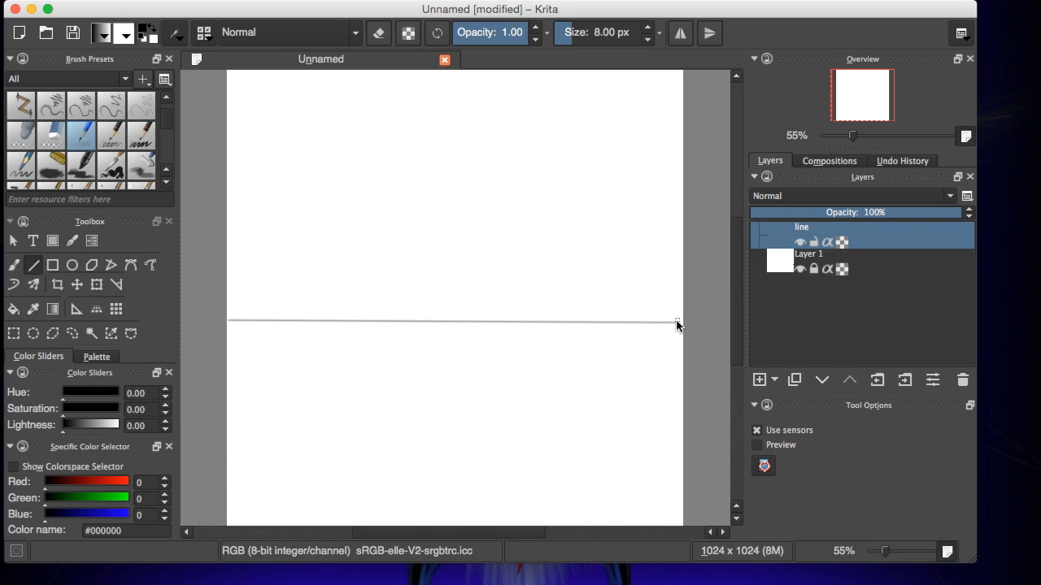
pyautogui.moveTo(868, 264)
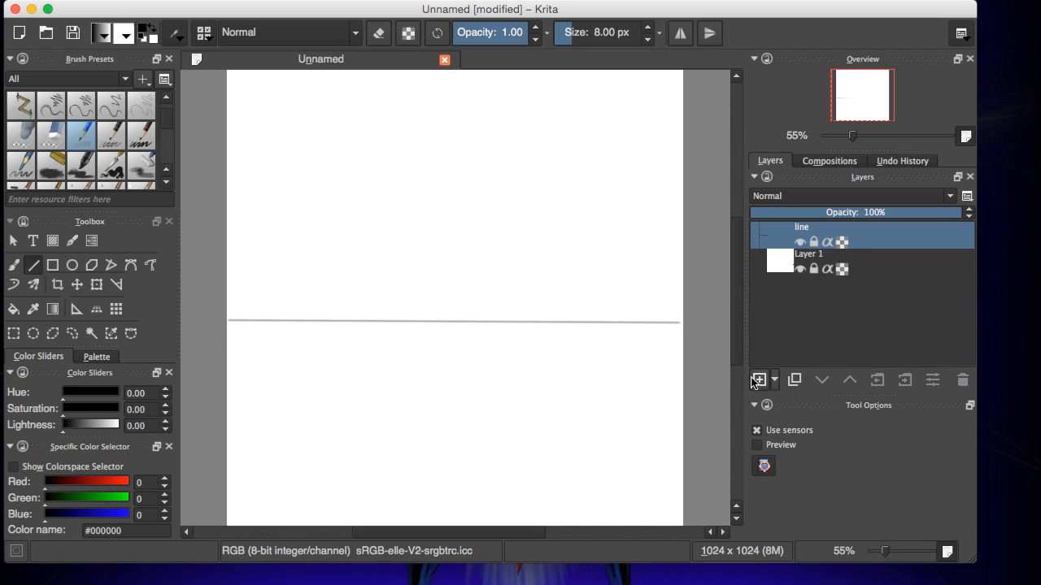
# Add a new Layer 3 above the line layer for the ball
pyautogui.click(757, 380)
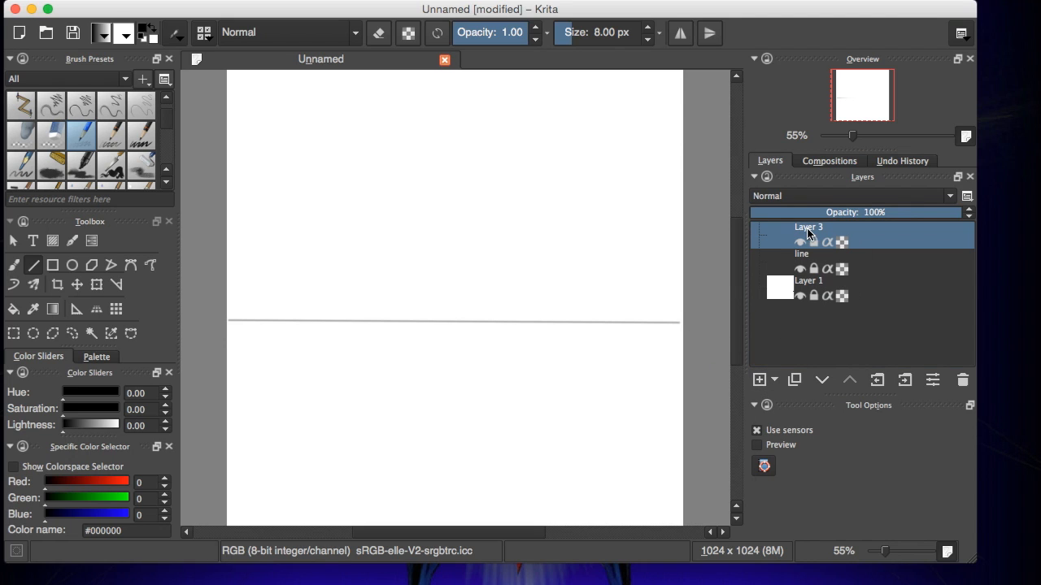
pyautogui.moveTo(840, 212)
pyautogui.write('ball')
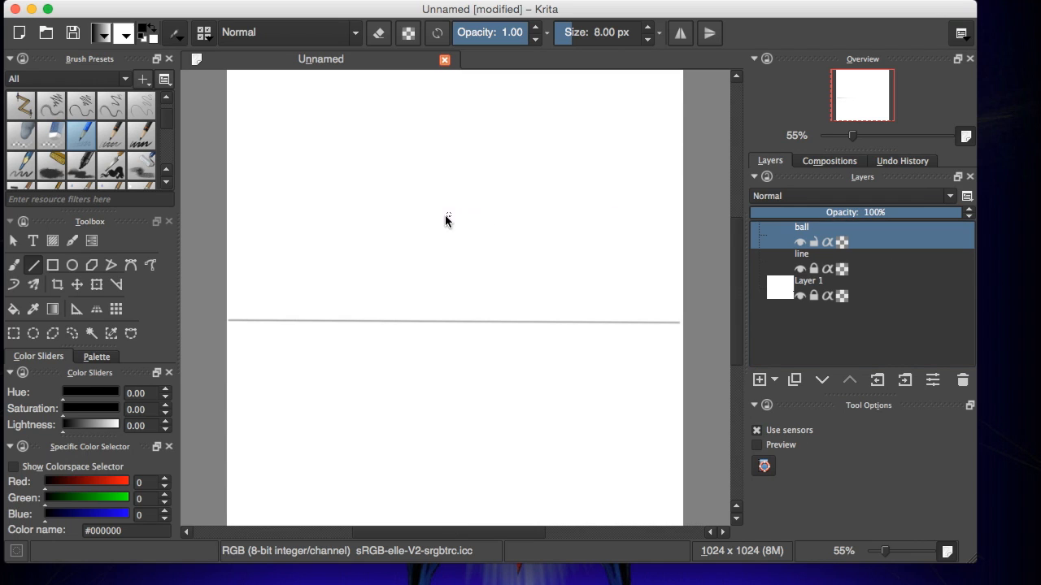
pyautogui.moveTo(439, 224)
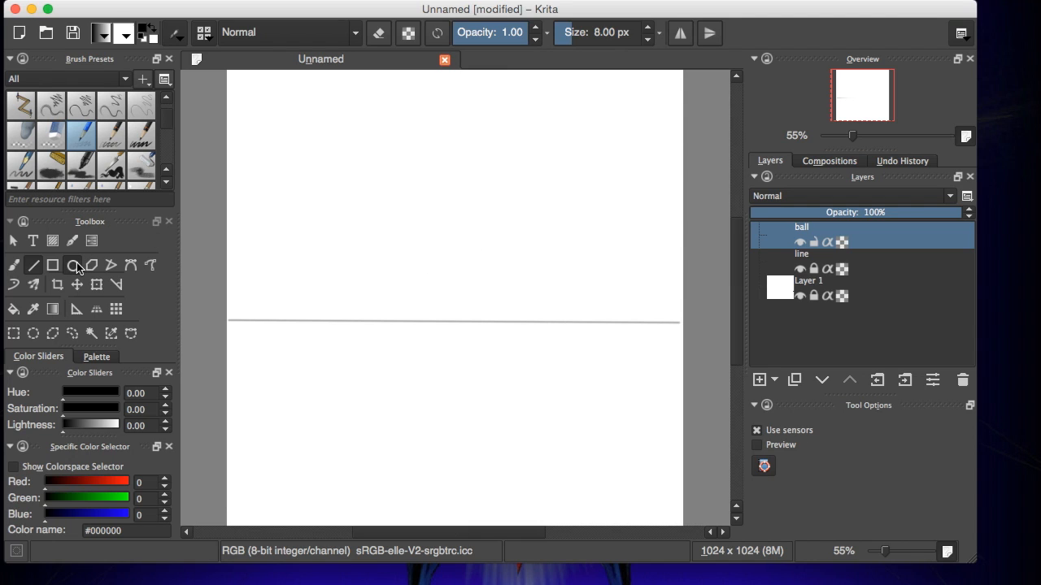
# Switch to the Ellipse tool to draw the ball outline
pyautogui.click(71, 265)
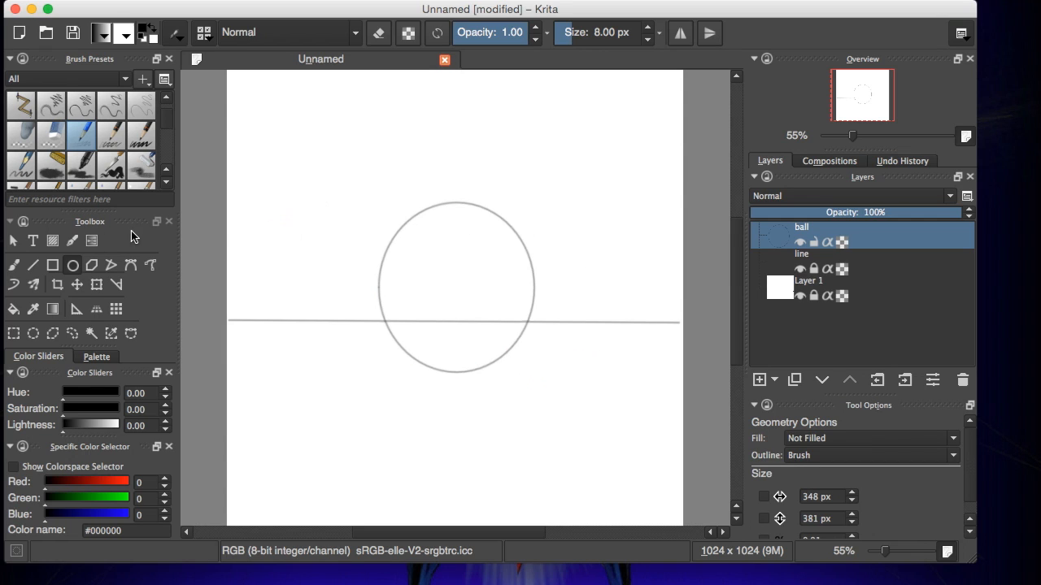
pyautogui.moveTo(79, 136)
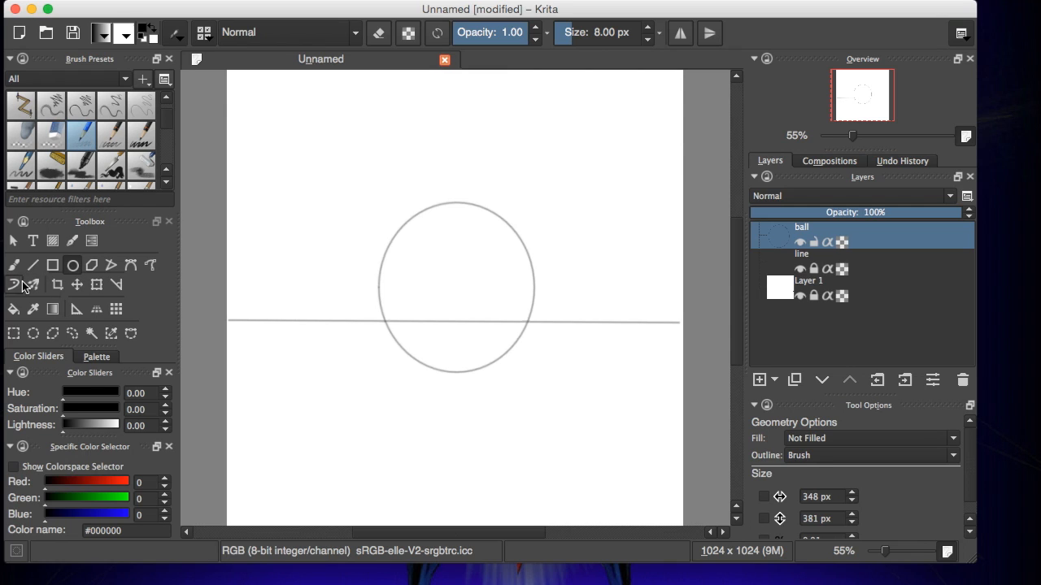
pyautogui.moveTo(482, 309)
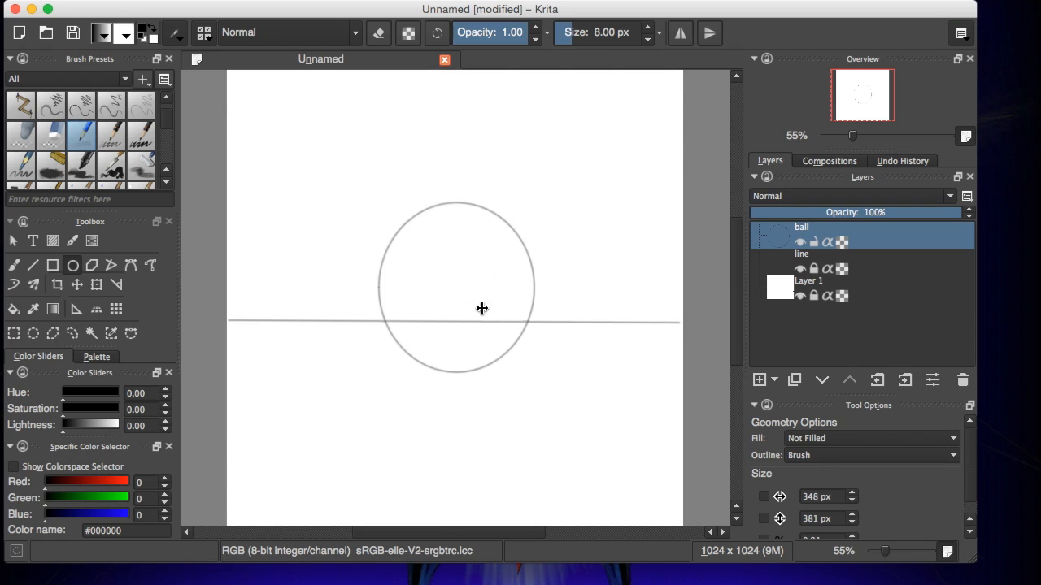
pyautogui.moveTo(885, 274)
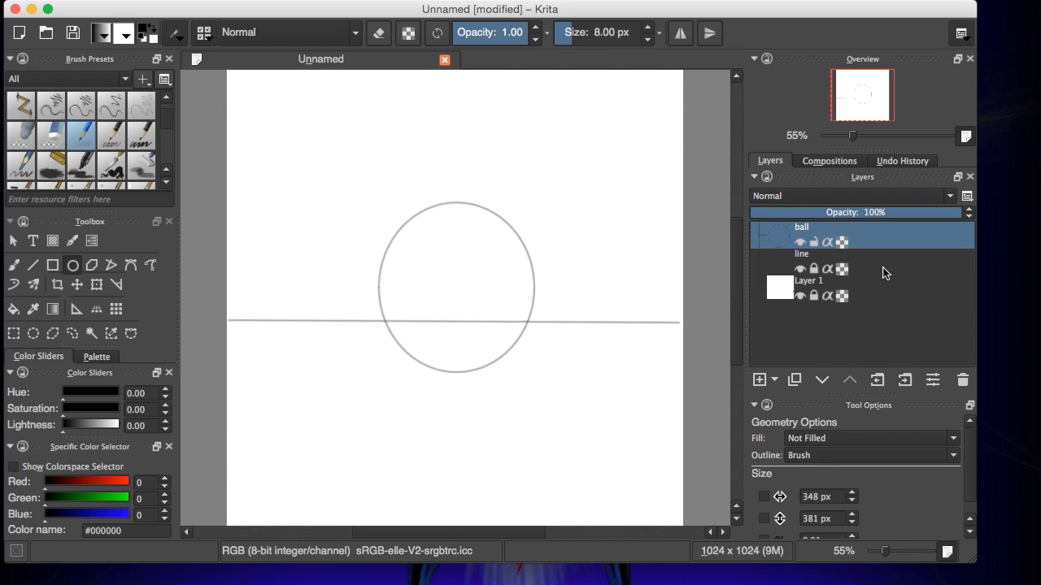
# Make the line layer active and switch to the Freehand Brush tool
pyautogui.click(813, 261)
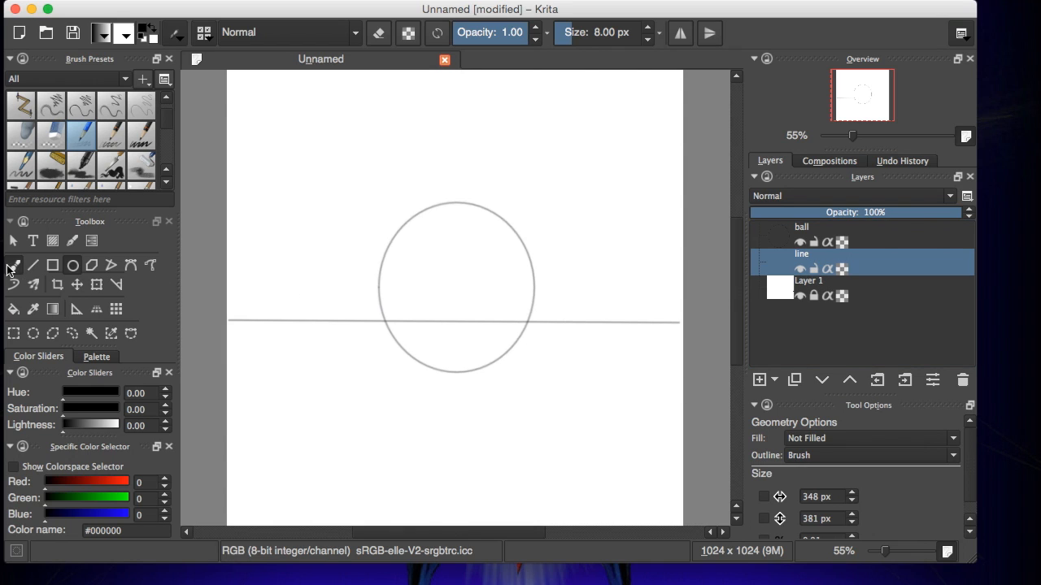
pyautogui.click(21, 135)
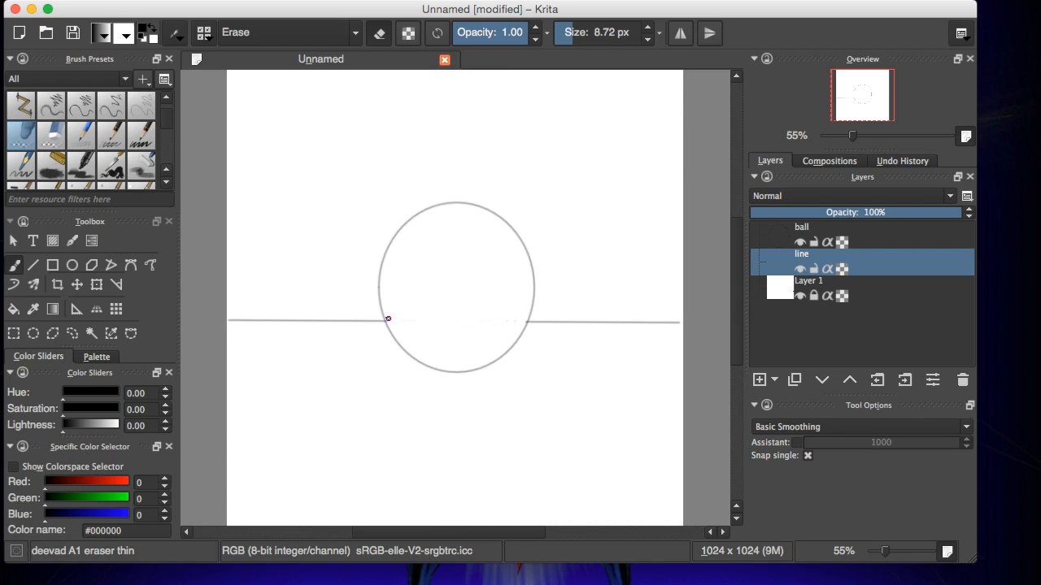
pyautogui.moveTo(877, 294)
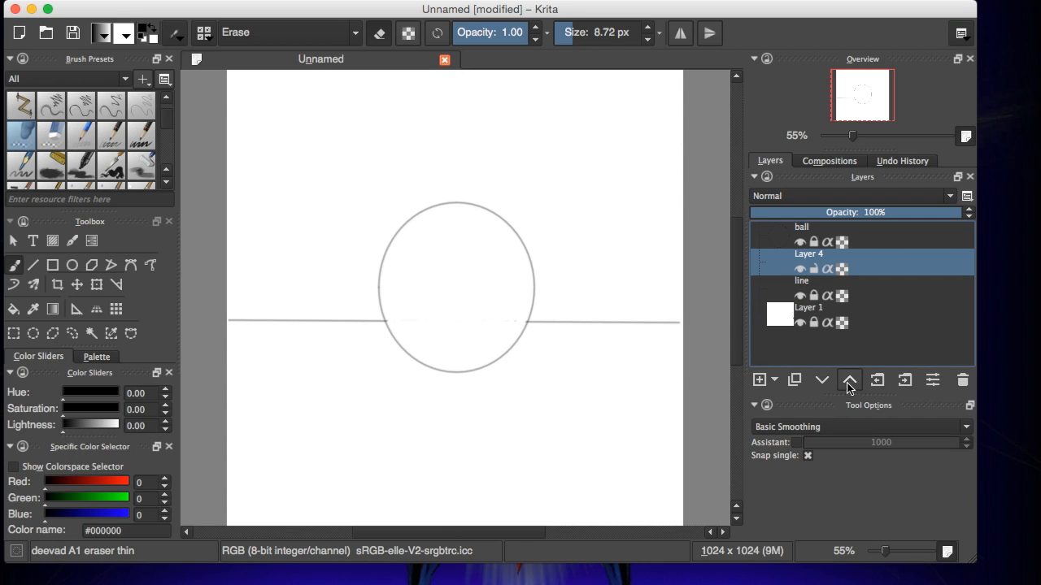
# Move the new Layer 4 above ball and begin renaming it
pyautogui.click(848, 379)
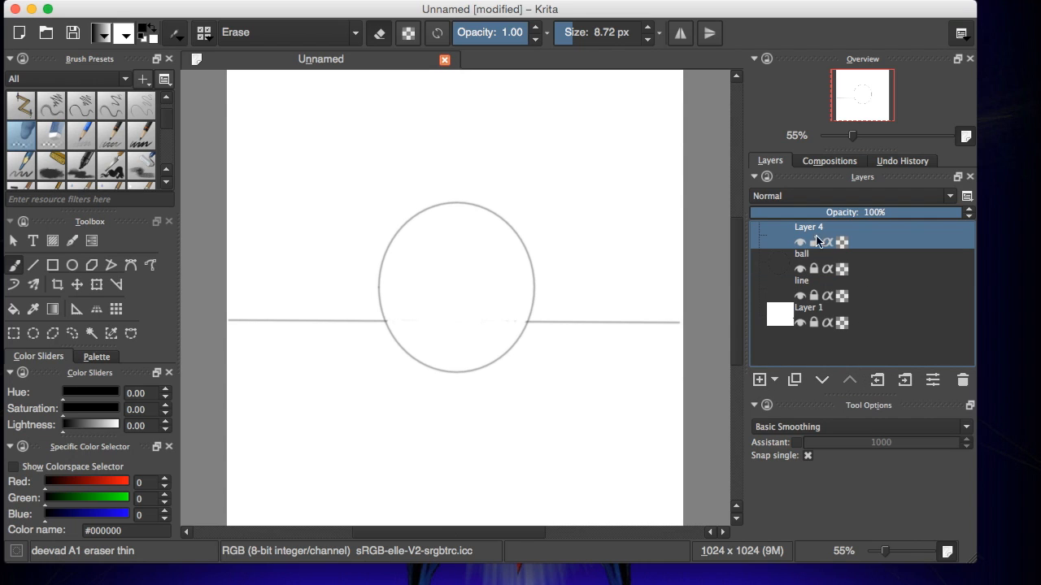
pyautogui.doubleClick(808, 227)
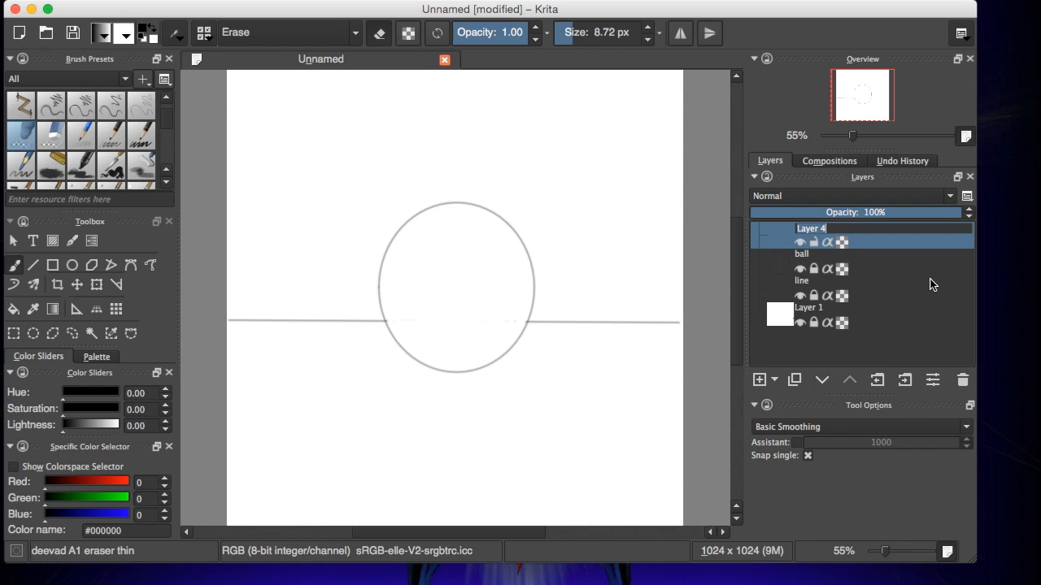
pyautogui.moveTo(801, 280)
pyautogui.write('wall color')
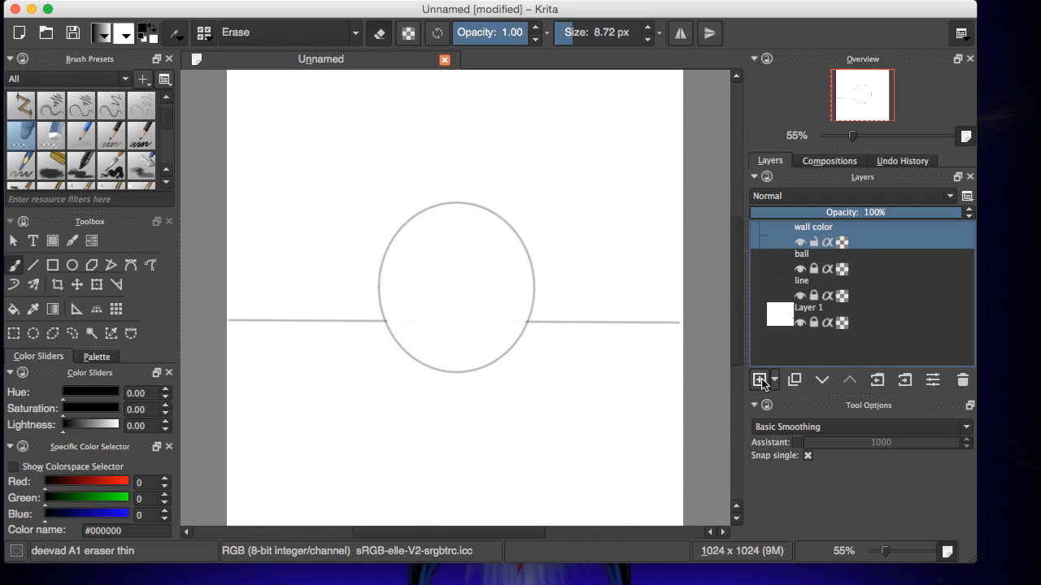
# Add 'table color' and 'ball color' layers, then make wall color active
pyautogui.click(759, 380)
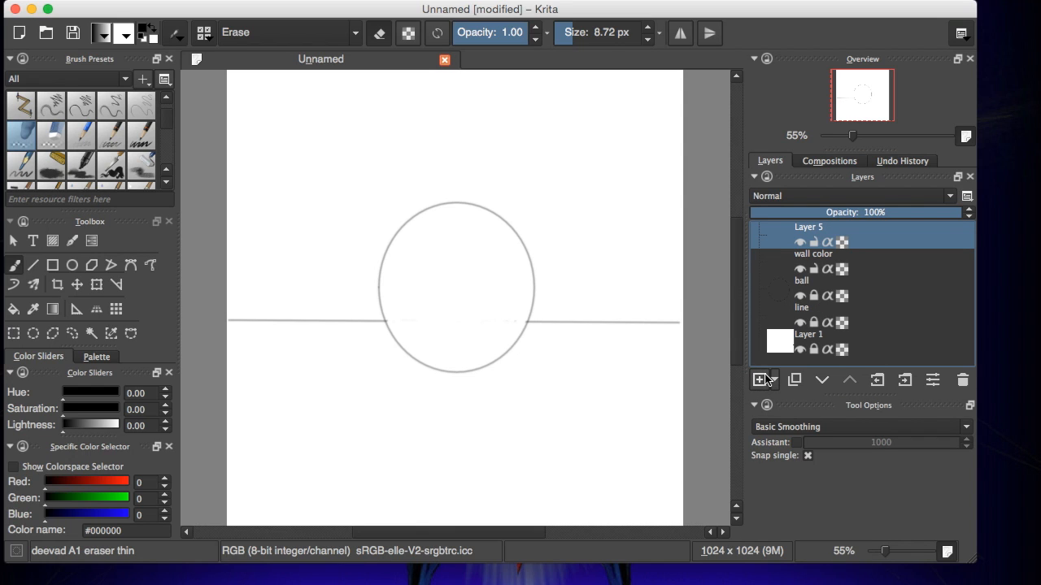
pyautogui.moveTo(813, 235)
pyautogui.write('table color')
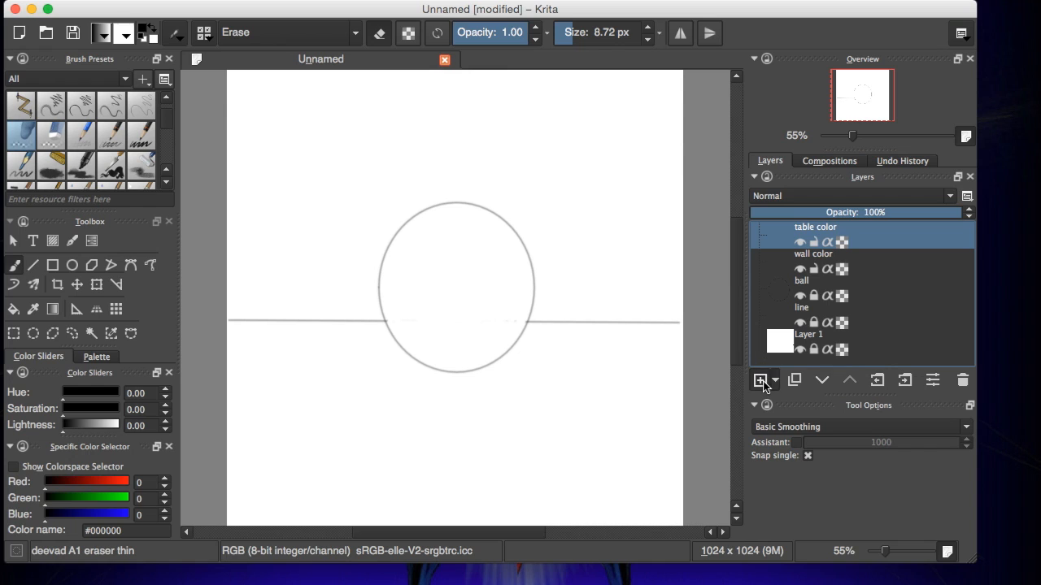
pyautogui.click(758, 380)
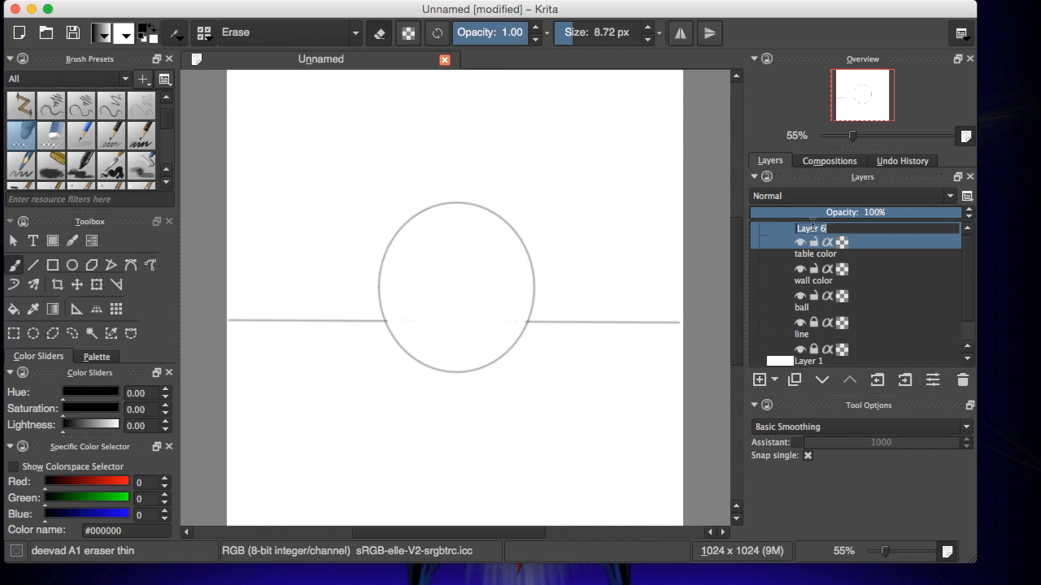
pyautogui.write('ball color')
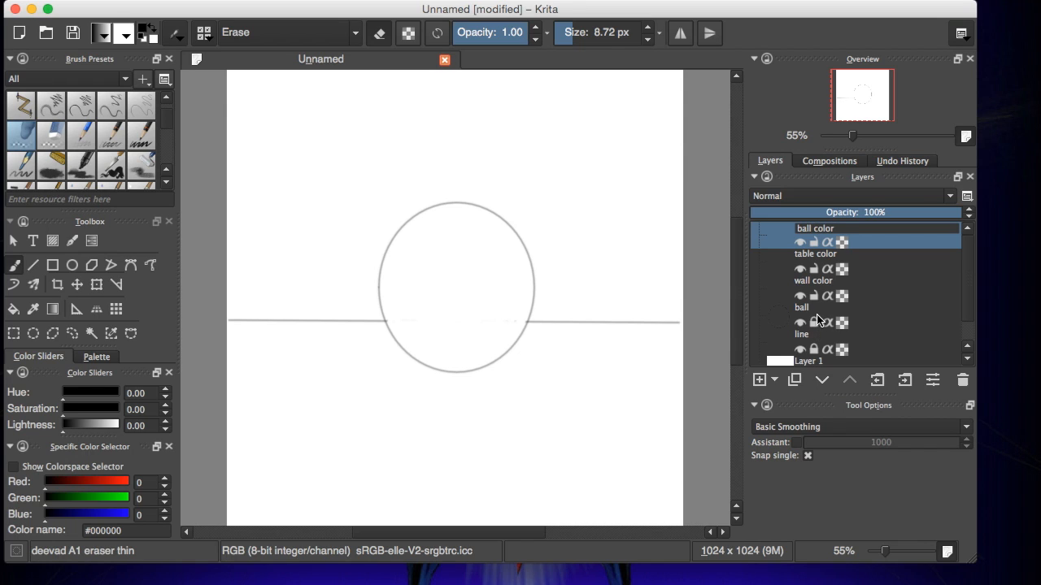
pyautogui.click(813, 281)
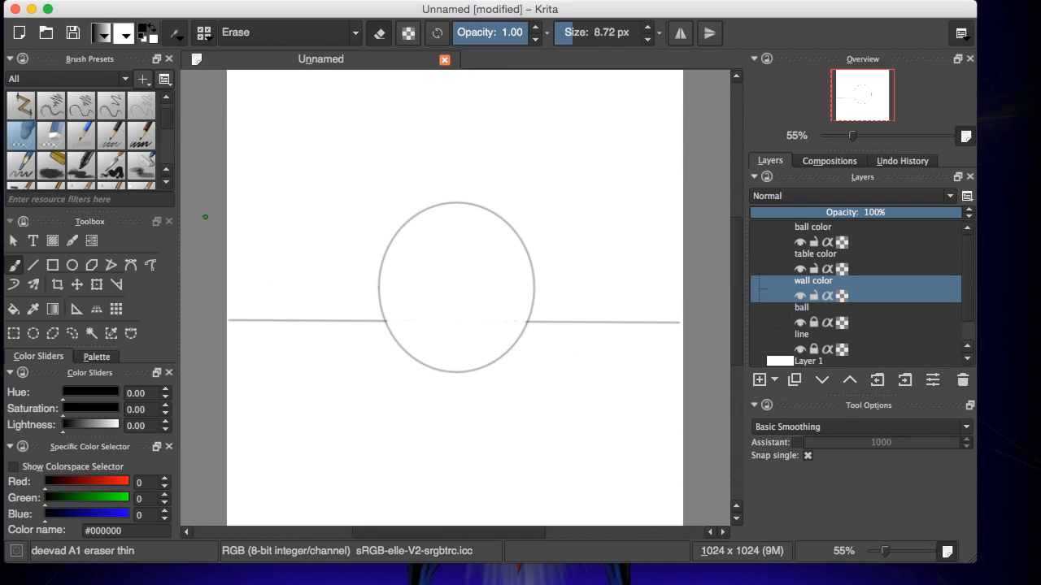
pyautogui.moveTo(303, 178)
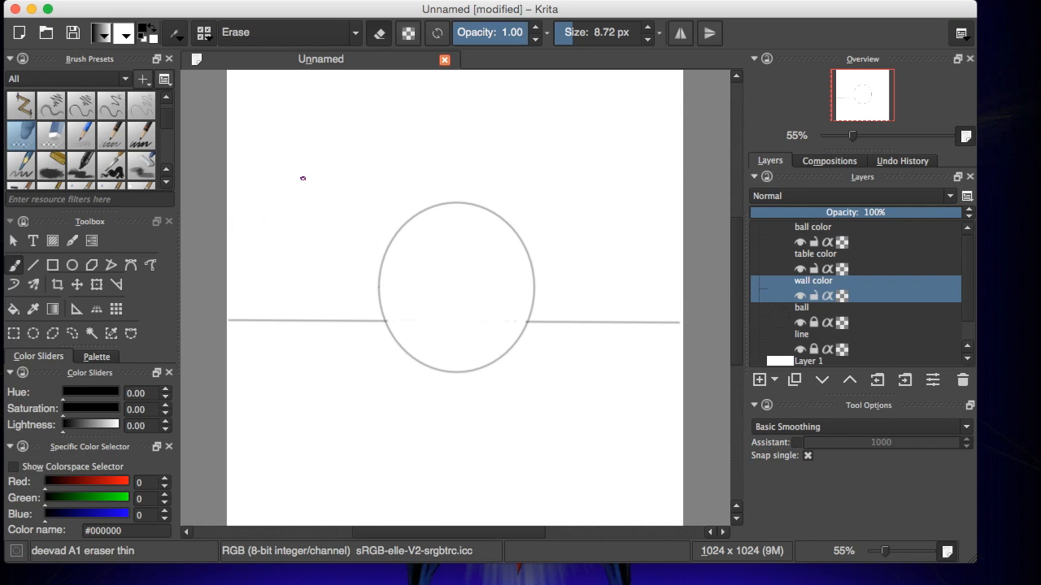
pyautogui.moveTo(198, 255)
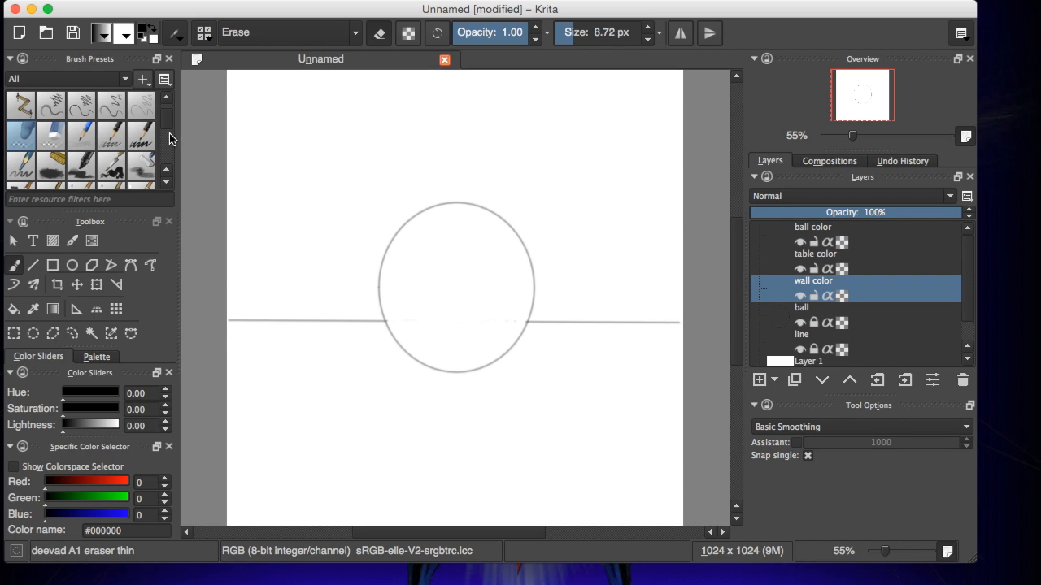
pyautogui.scroll(-3)
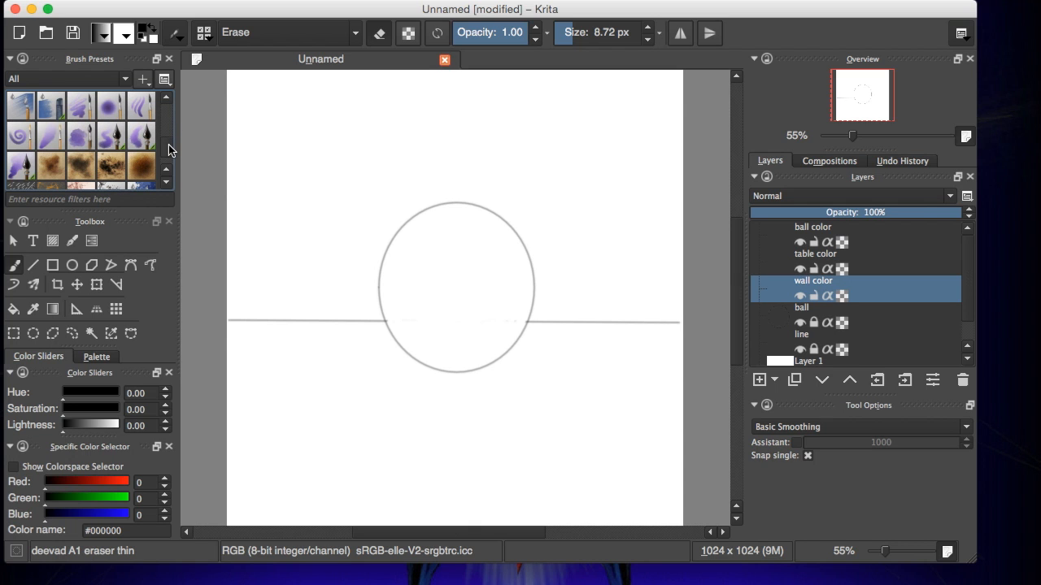
pyautogui.moveTo(20, 170)
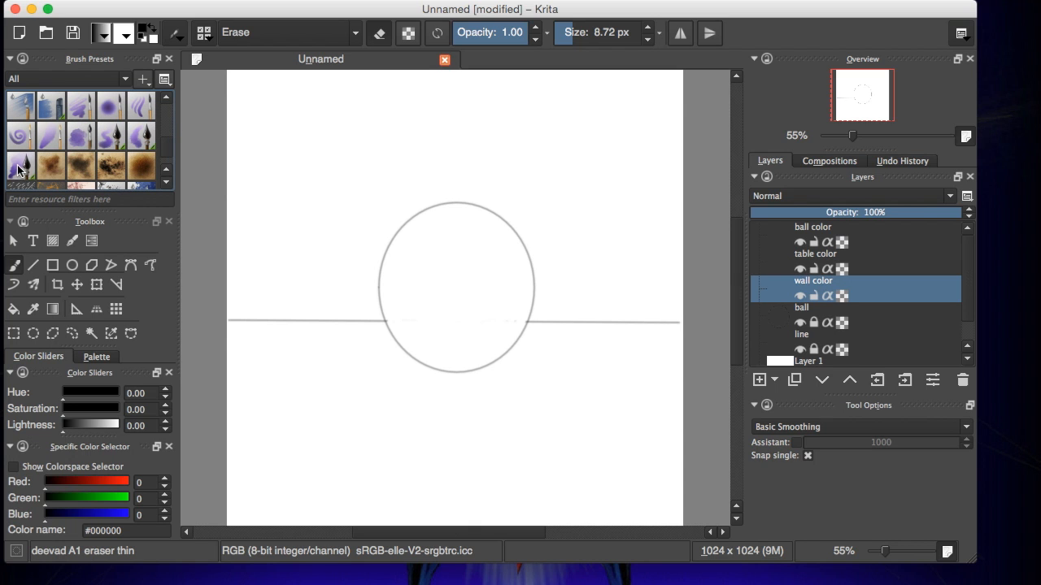
pyautogui.moveTo(103, 149)
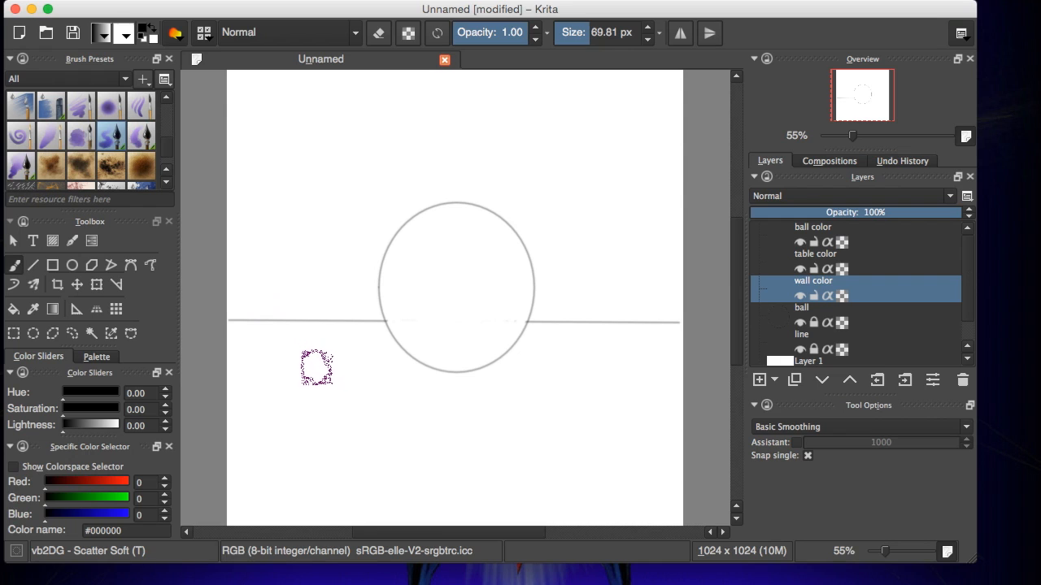
# Test the soft scatter brush and shift the paint colour toward orange
pyautogui.moveTo(318, 365); pyautogui.dragTo(333, 378)
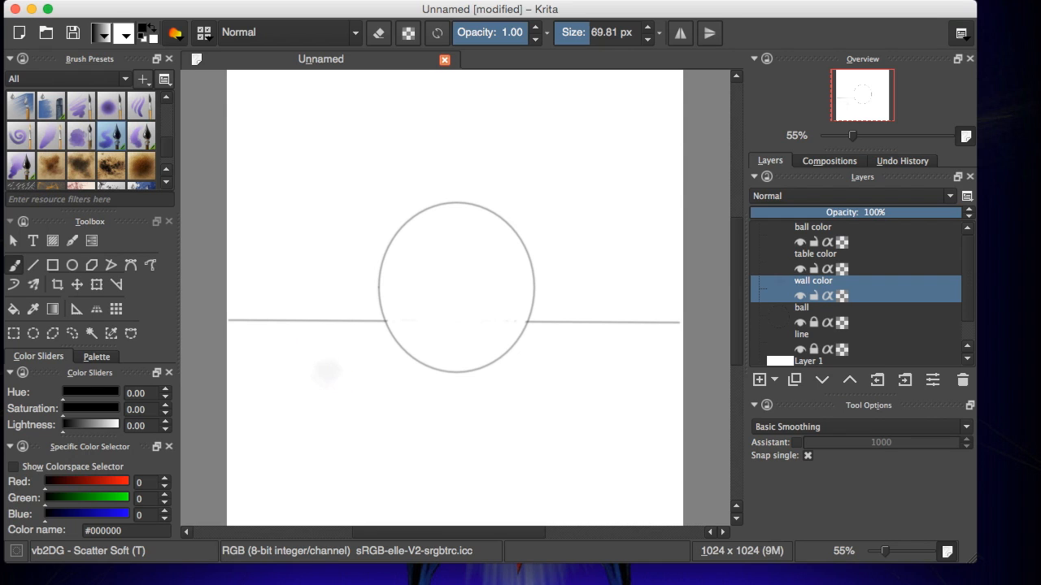
pyautogui.click(343, 383)
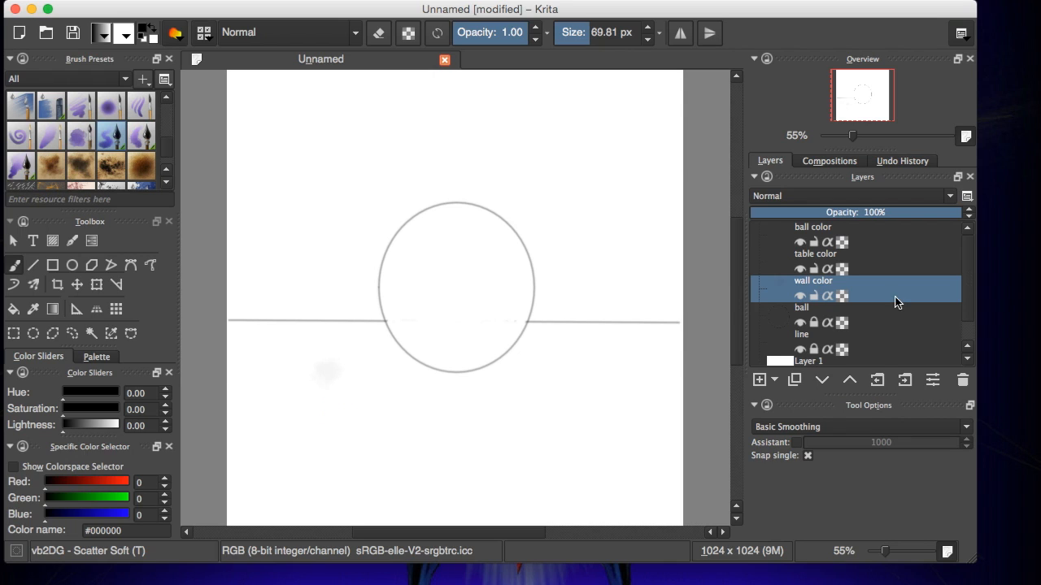
pyautogui.moveTo(100, 482)
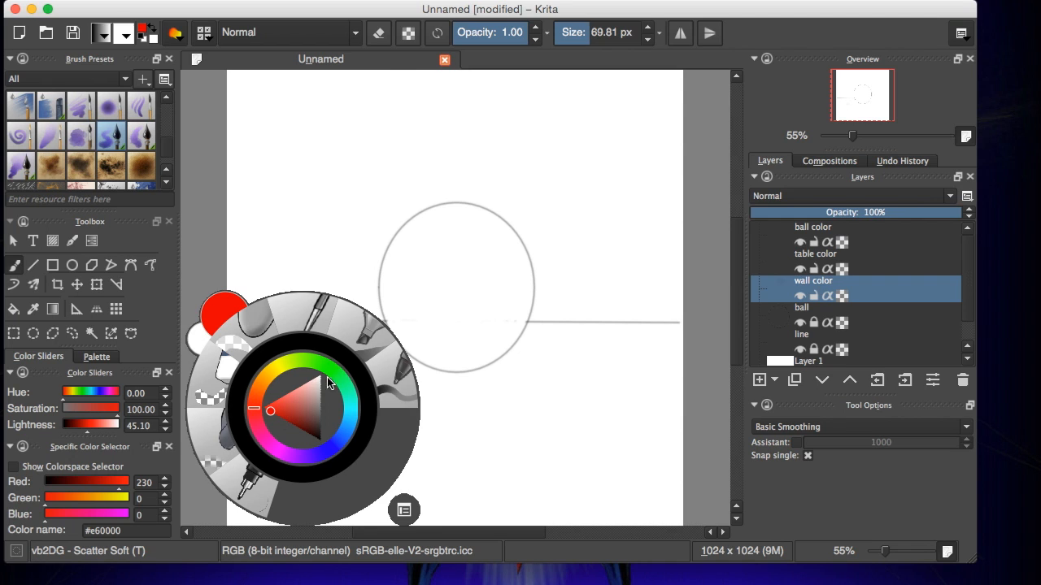
pyautogui.moveTo(329, 356)
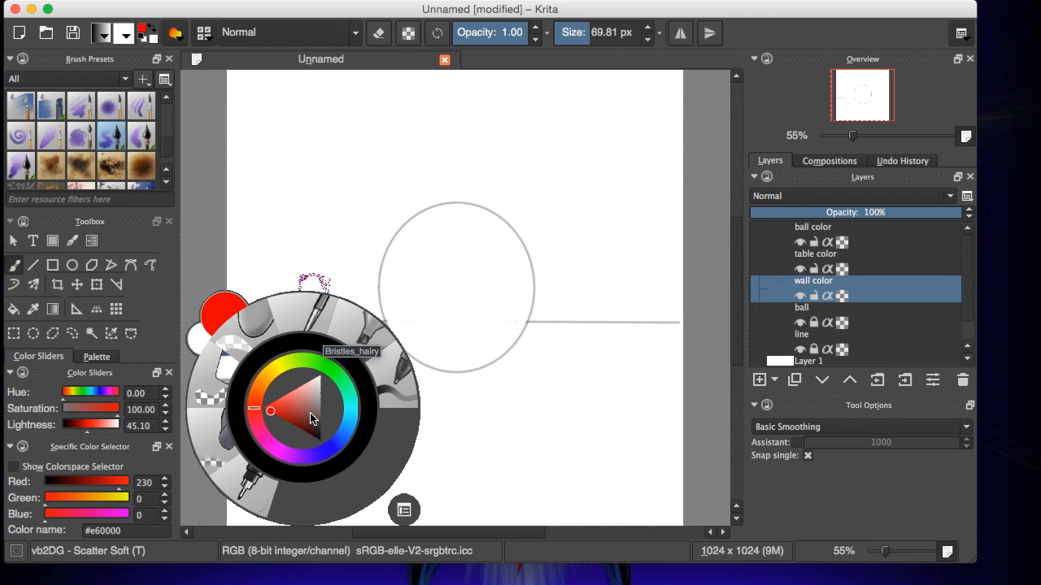
pyautogui.click(272, 404)
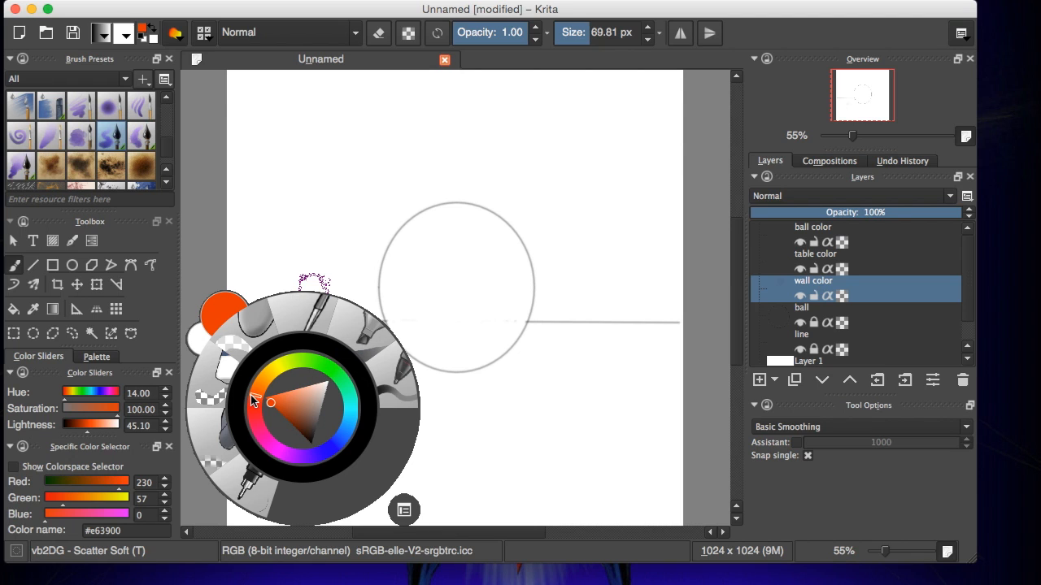
pyautogui.moveTo(362, 394)
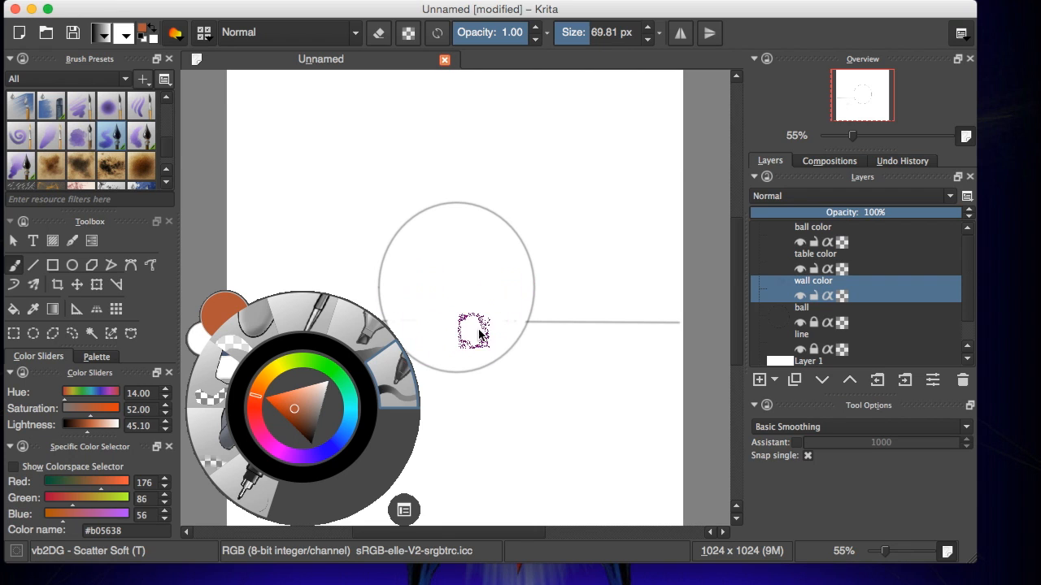
pyautogui.moveTo(492, 166)
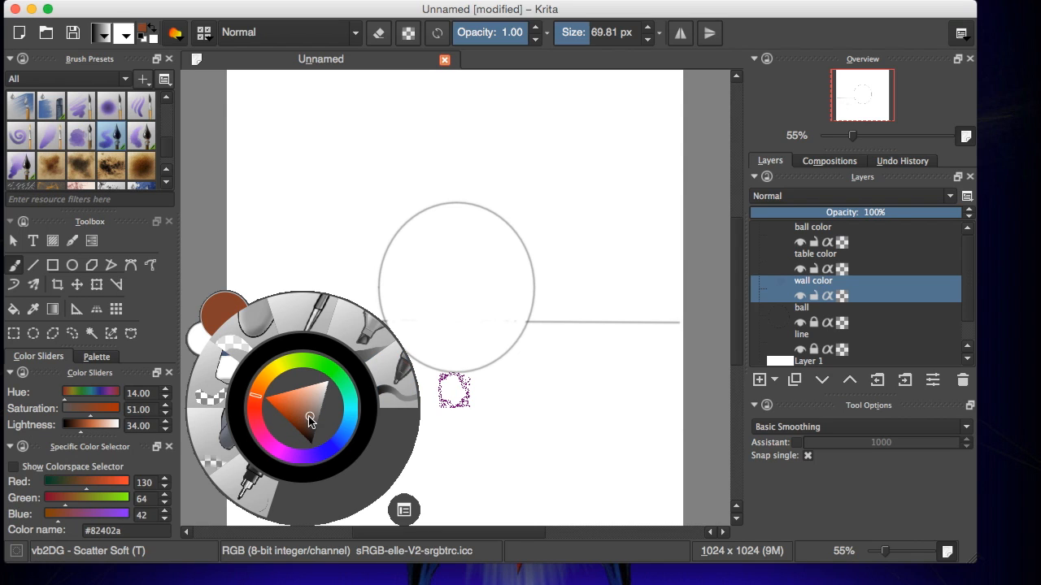
# Settle on a darker brown and paint broad strokes across the lower canvas
pyautogui.click(308, 424)
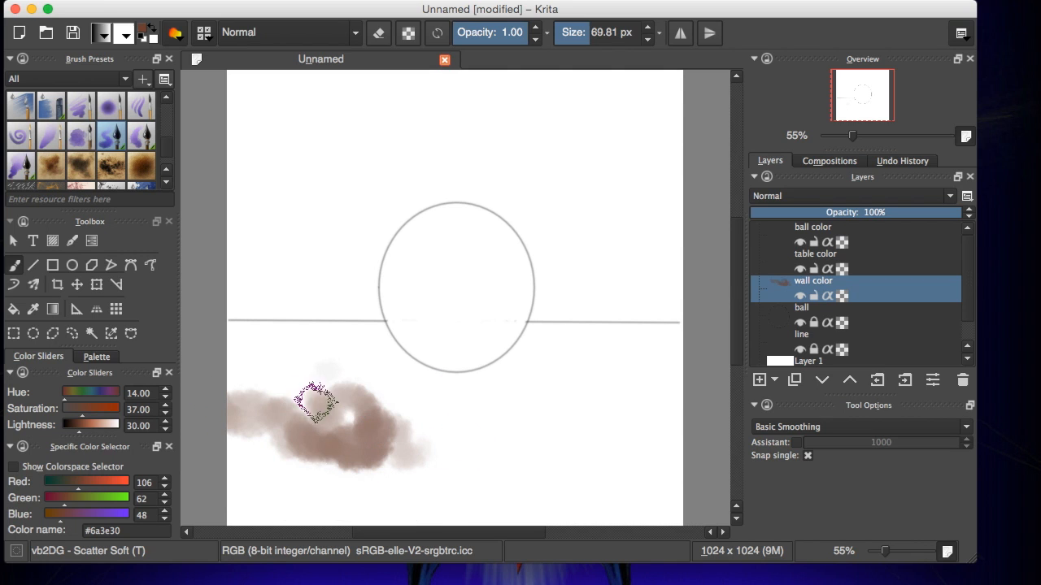
pyautogui.moveTo(317, 403); pyautogui.dragTo(265, 480)
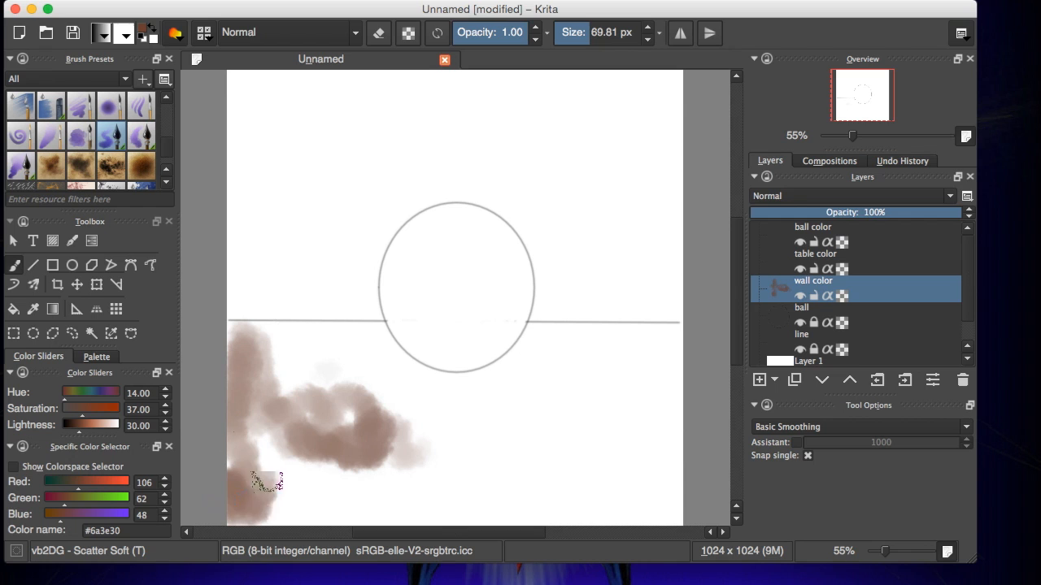
pyautogui.moveTo(276, 480); pyautogui.dragTo(667, 508)
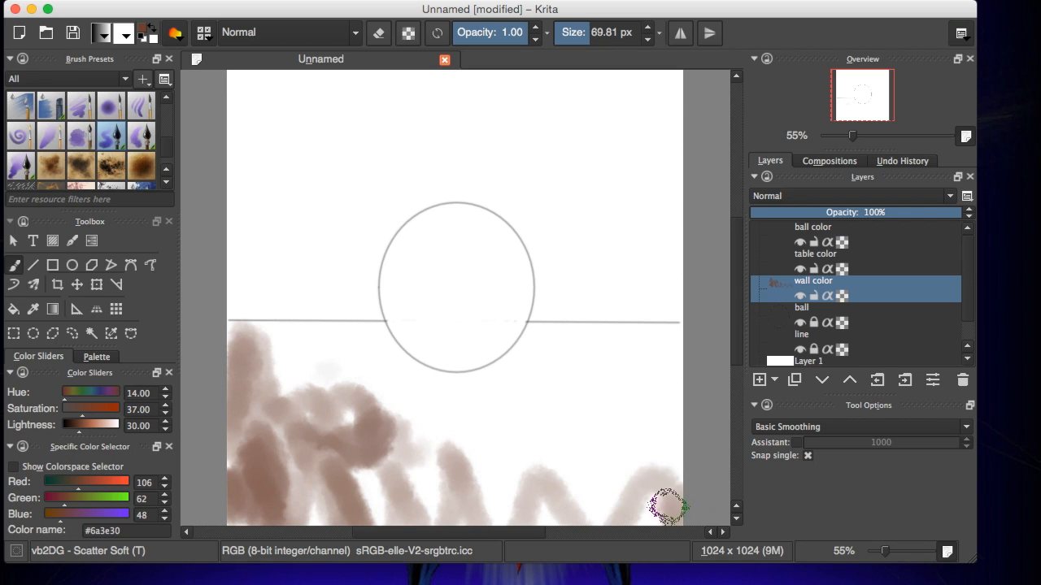
pyautogui.moveTo(667, 508); pyautogui.dragTo(594, 467)
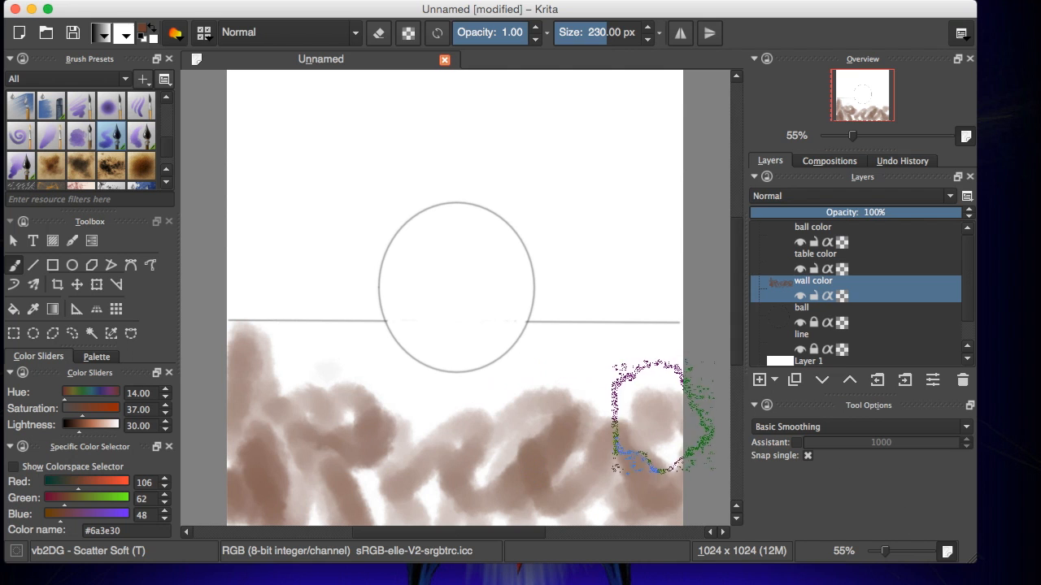
pyautogui.moveTo(642, 407); pyautogui.dragTo(325, 456)
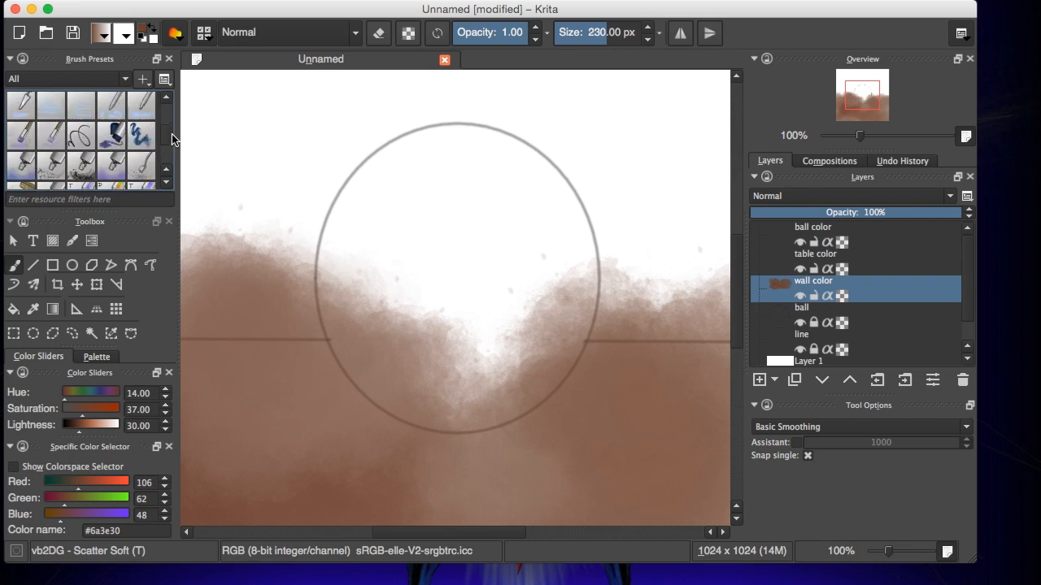
# Select the hard round Eraser_circle brush preset
pyautogui.scroll(-3)
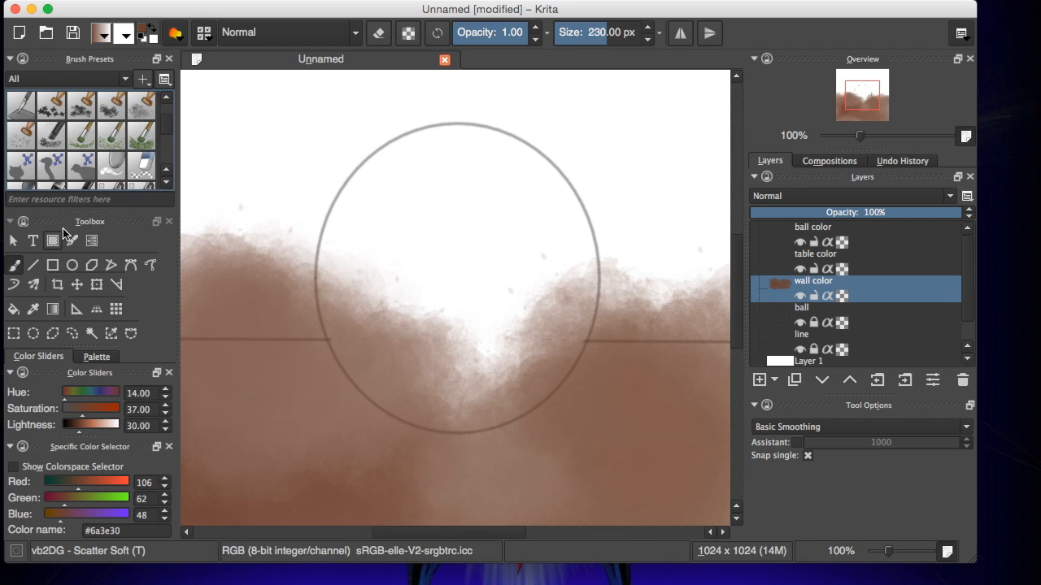
pyautogui.click(96, 356)
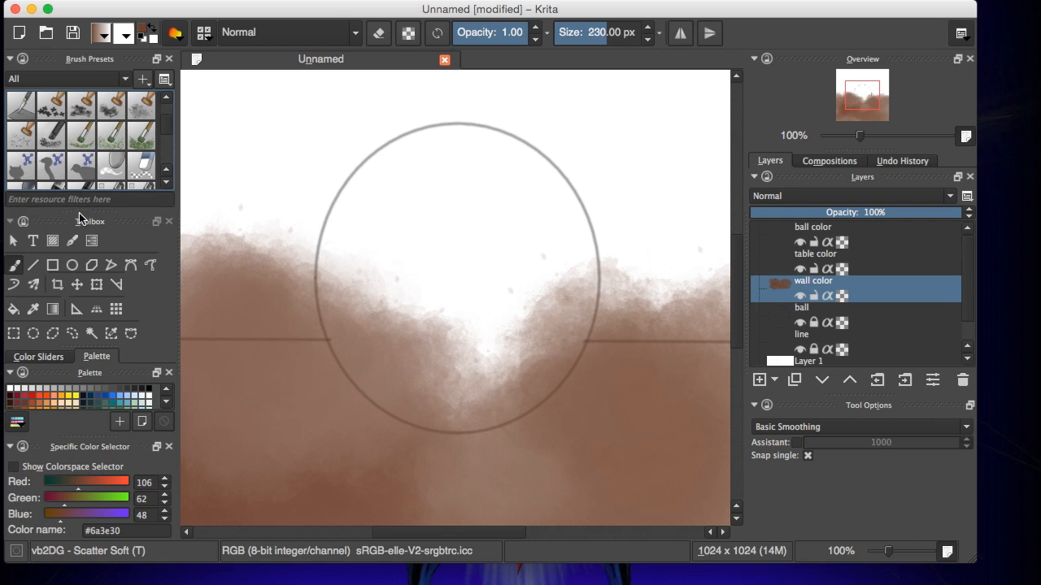
pyautogui.click(111, 165)
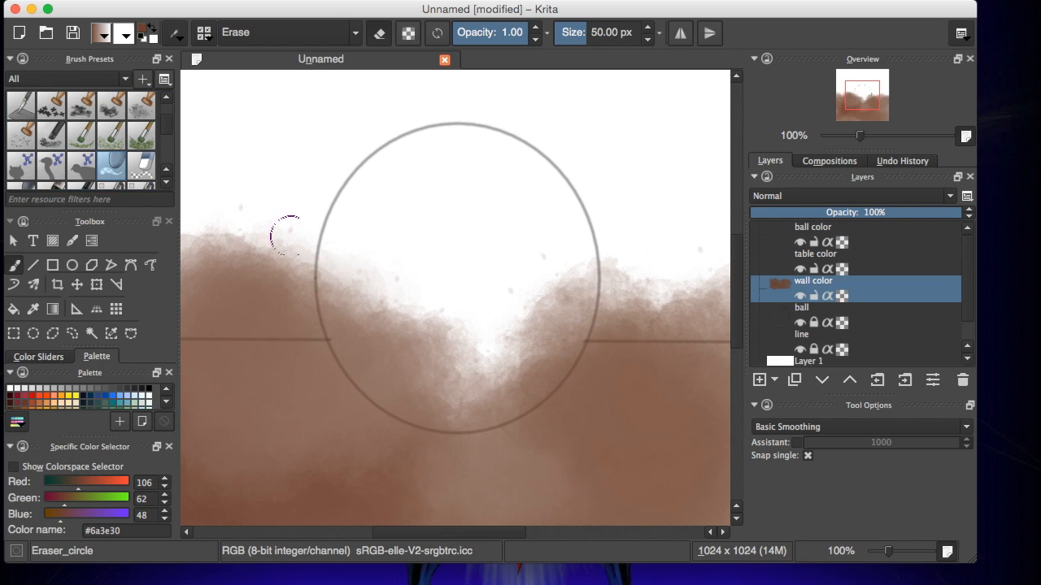
# Erase the brown paint inside the circle down to its bottom edge
pyautogui.moveTo(285, 236); pyautogui.dragTo(342, 289)
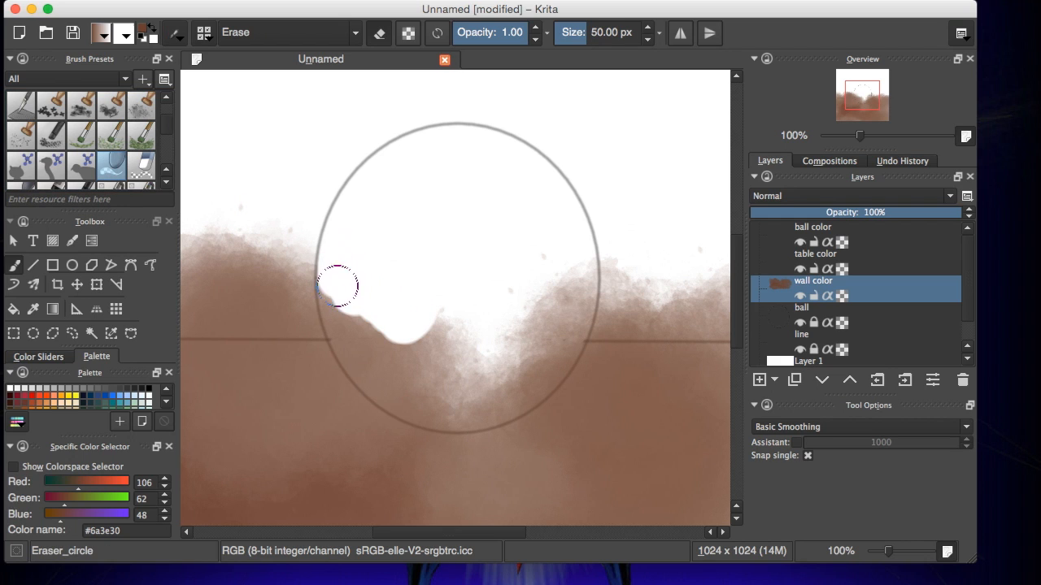
pyautogui.moveTo(337, 288); pyautogui.dragTo(349, 333)
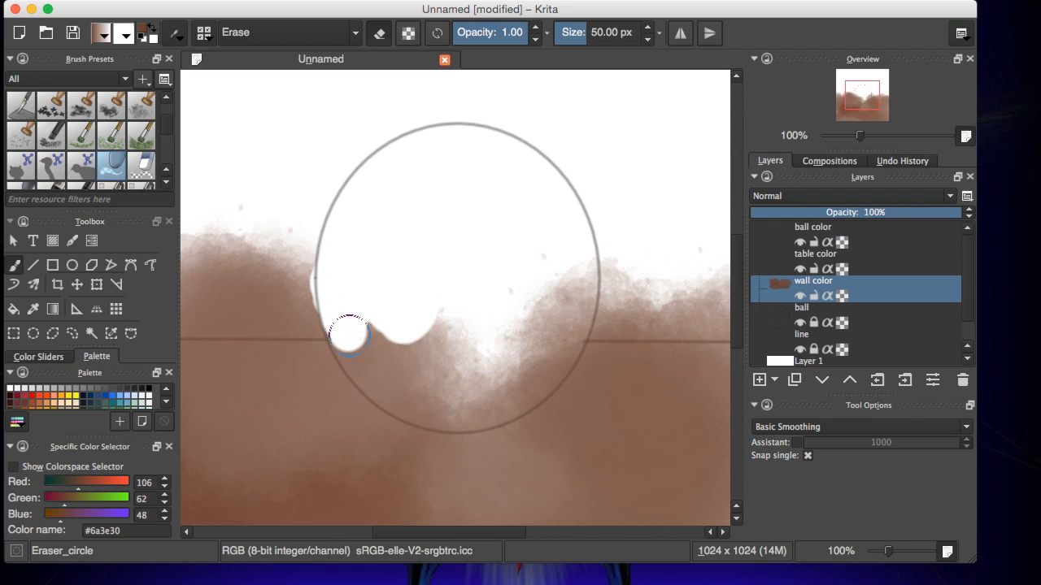
pyautogui.moveTo(350, 334); pyautogui.dragTo(561, 321)
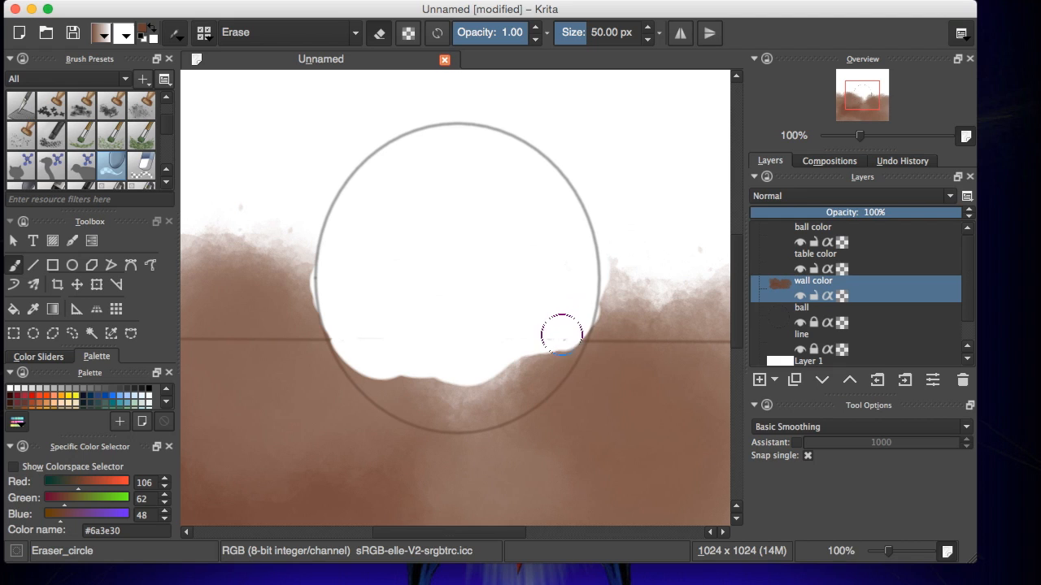
pyautogui.moveTo(561, 335); pyautogui.dragTo(443, 382)
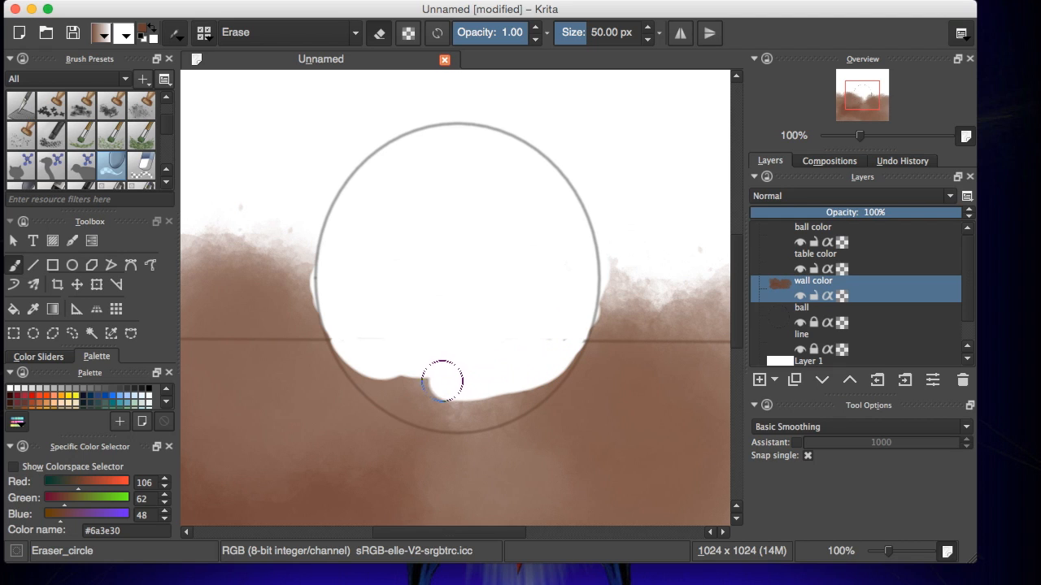
pyautogui.moveTo(443, 382); pyautogui.dragTo(427, 372)
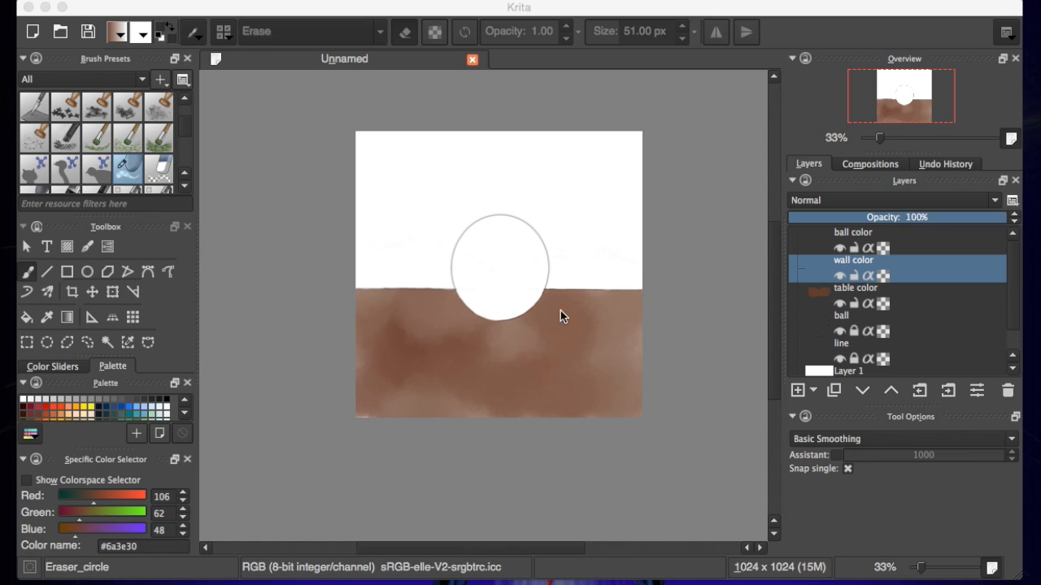
pyautogui.moveTo(487, 290)
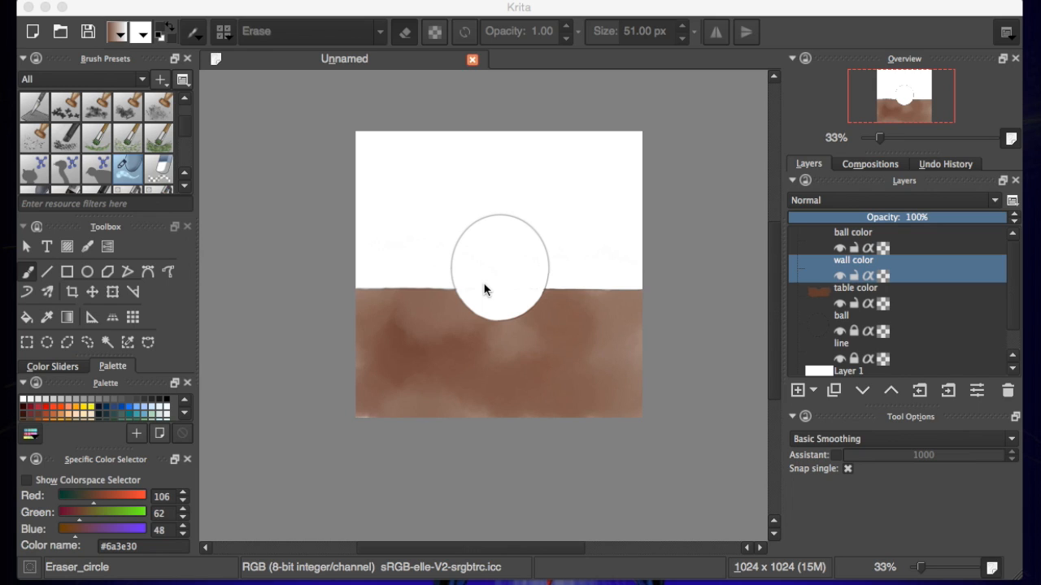
pyautogui.moveTo(477, 286)
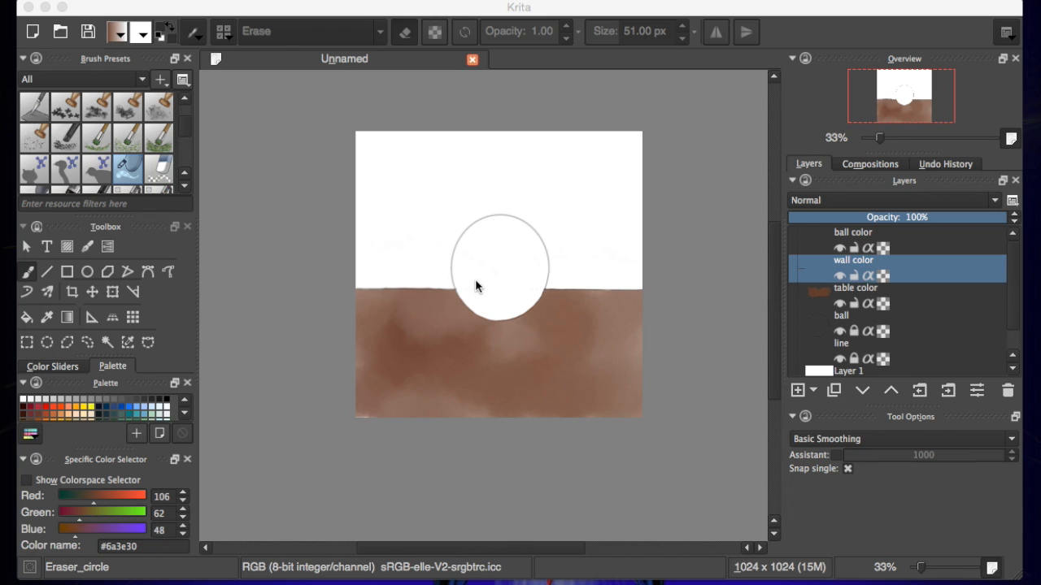
pyautogui.moveTo(818, 280)
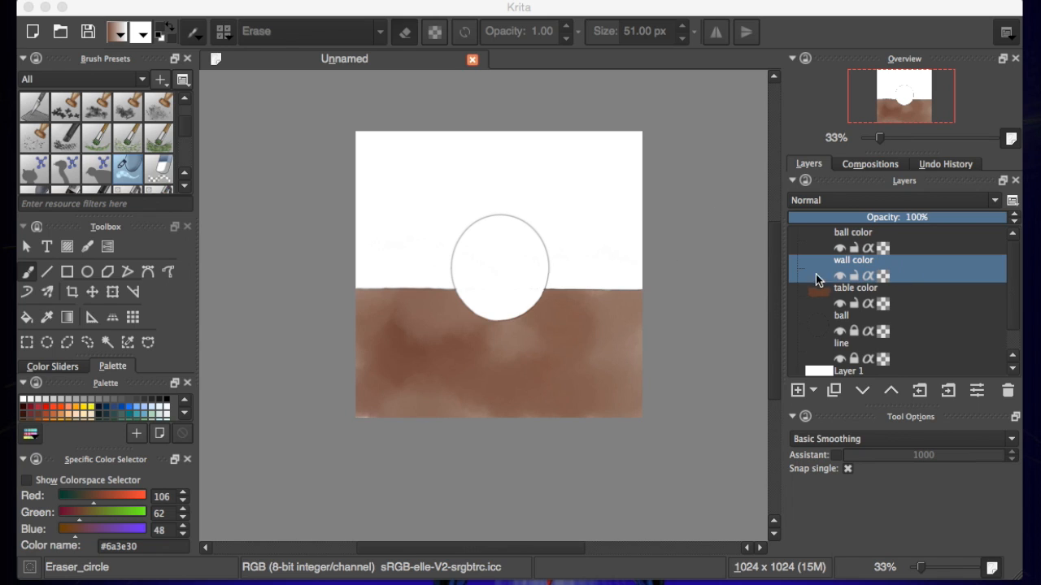
pyautogui.moveTo(486, 275)
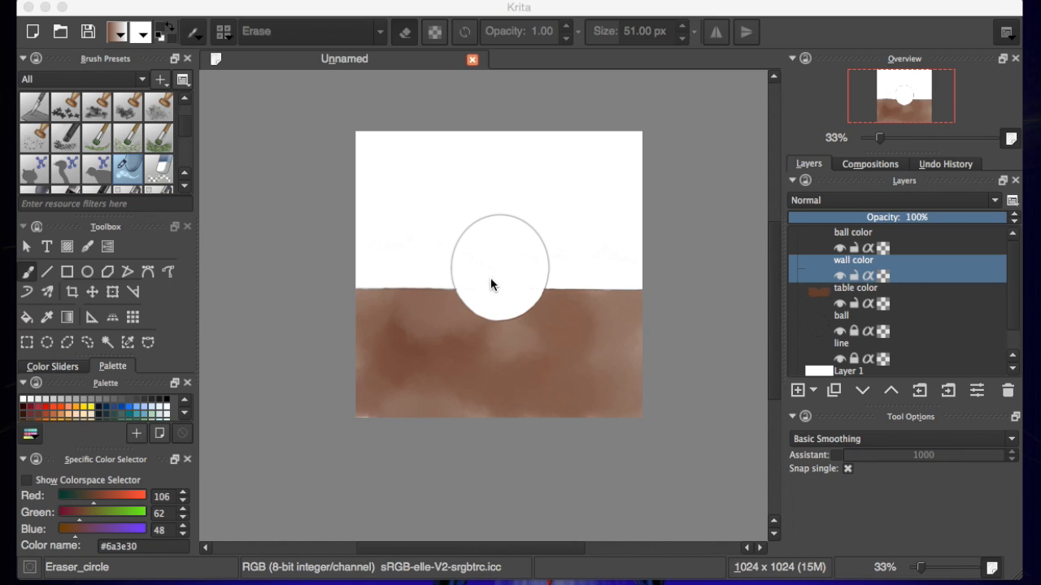
pyautogui.moveTo(246, 236)
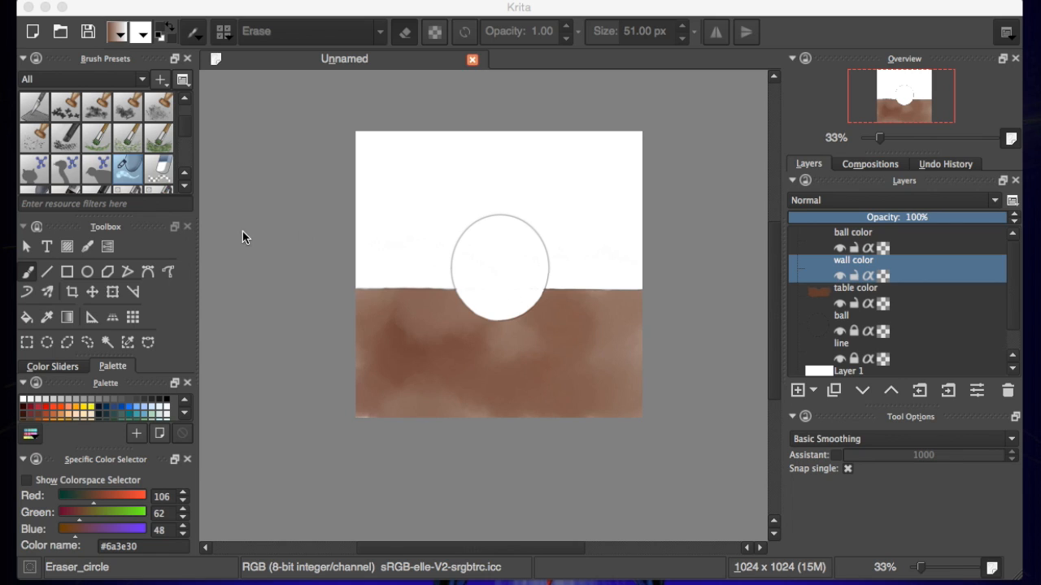
pyautogui.moveTo(459, 240)
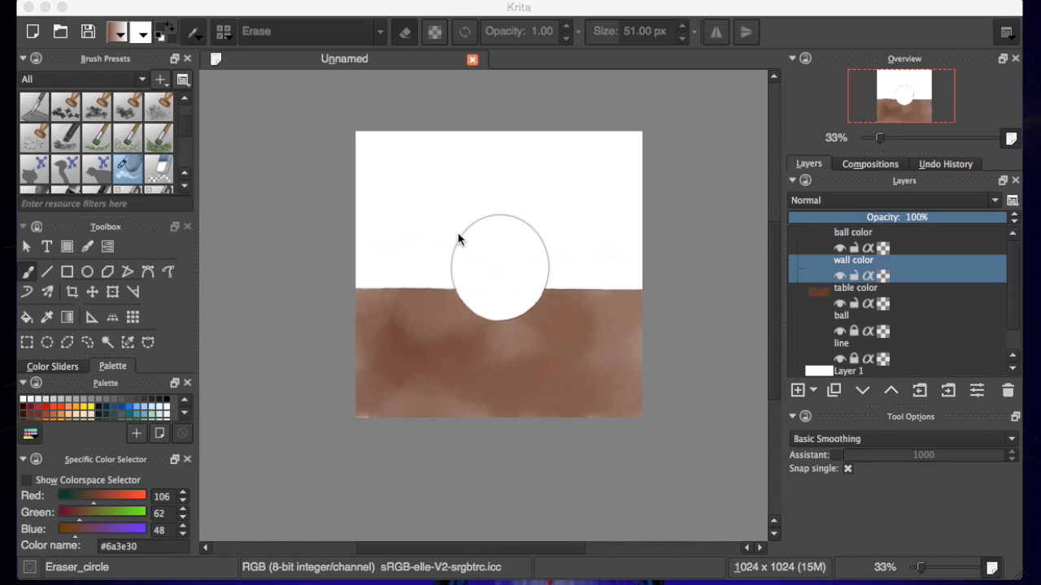
pyautogui.moveTo(96, 252)
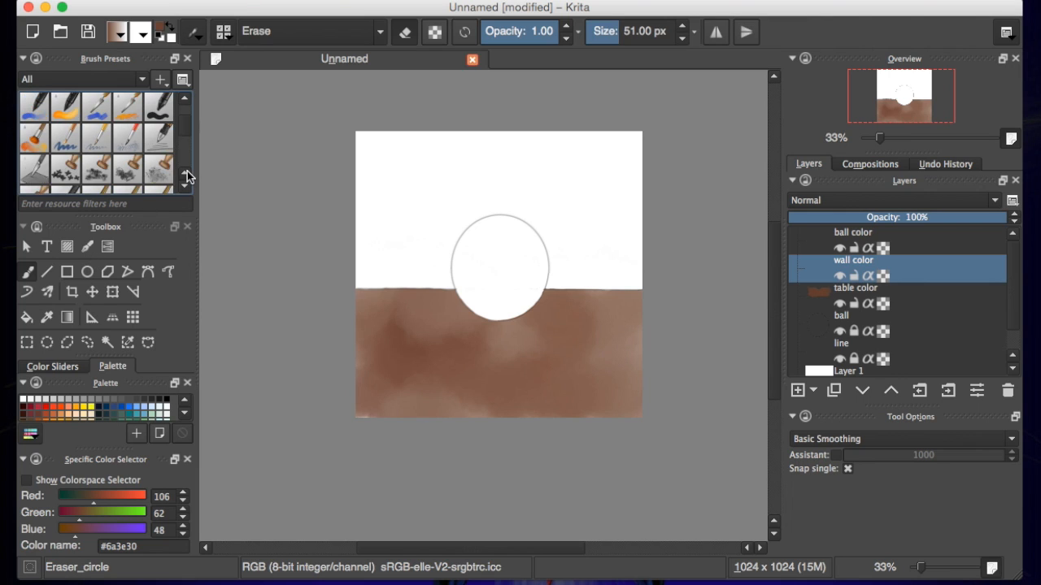
# Load the vb2DG - Scatter Soft brush preset at 230 px
pyautogui.scroll(-3)
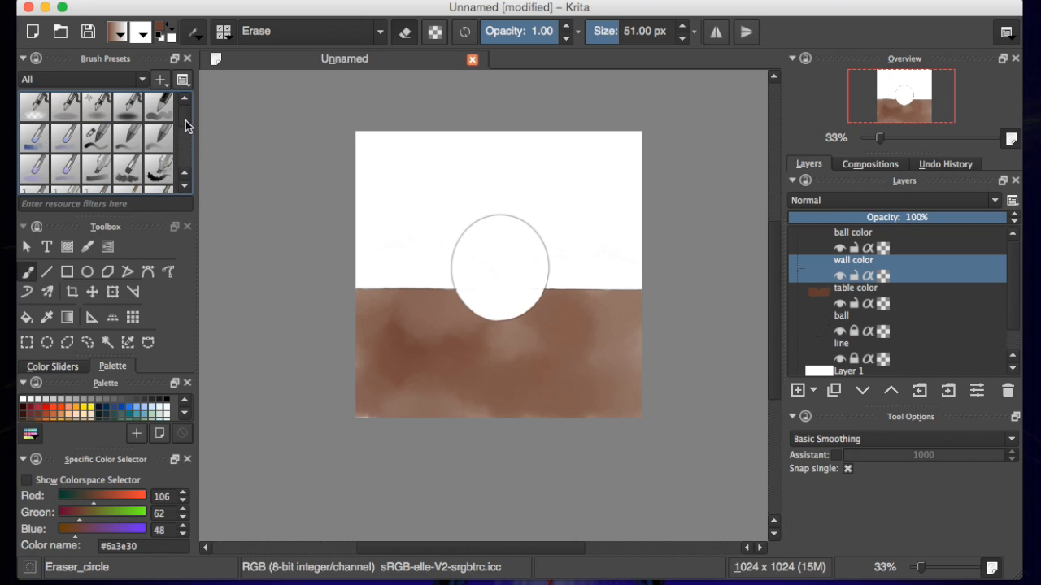
pyautogui.scroll(-3)
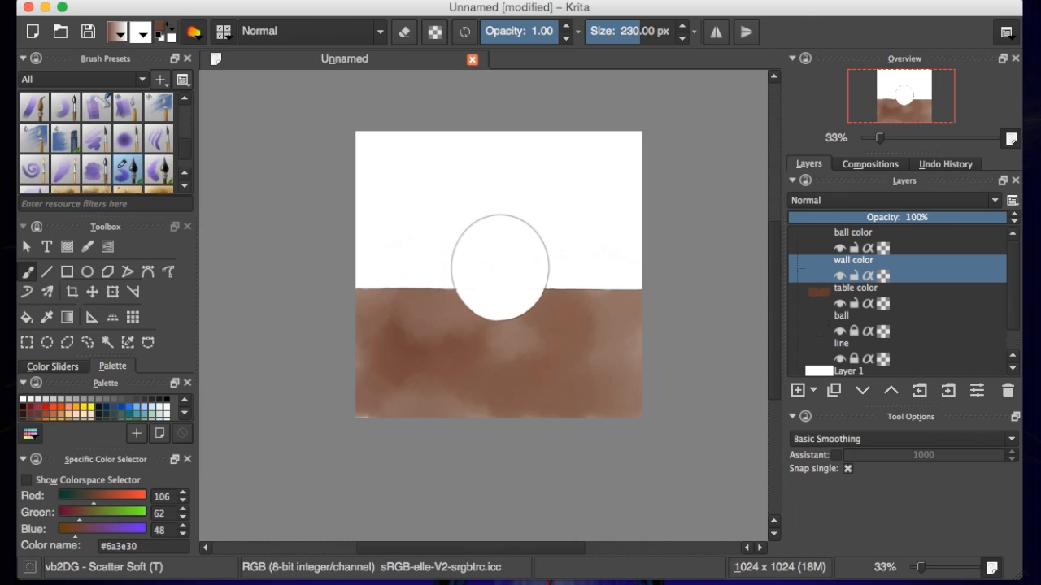
pyautogui.moveTo(95, 513)
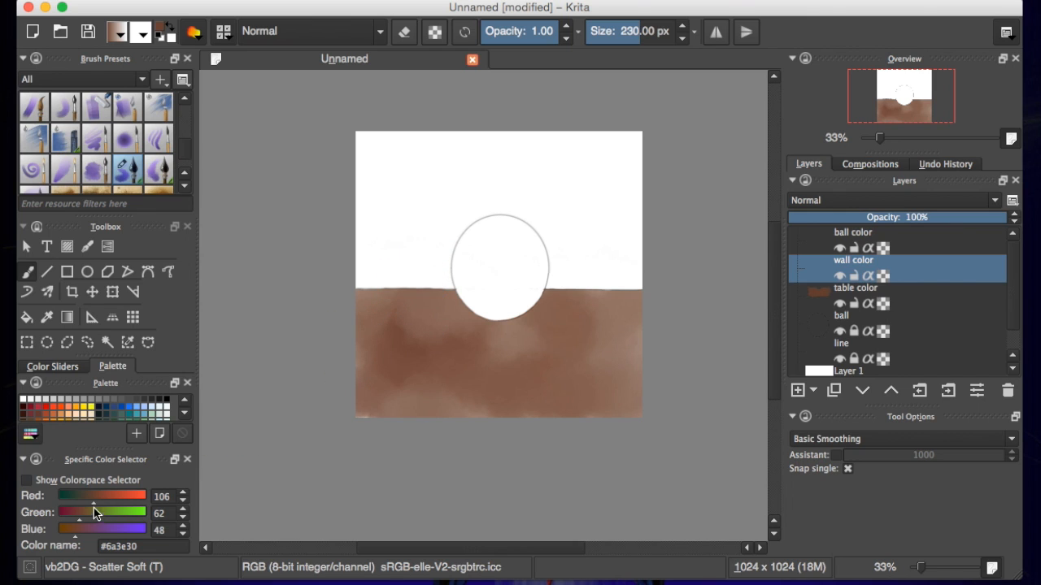
pyautogui.moveTo(110, 417)
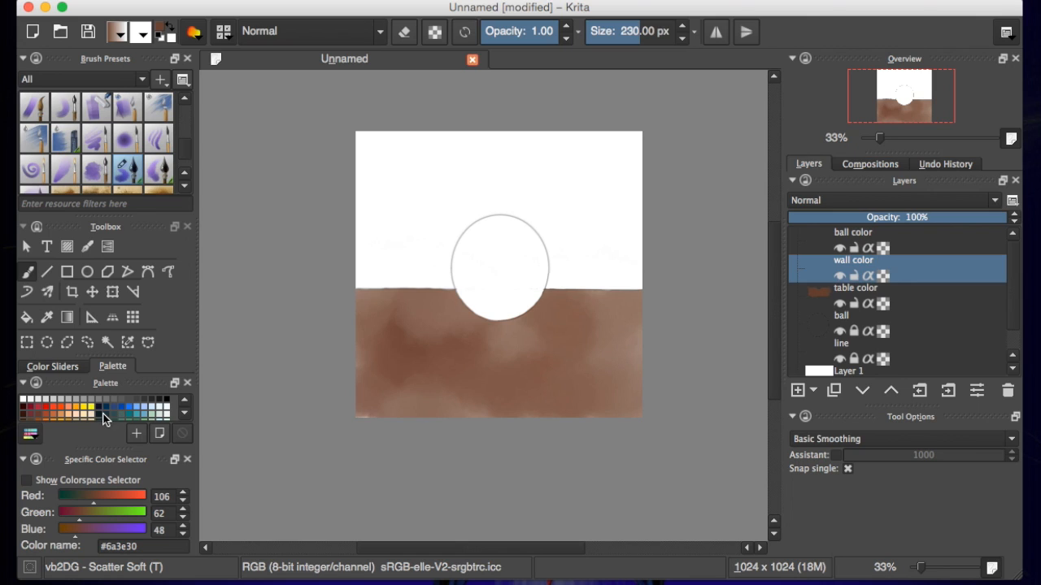
pyautogui.moveTo(73, 418)
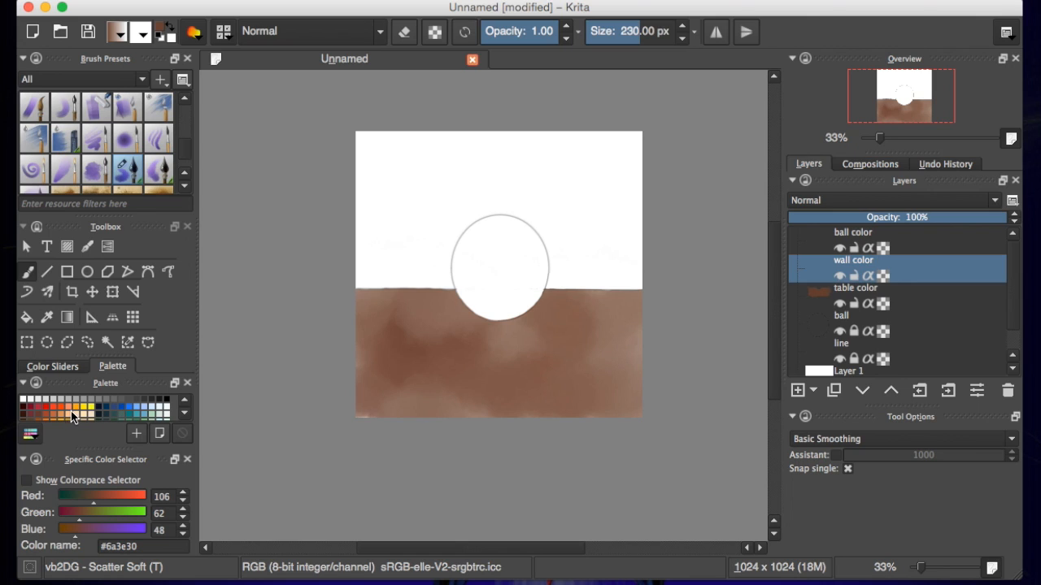
pyautogui.moveTo(65, 415)
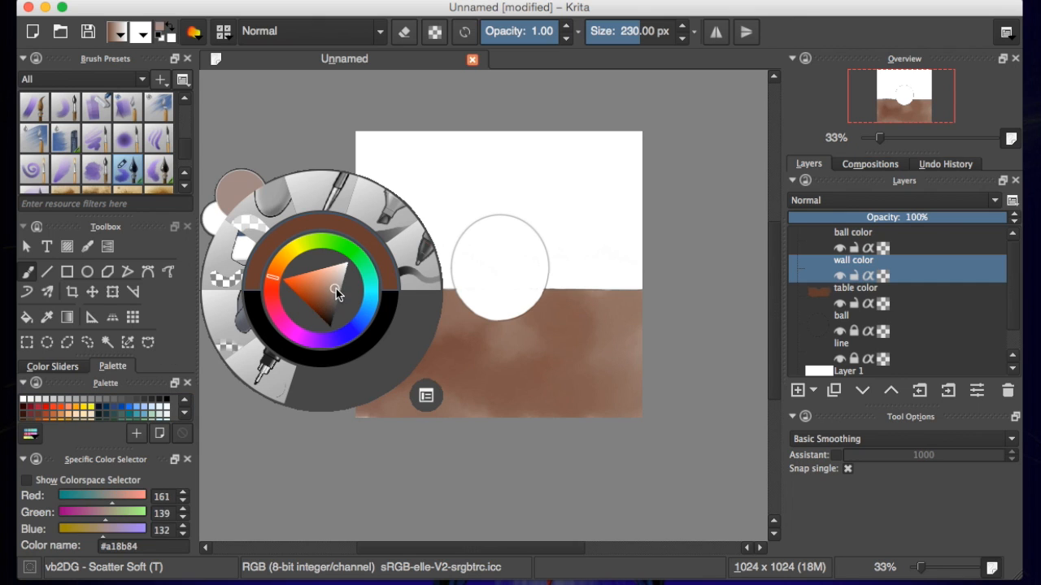
# Pick a muted light gray-beige wall colour in the colour triangle
pyautogui.click(338, 286)
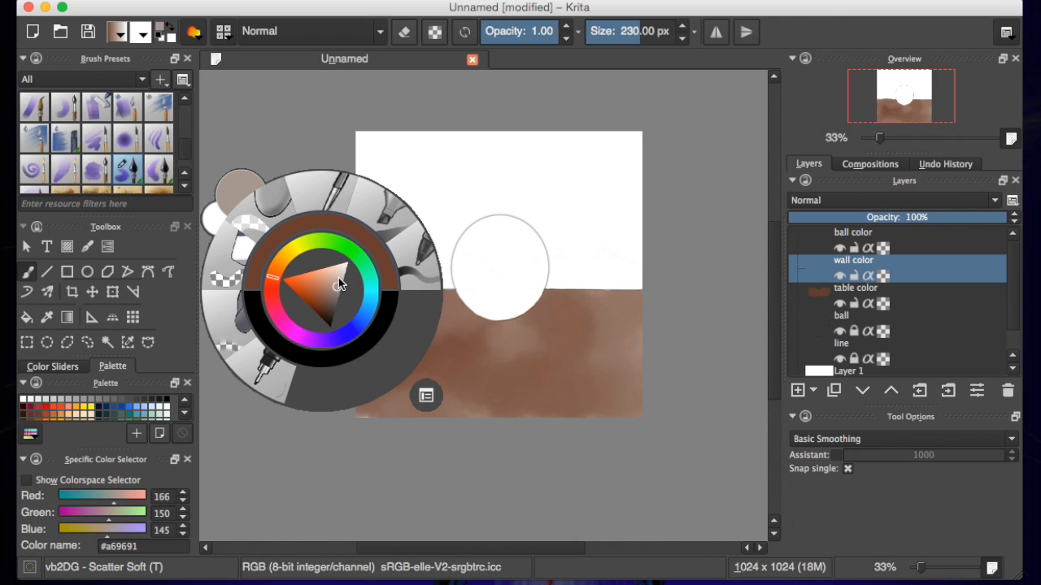
pyautogui.click(337, 287)
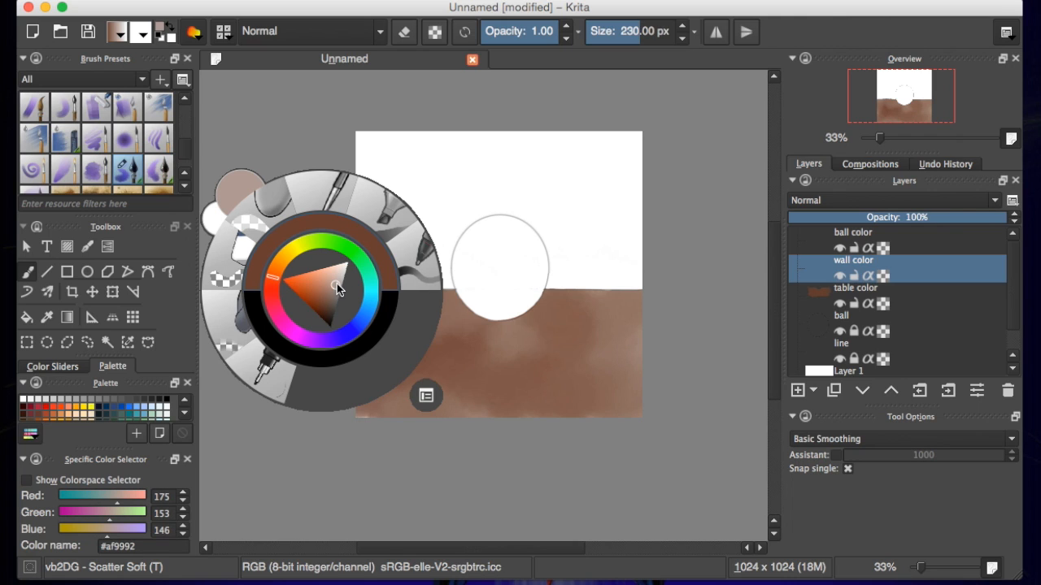
pyautogui.click(337, 290)
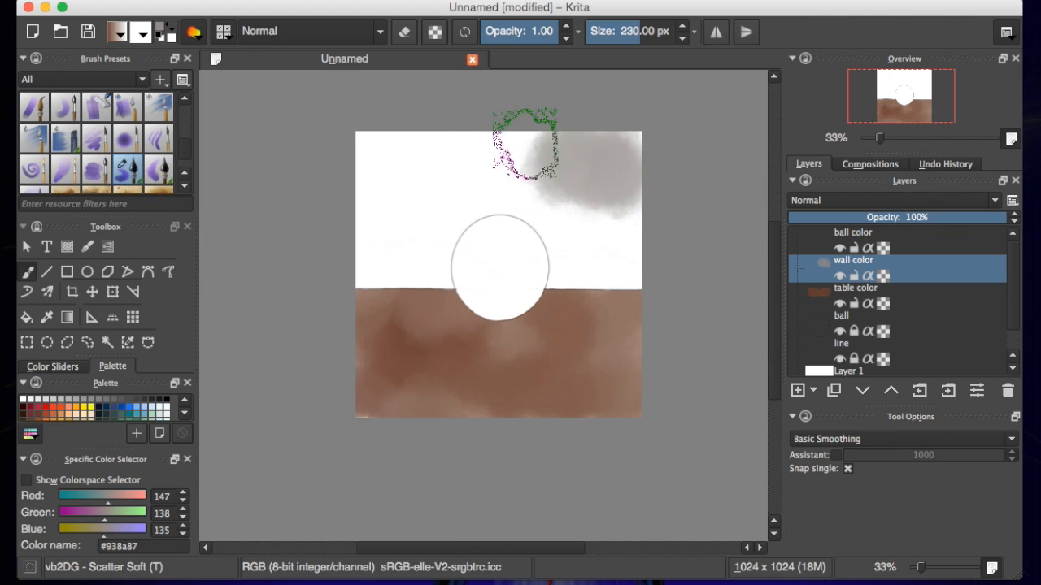
# Brush soft gray over the upper wall area, then recenter the view on the ball
pyautogui.moveTo(525, 146); pyautogui.dragTo(586, 277)
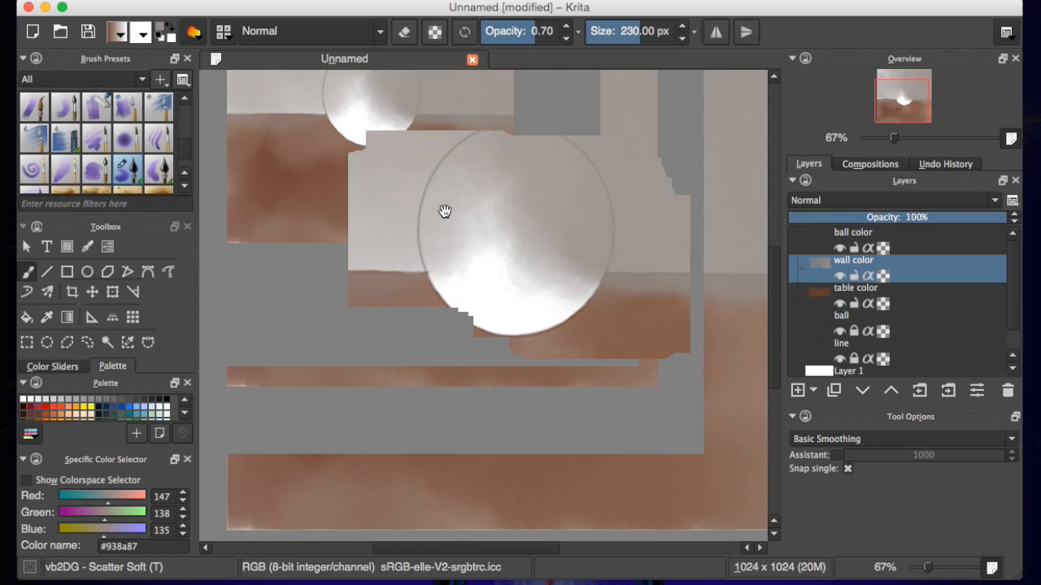
pyautogui.moveTo(444, 212); pyautogui.dragTo(505, 265)
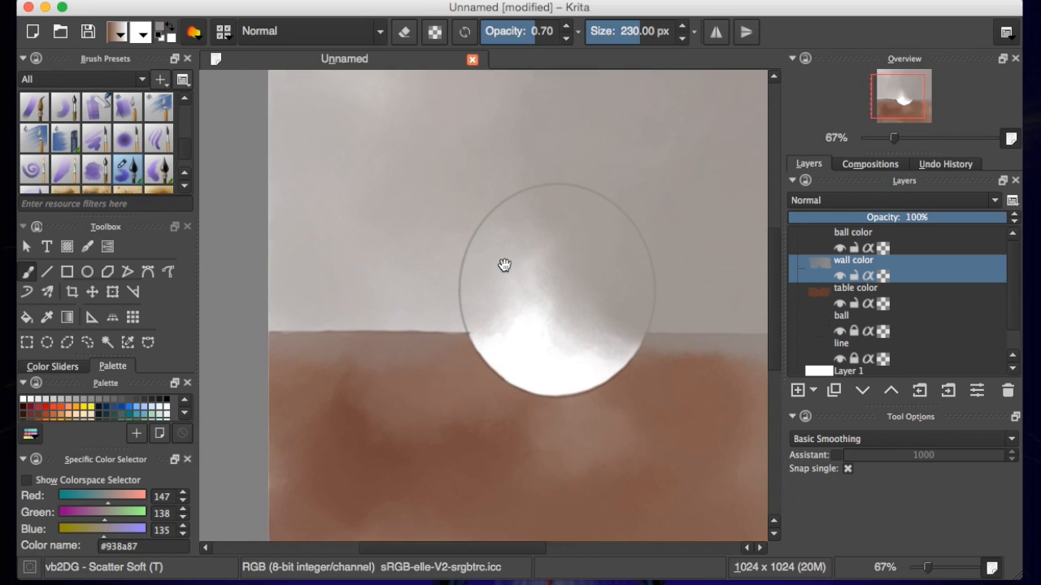
pyautogui.moveTo(504, 265); pyautogui.dragTo(427, 302)
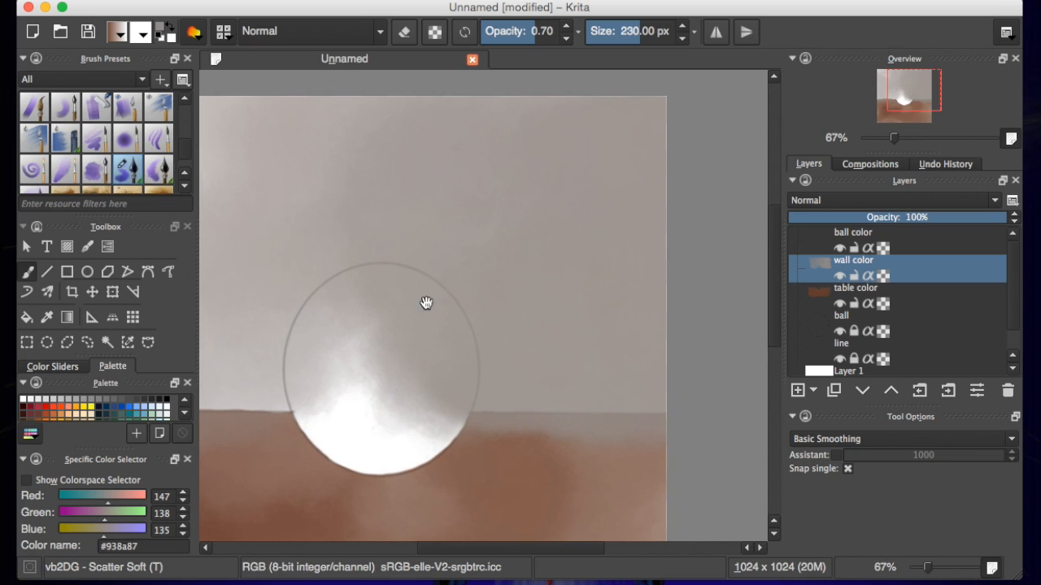
pyautogui.moveTo(179, 151)
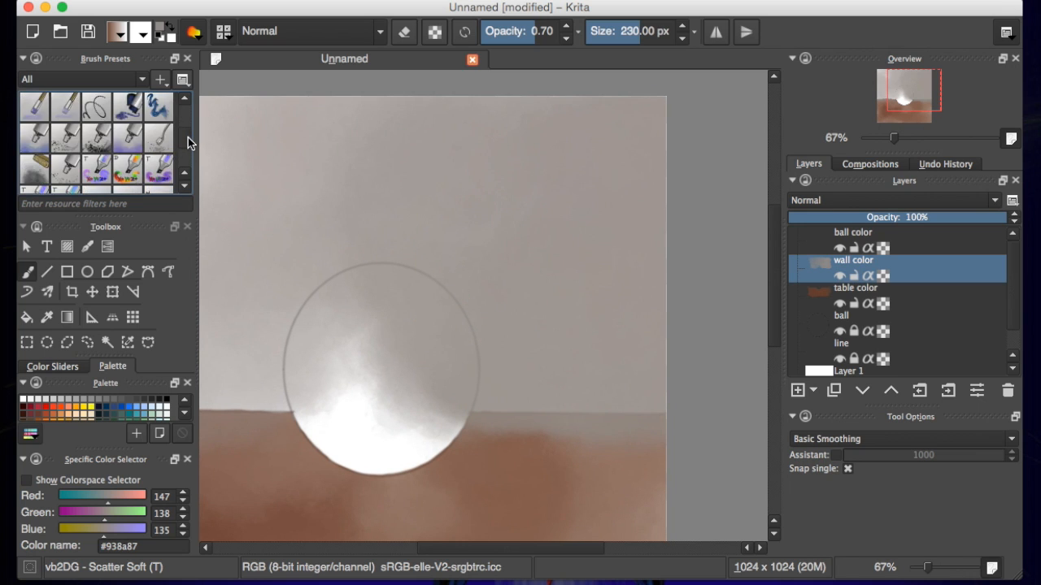
# Erase gray wall paint from the ball's centre, left side and lower left
pyautogui.scroll(-3)
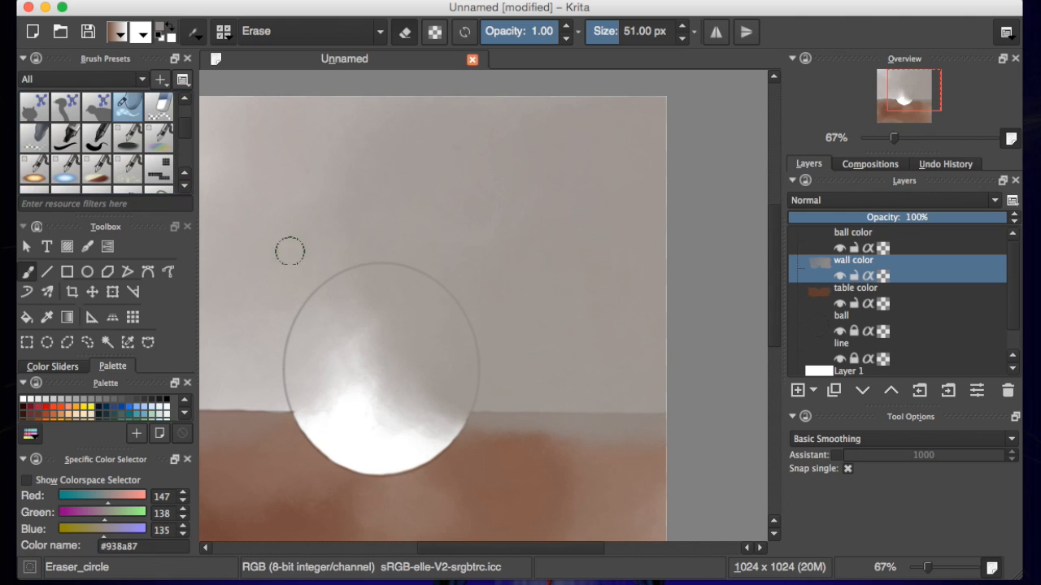
pyautogui.moveTo(290, 250); pyautogui.dragTo(411, 388)
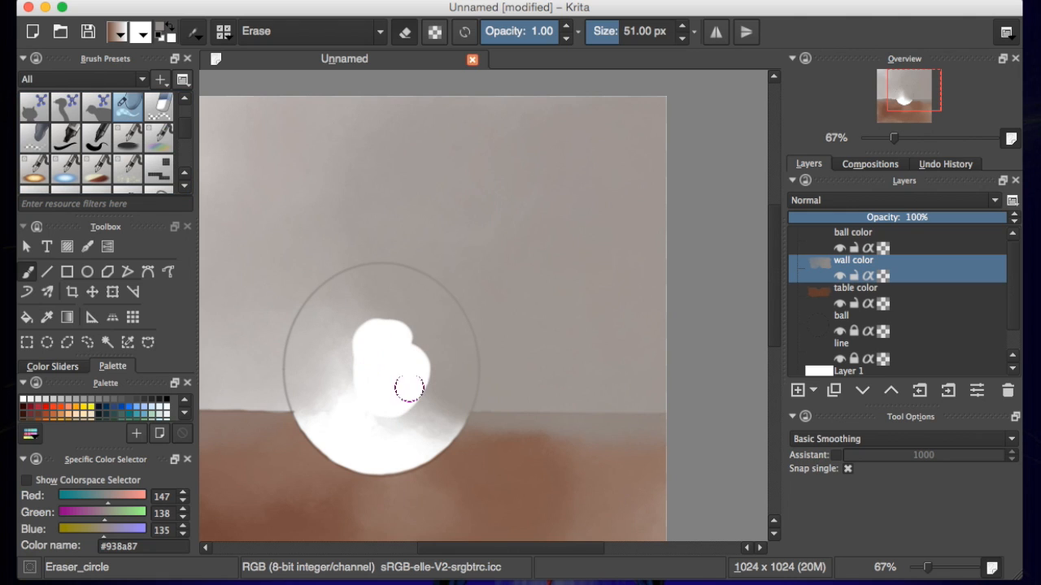
pyautogui.moveTo(411, 389); pyautogui.dragTo(305, 395)
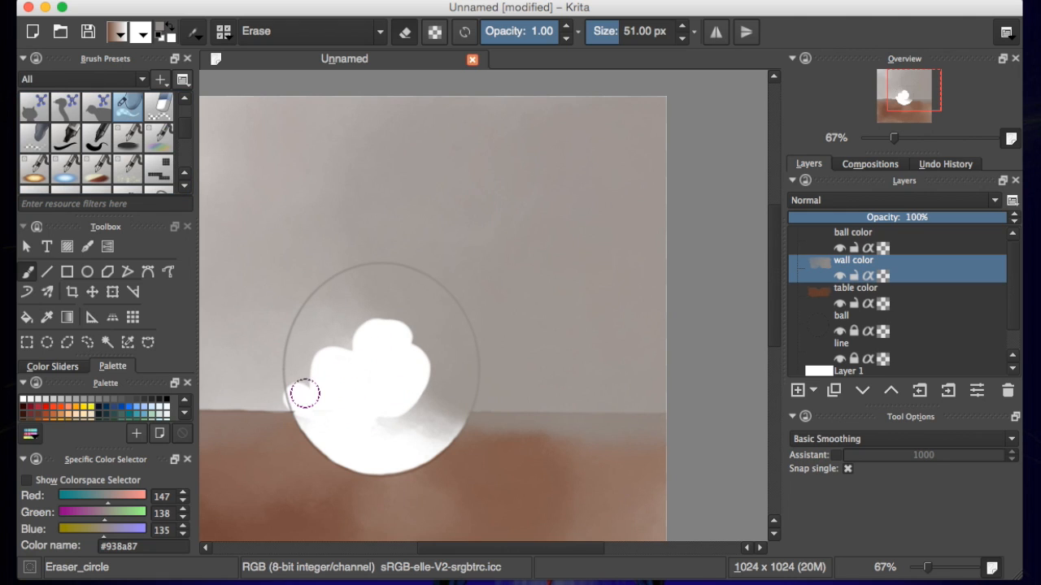
pyautogui.moveTo(305, 394); pyautogui.dragTo(346, 383)
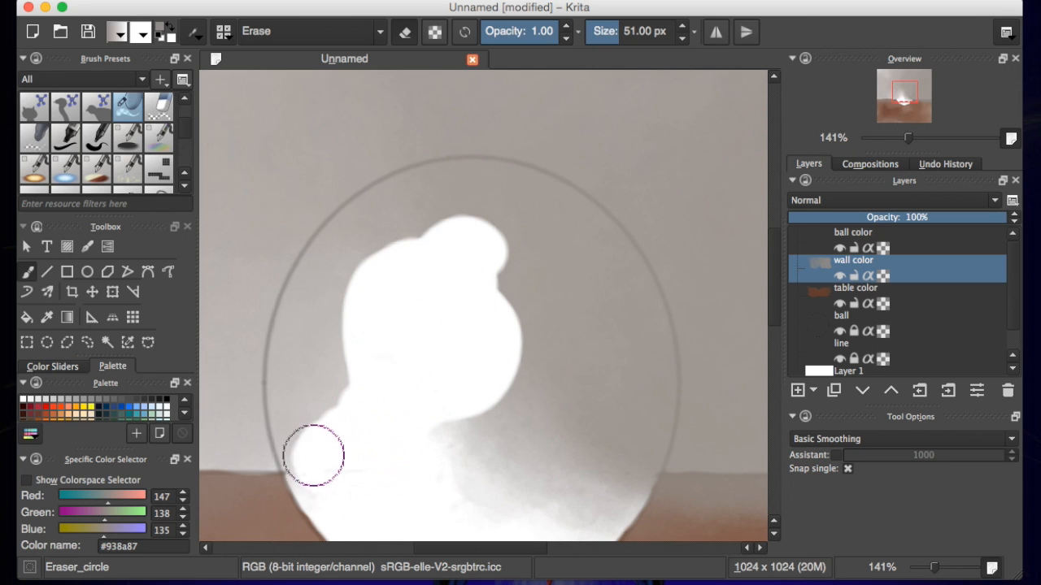
pyautogui.moveTo(313, 455); pyautogui.dragTo(323, 394)
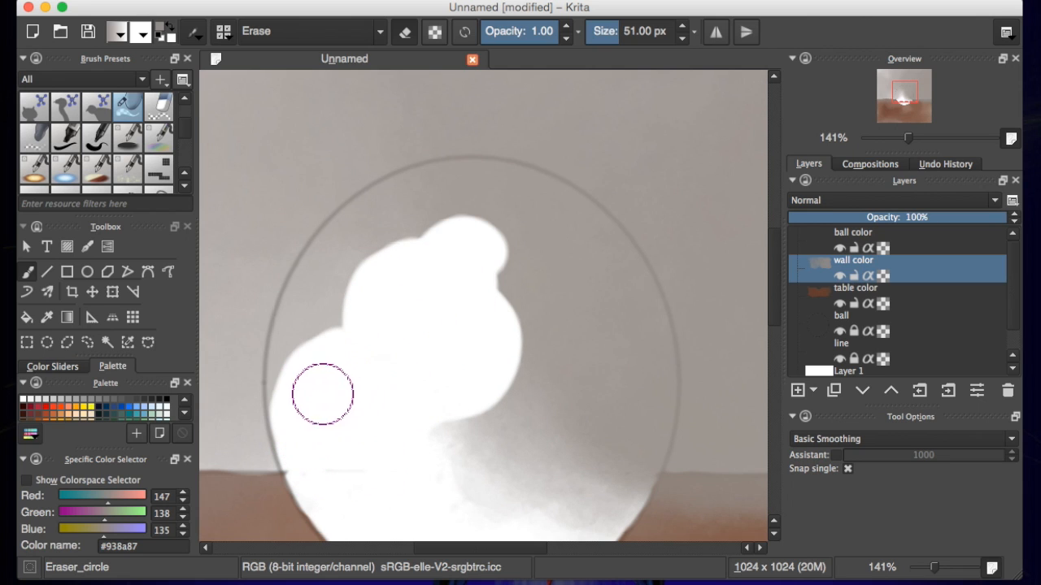
pyautogui.moveTo(323, 394); pyautogui.dragTo(305, 345)
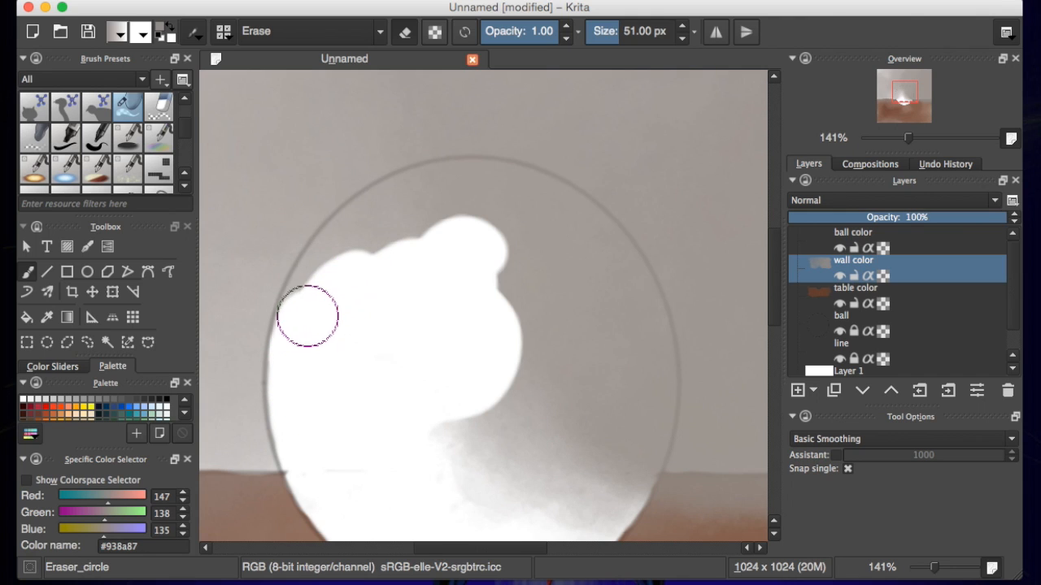
pyautogui.moveTo(307, 316); pyautogui.dragTo(466, 267)
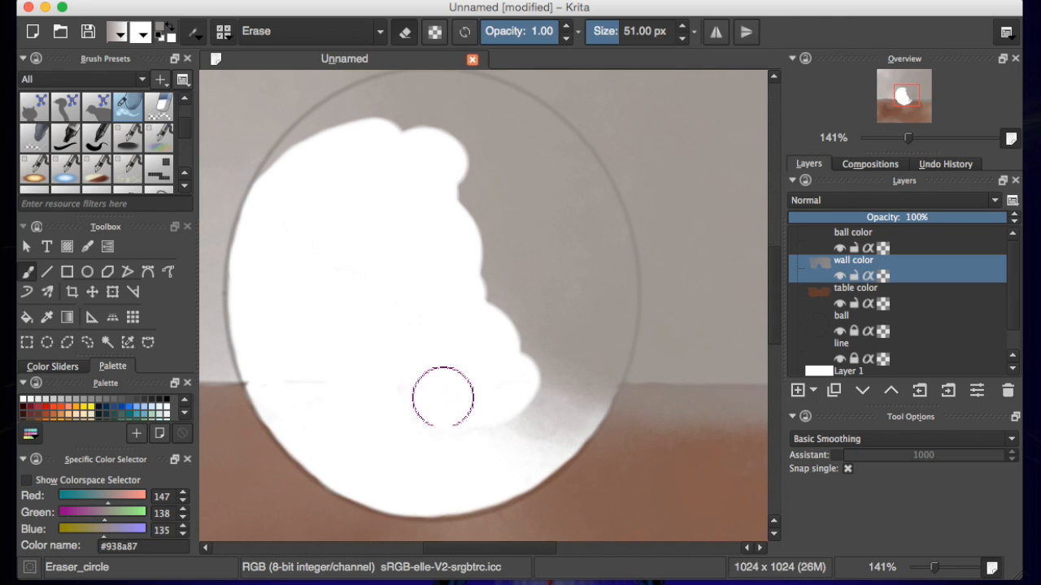
# Erase remaining gray from the ball's lower middle, right side, top and upper-left edge
pyautogui.moveTo(443, 398); pyautogui.dragTo(602, 353)
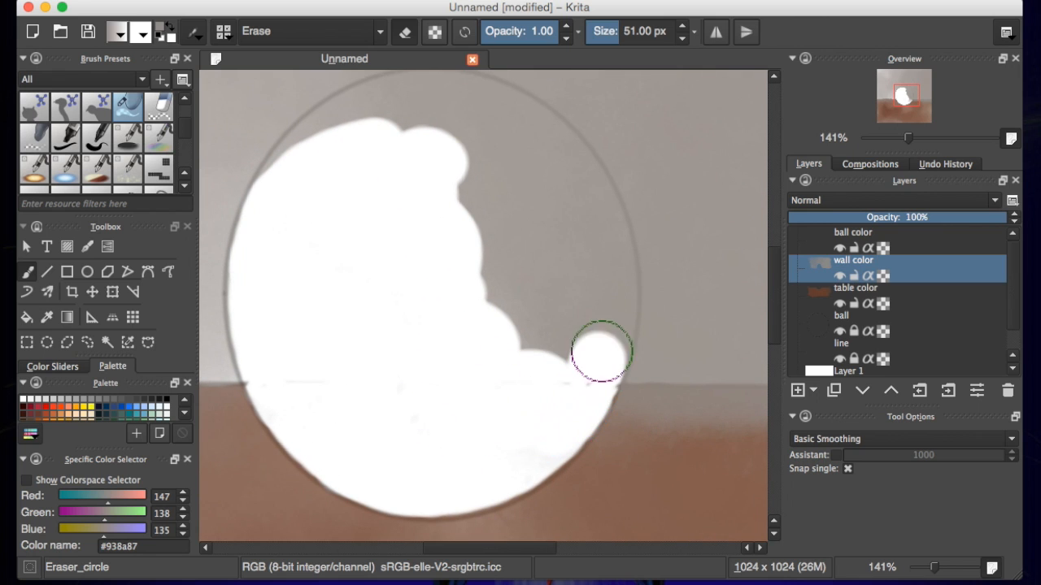
pyautogui.moveTo(602, 354); pyautogui.dragTo(484, 264)
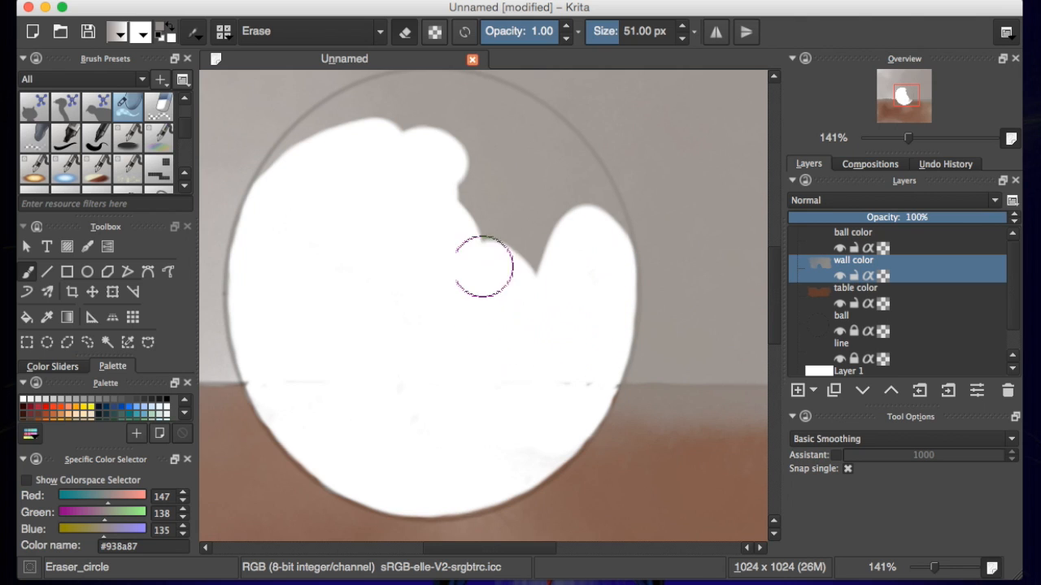
pyautogui.moveTo(483, 264); pyautogui.dragTo(610, 219)
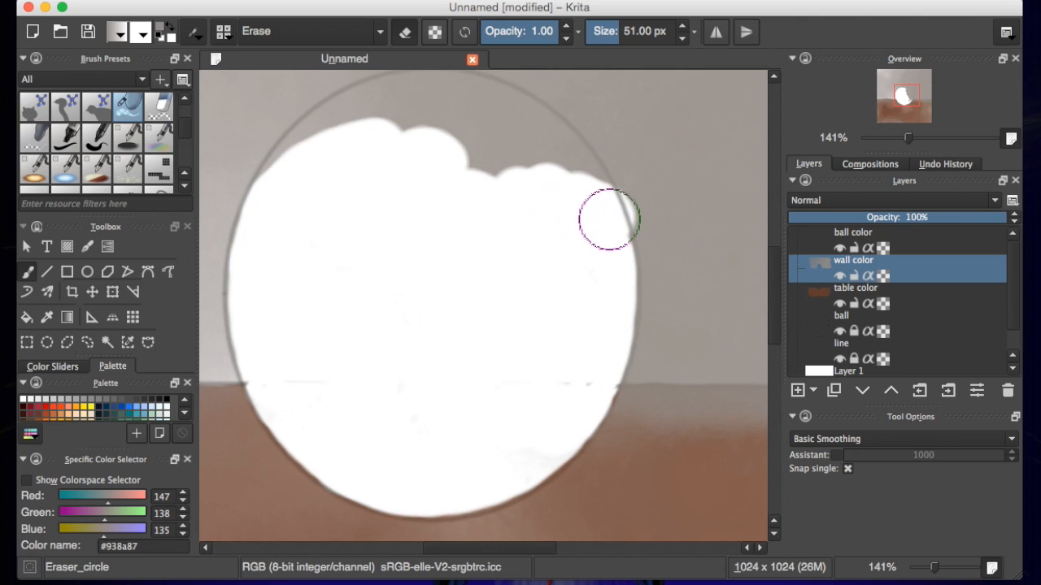
pyautogui.moveTo(609, 219); pyautogui.dragTo(529, 399)
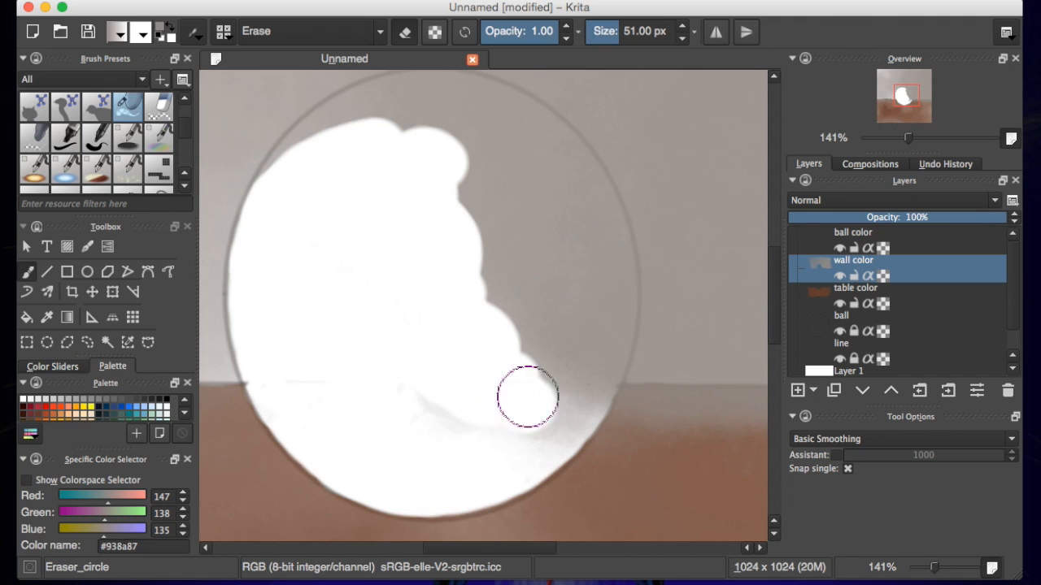
pyautogui.moveTo(527, 397); pyautogui.dragTo(535, 433)
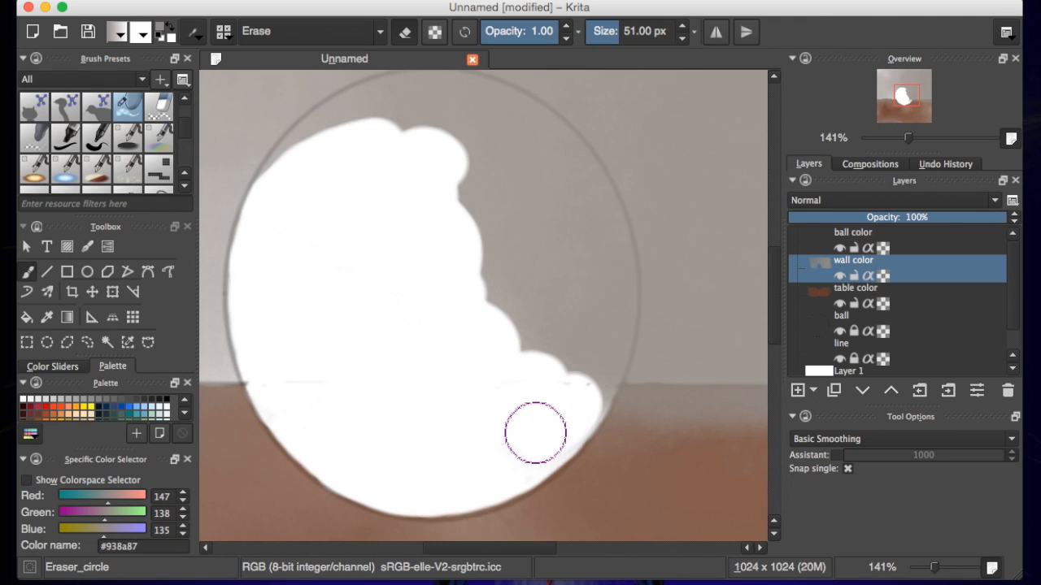
pyautogui.moveTo(535, 434); pyautogui.dragTo(508, 329)
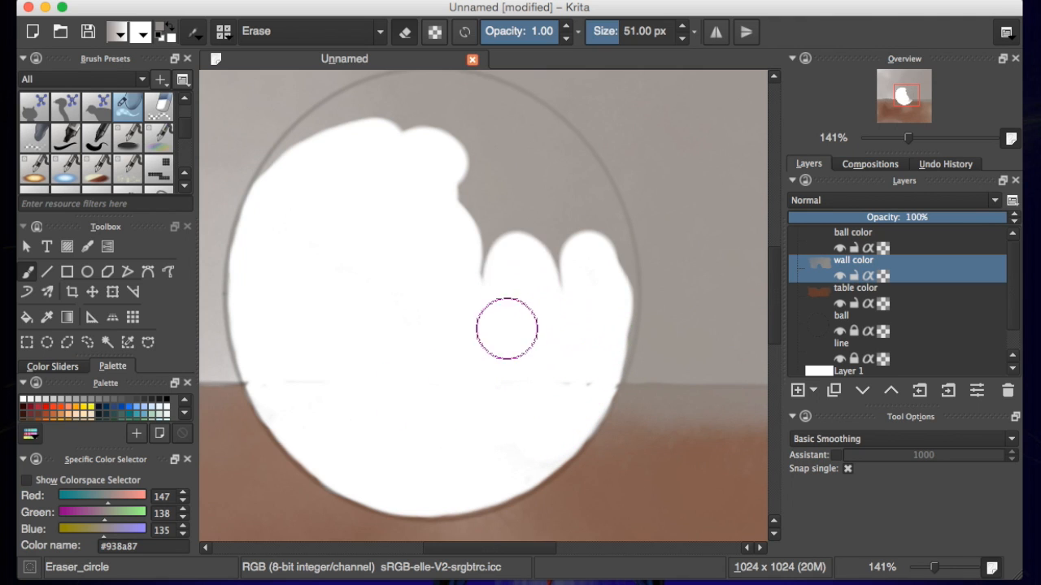
pyautogui.moveTo(508, 329); pyautogui.dragTo(612, 308)
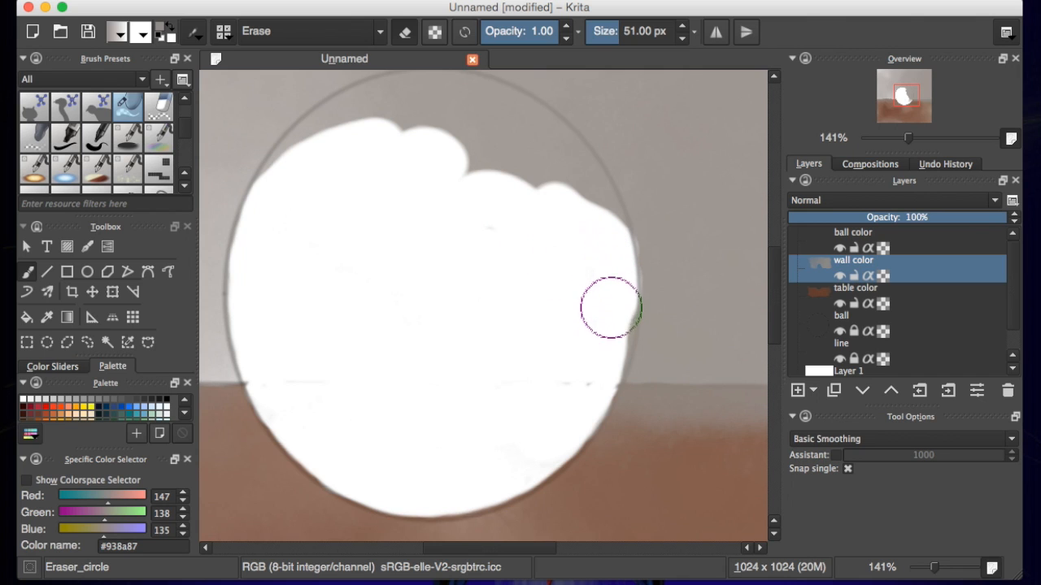
pyautogui.moveTo(610, 307); pyautogui.dragTo(578, 303)
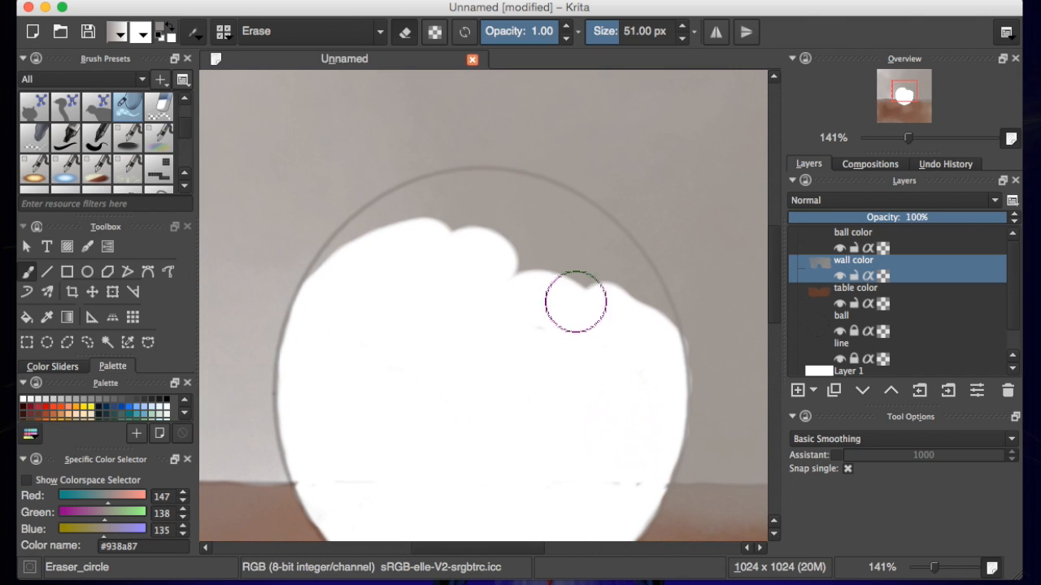
pyautogui.moveTo(578, 301); pyautogui.dragTo(616, 272)
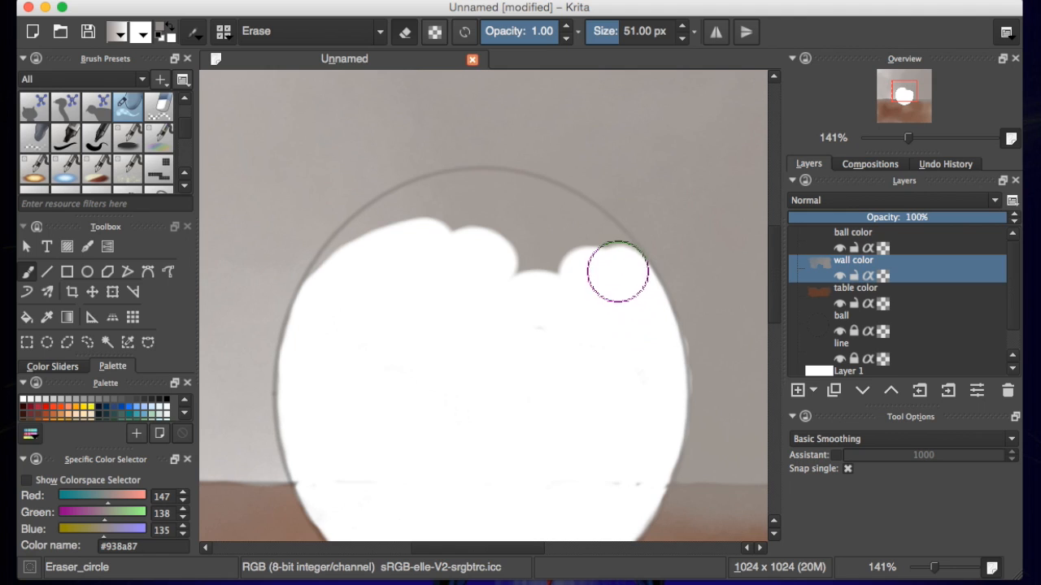
pyautogui.moveTo(618, 273); pyautogui.dragTo(508, 200)
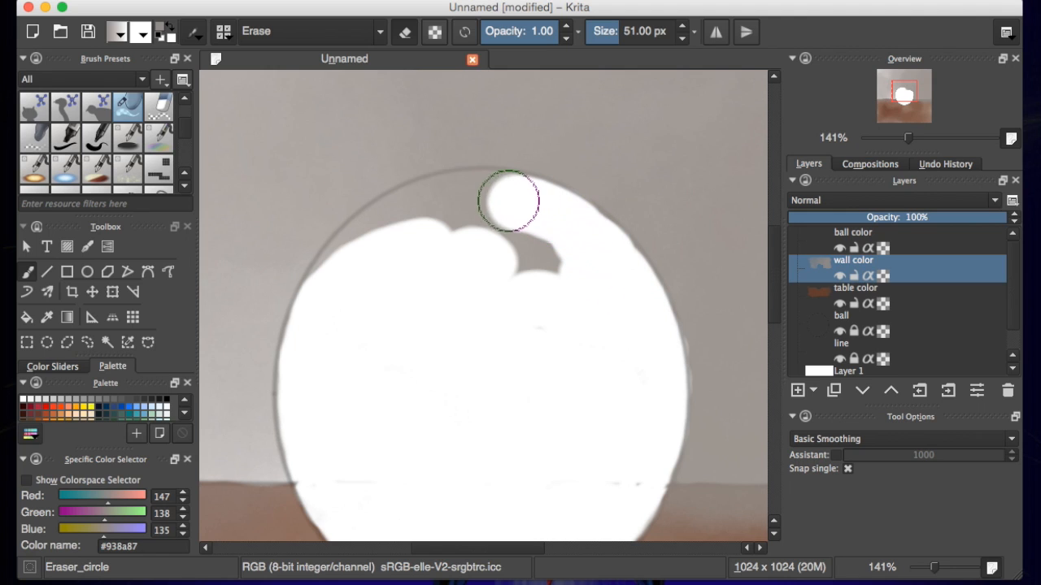
pyautogui.moveTo(511, 201); pyautogui.dragTo(358, 252)
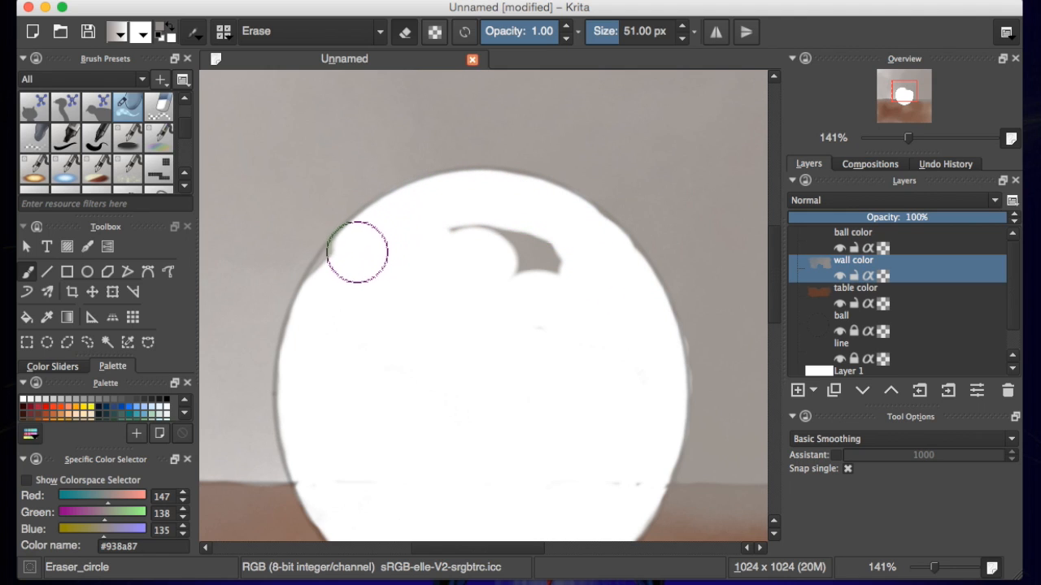
pyautogui.moveTo(358, 252); pyautogui.dragTo(529, 258)
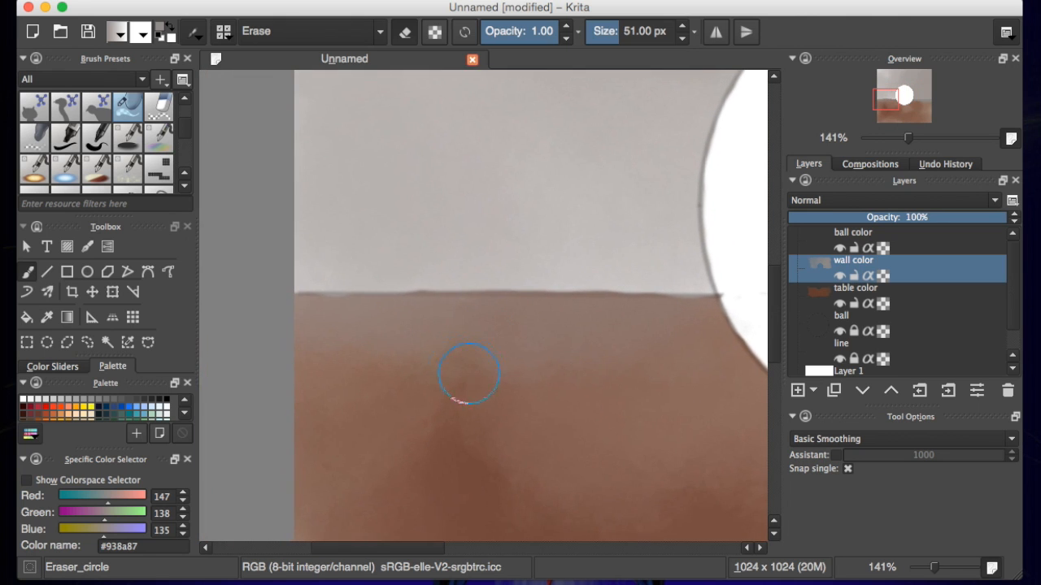
# Erase gray slivers from the table below the ball and tidy the horizon line
pyautogui.moveTo(468, 374); pyautogui.dragTo(321, 325)
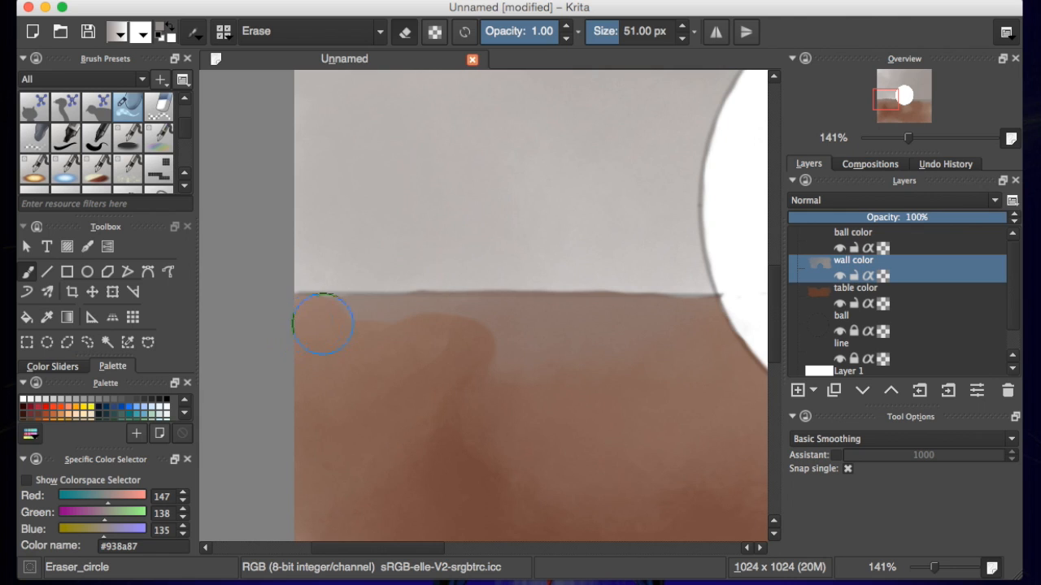
pyautogui.moveTo(321, 324); pyautogui.dragTo(660, 368)
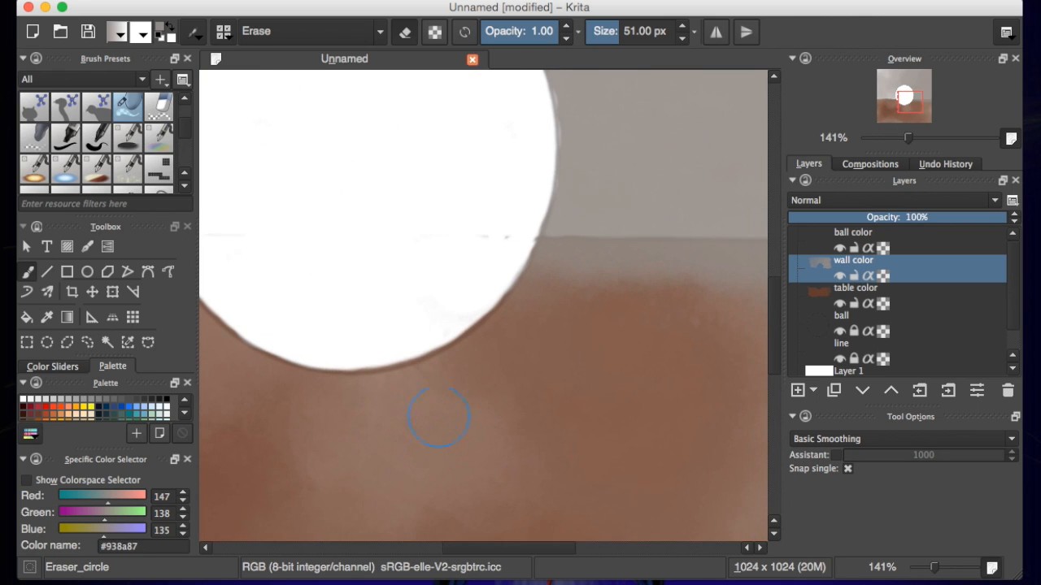
pyautogui.moveTo(439, 415); pyautogui.dragTo(592, 272)
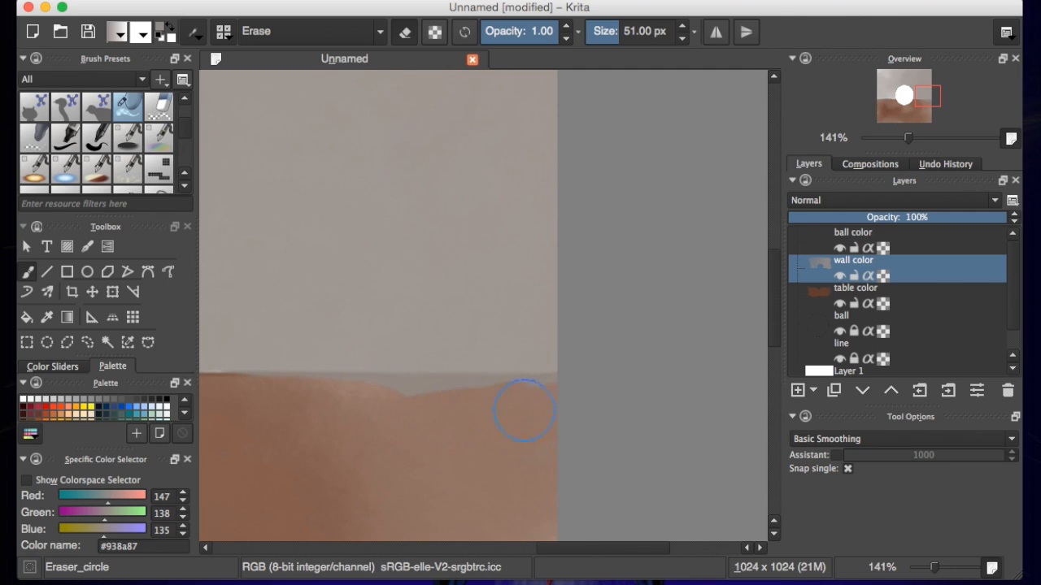
pyautogui.moveTo(524, 411); pyautogui.dragTo(362, 404)
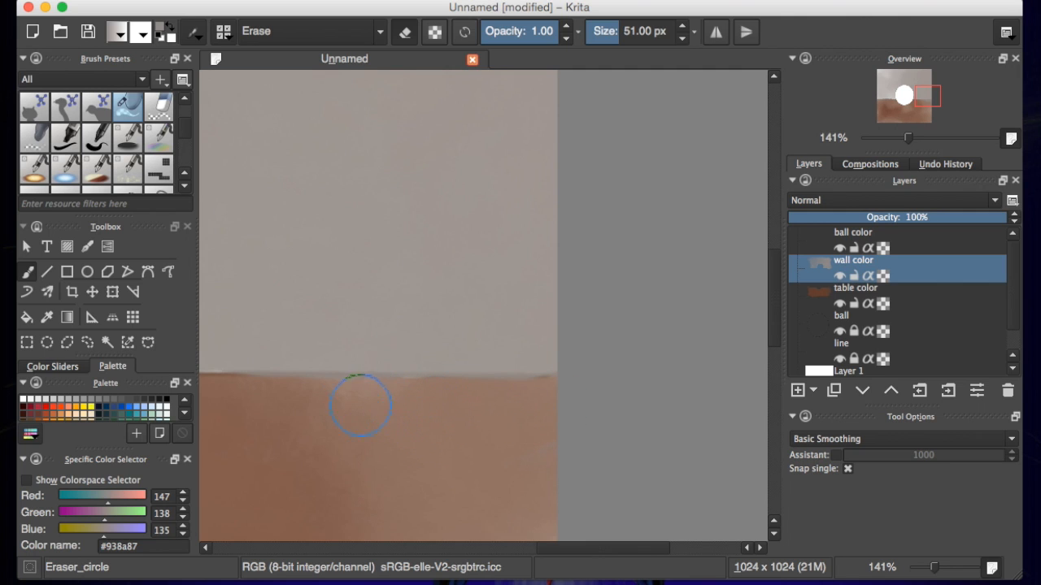
pyautogui.moveTo(362, 406); pyautogui.dragTo(499, 406)
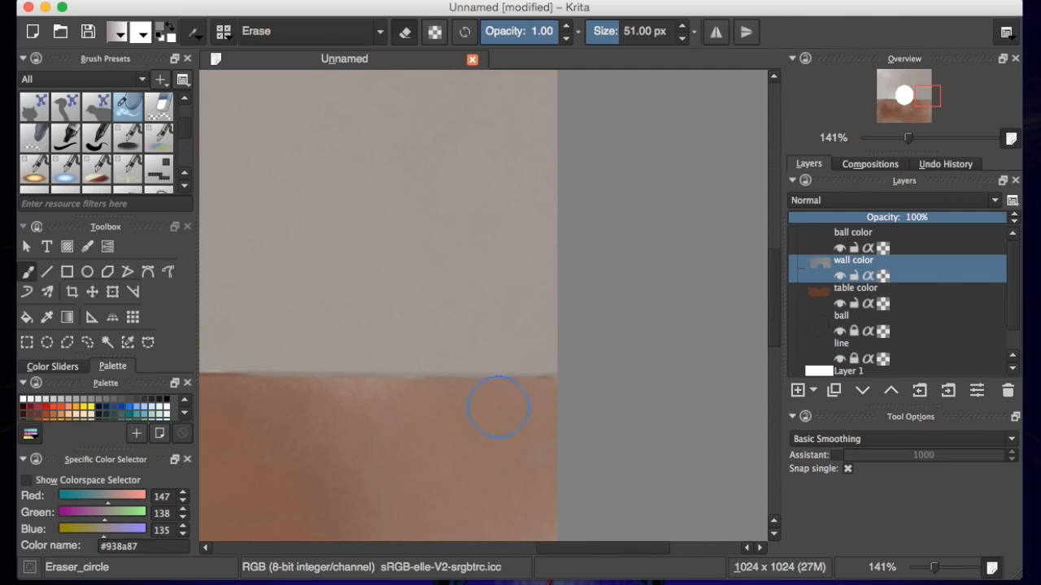
pyautogui.moveTo(584, 405)
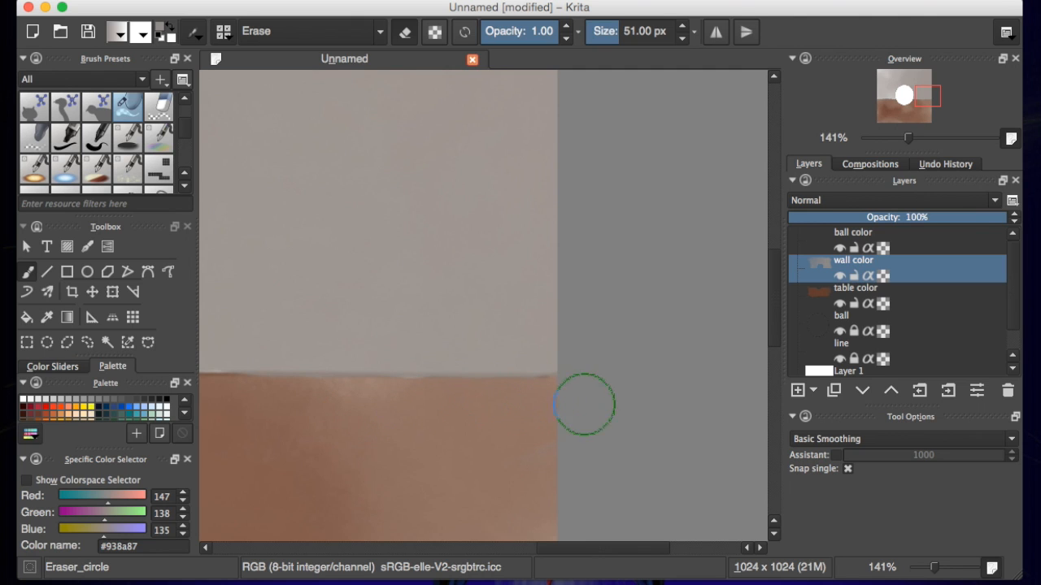
pyautogui.moveTo(679, 257)
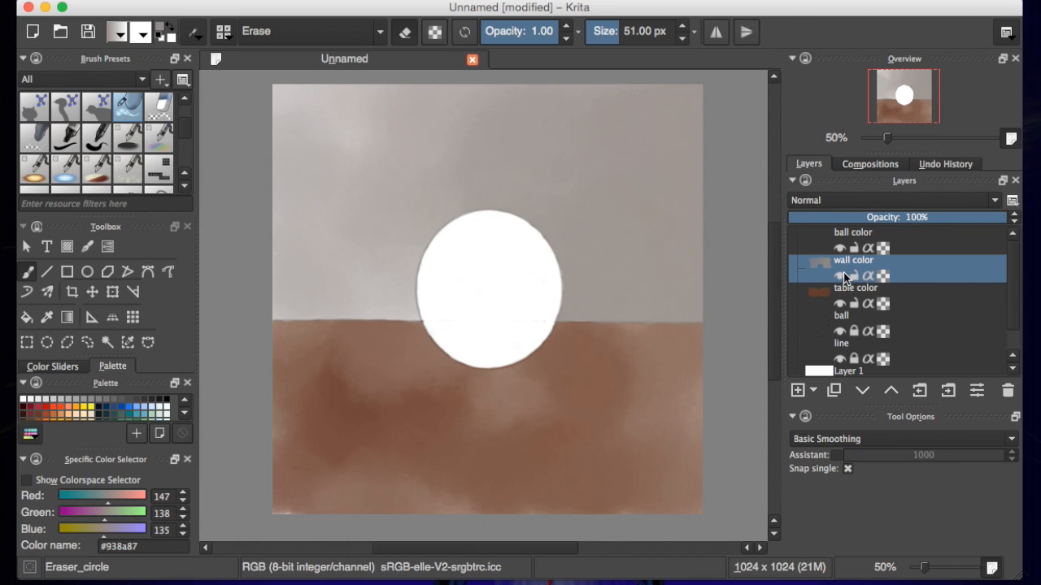
pyautogui.moveTo(837, 248)
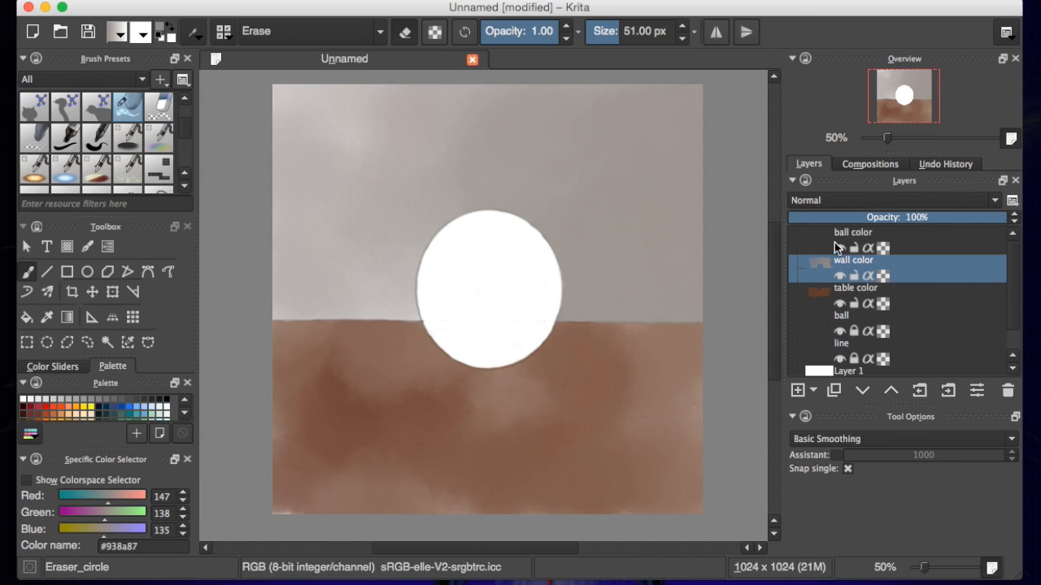
# Activate the 'ball color' layer and select the vb2DG - Scatter Soft brush
pyautogui.click(852, 231)
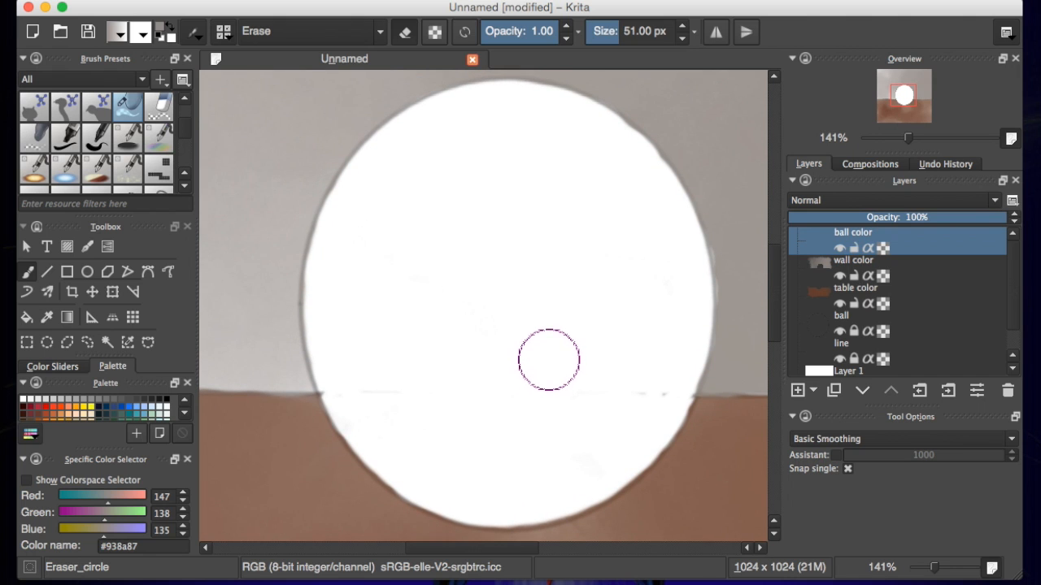
pyautogui.scroll(-3)
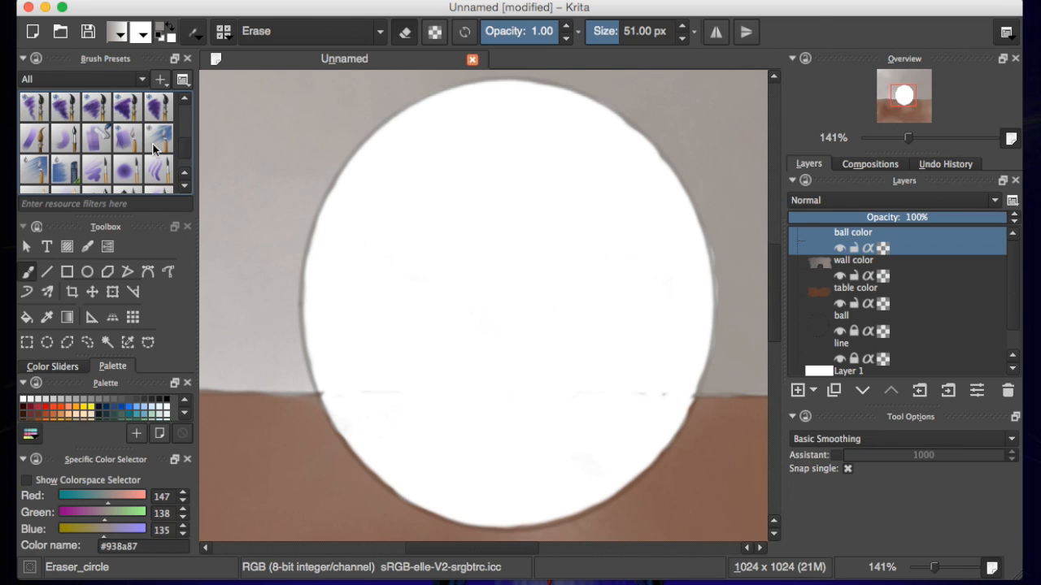
pyautogui.moveTo(142, 142)
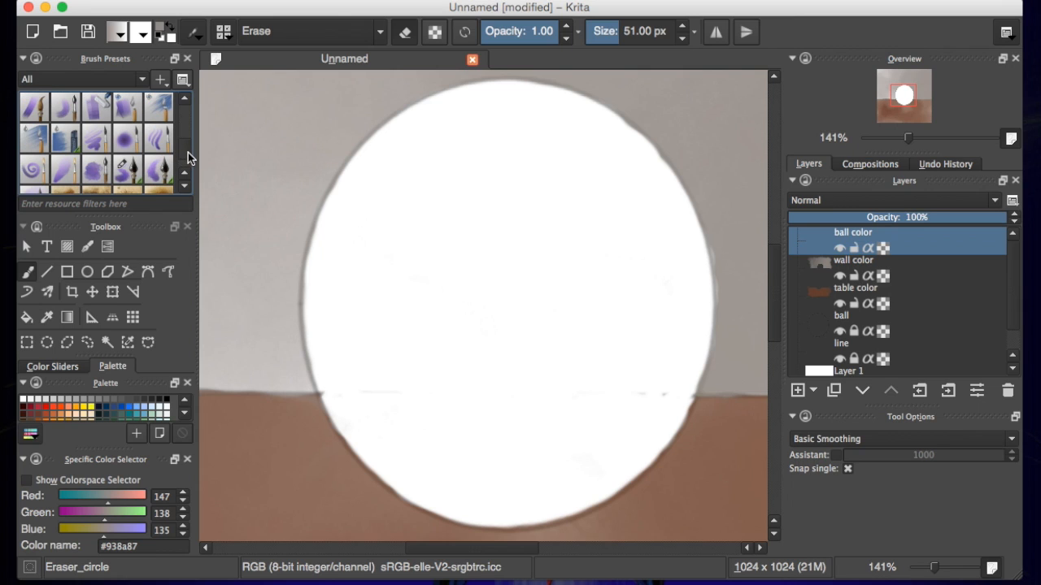
pyautogui.click(126, 169)
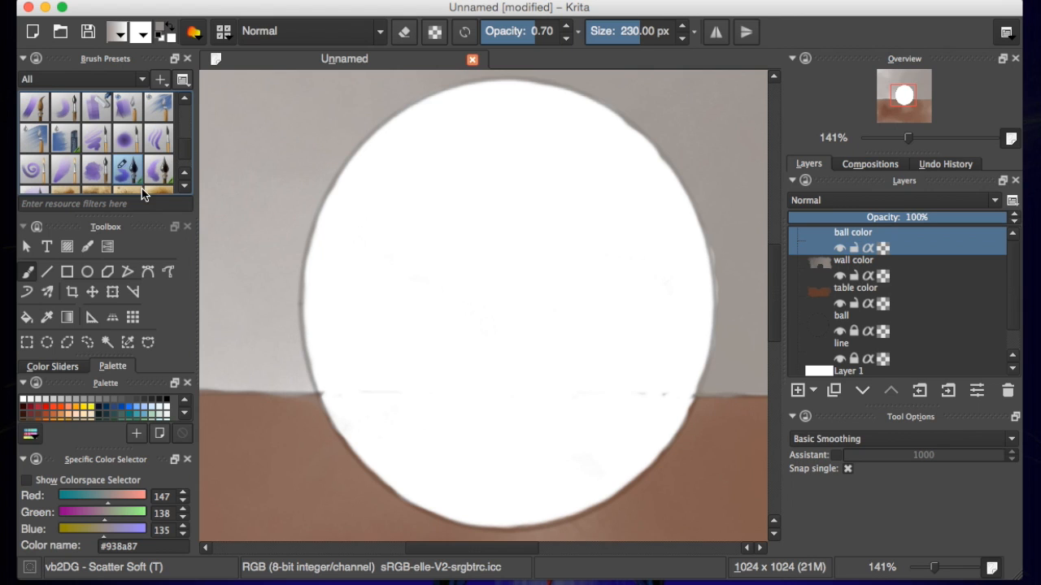
pyautogui.moveTo(145, 390)
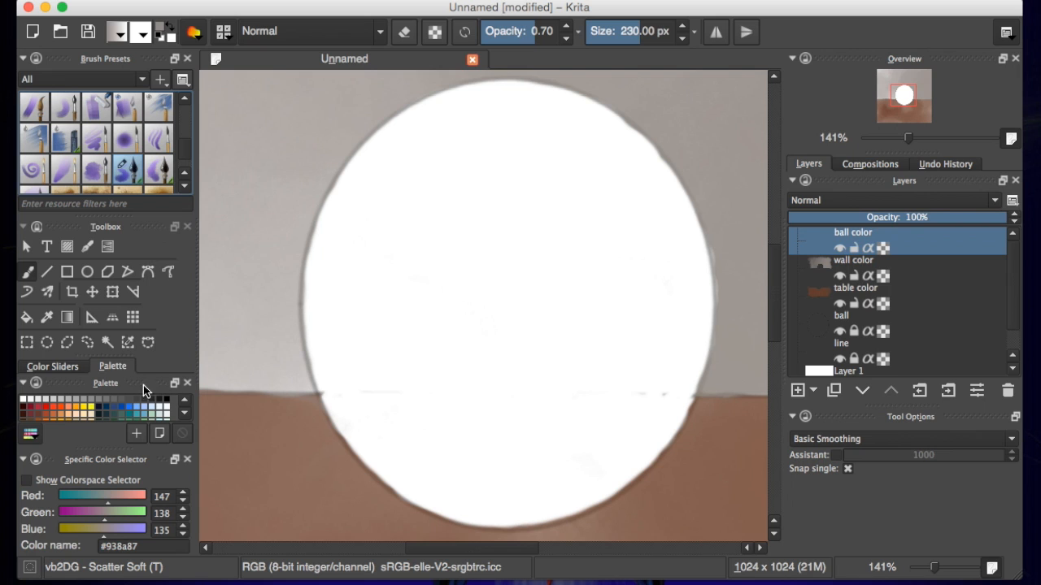
pyautogui.moveTo(111, 414)
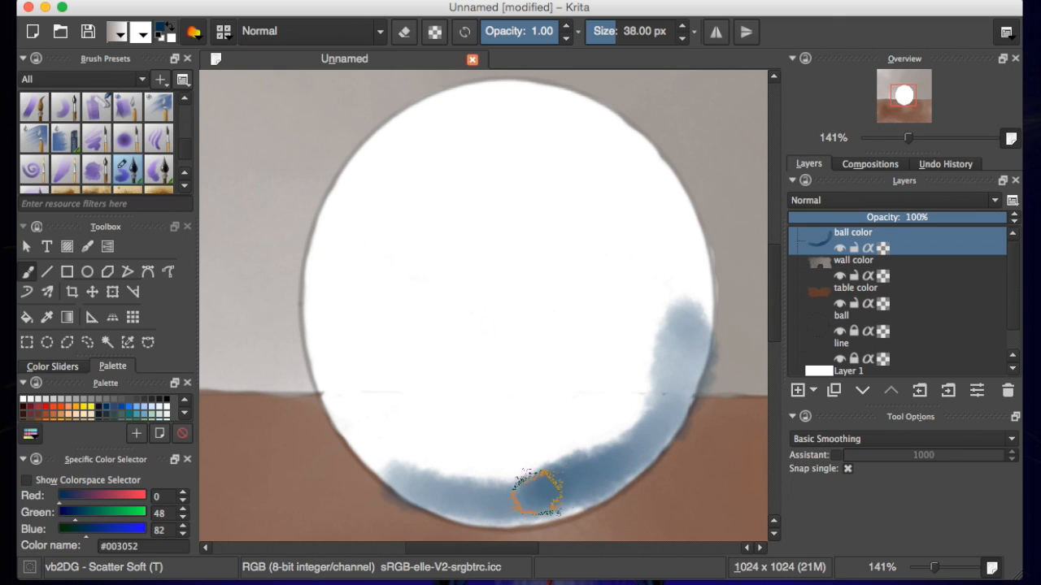
# Paint dark blue along the ball's bottom, right side and middle, deepening the base shadow
pyautogui.moveTo(537, 496); pyautogui.dragTo(659, 333)
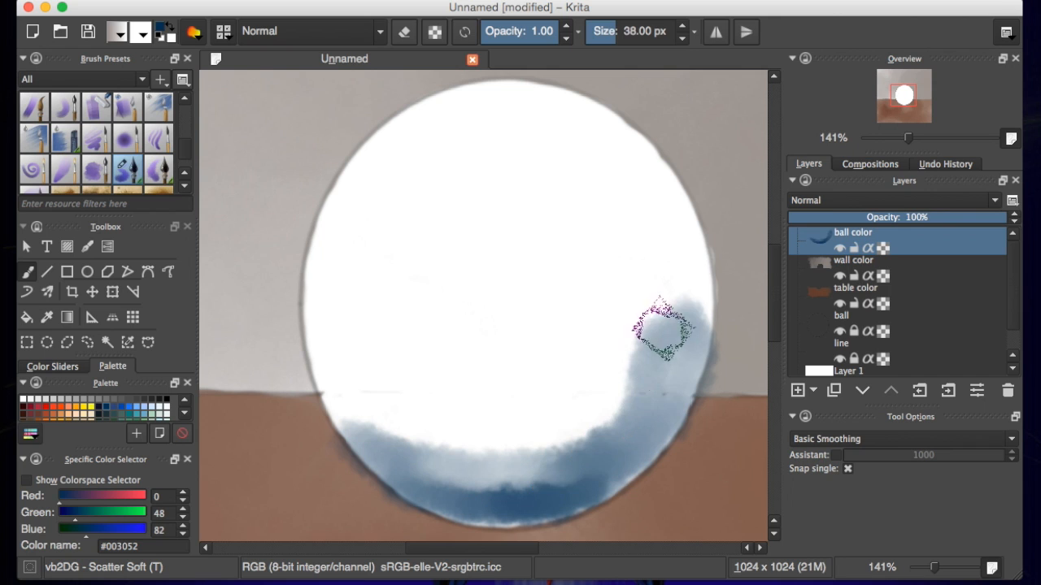
pyautogui.moveTo(663, 333); pyautogui.dragTo(504, 426)
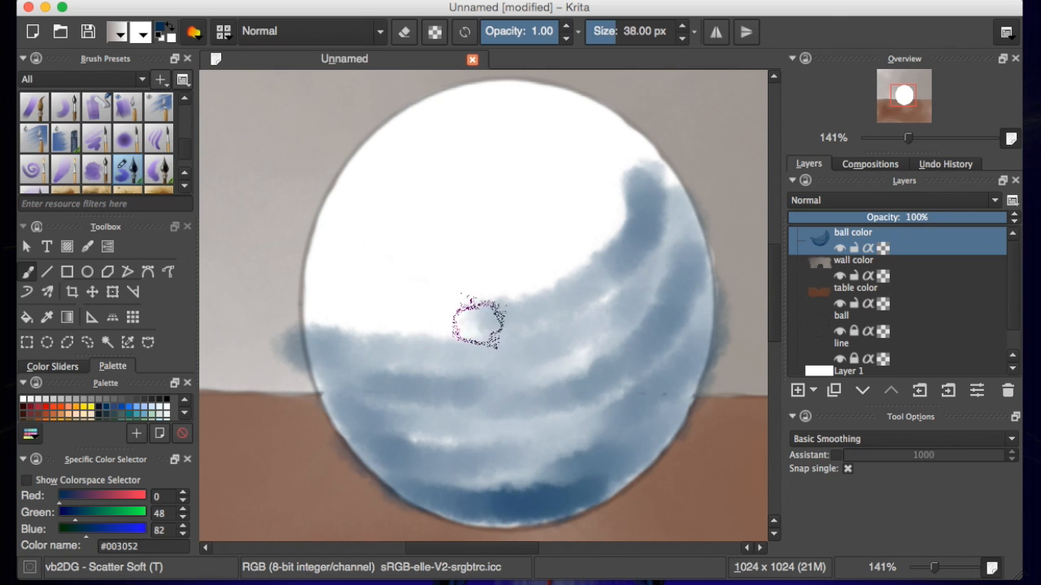
pyautogui.moveTo(480, 321); pyautogui.dragTo(667, 183)
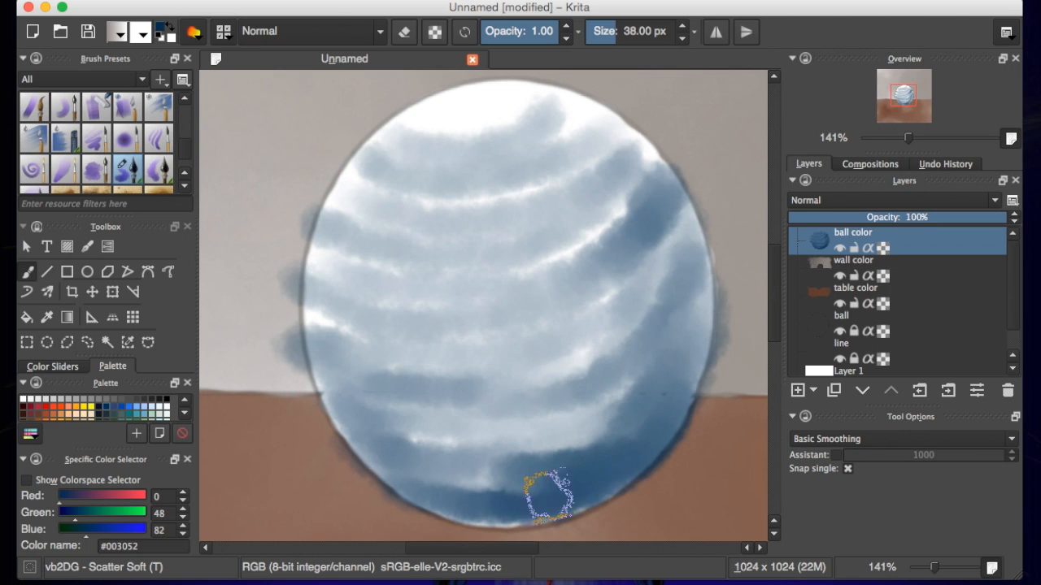
pyautogui.moveTo(553, 504); pyautogui.dragTo(480, 463)
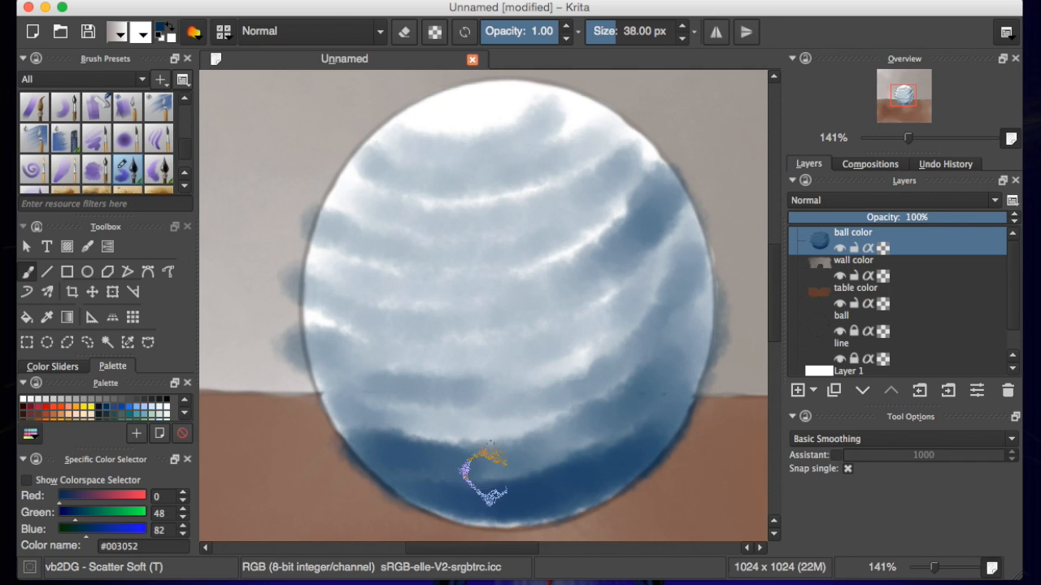
pyautogui.moveTo(488, 468); pyautogui.dragTo(626, 468)
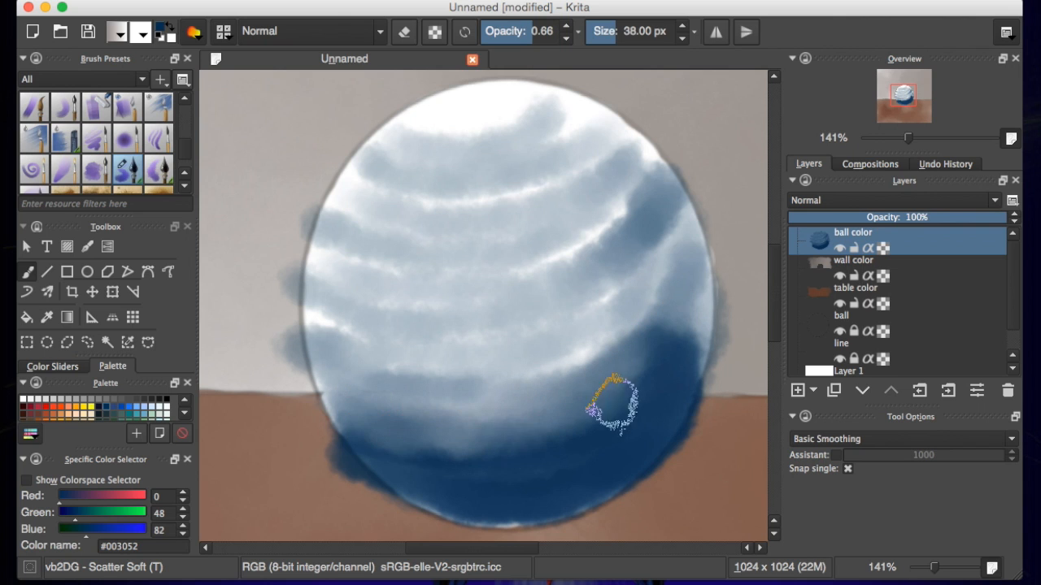
# Add dark blue to the lower edges and blend it into the ball's middle and upper left
pyautogui.moveTo(618, 406); pyautogui.dragTo(366, 415)
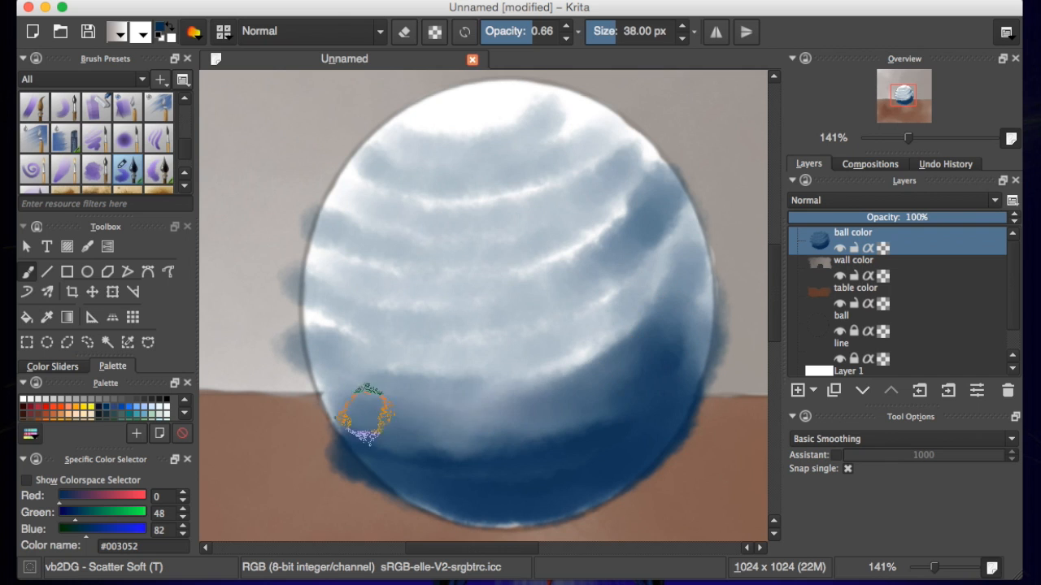
pyautogui.moveTo(366, 415); pyautogui.dragTo(679, 293)
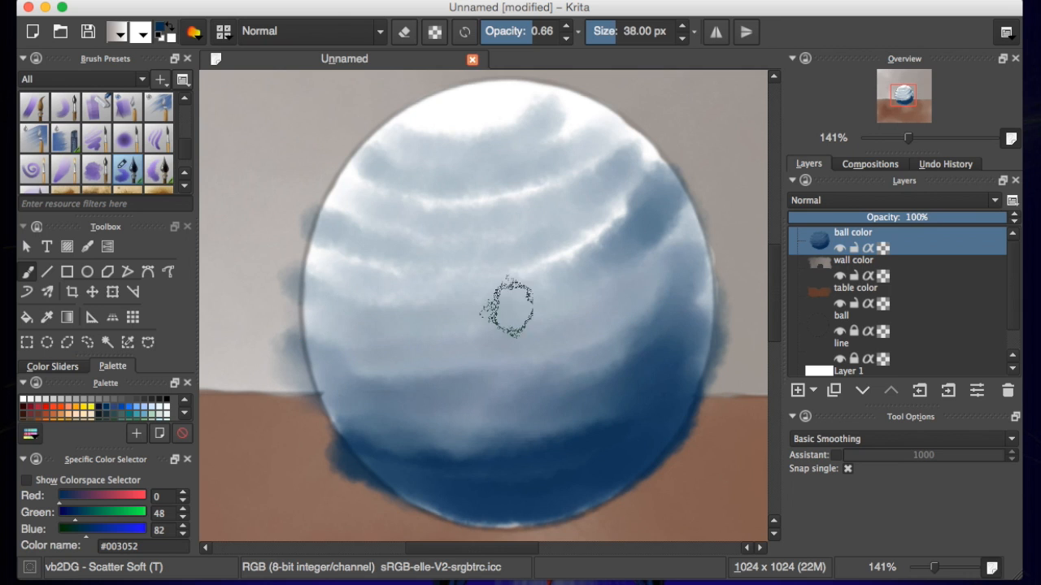
pyautogui.moveTo(504, 309); pyautogui.dragTo(301, 260)
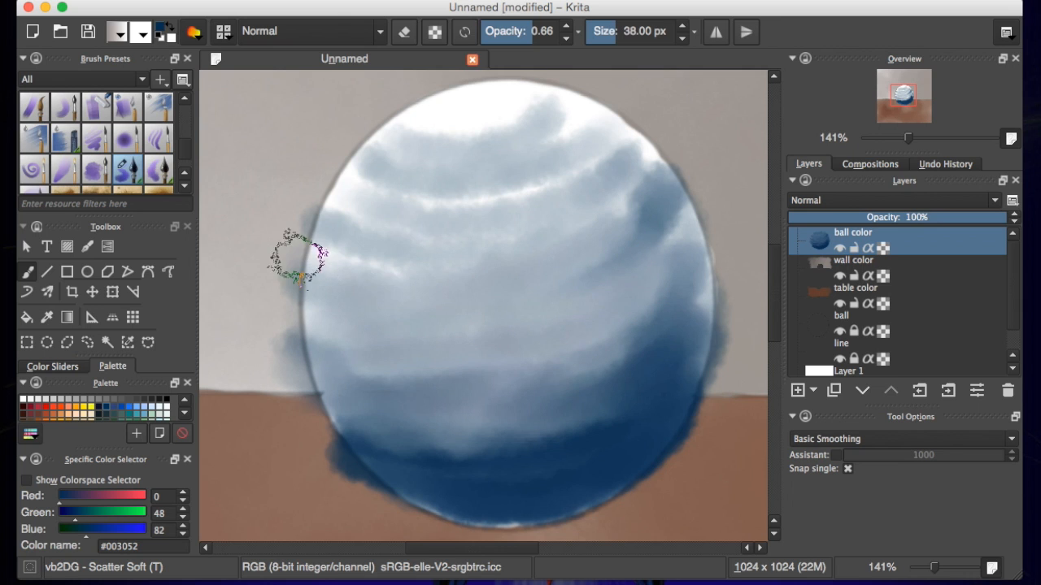
pyautogui.moveTo(301, 260); pyautogui.dragTo(671, 265)
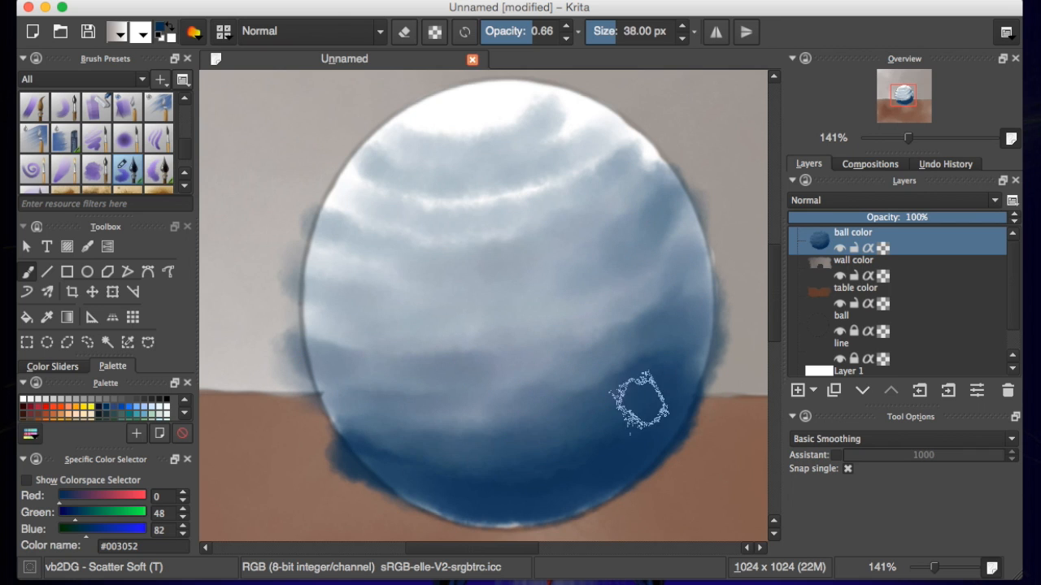
pyautogui.moveTo(642, 404); pyautogui.dragTo(553, 422)
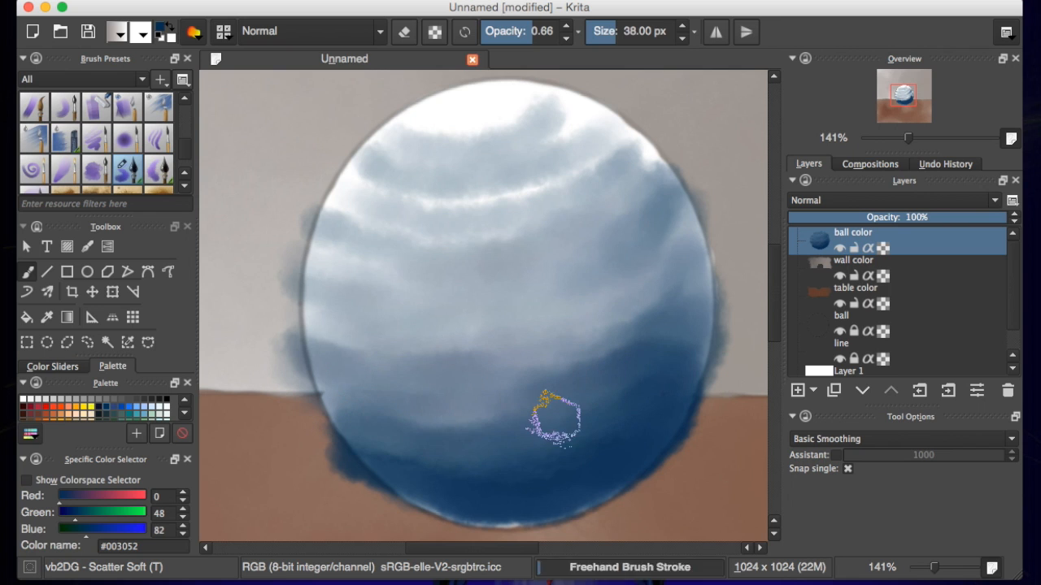
pyautogui.moveTo(553, 418); pyautogui.dragTo(427, 337)
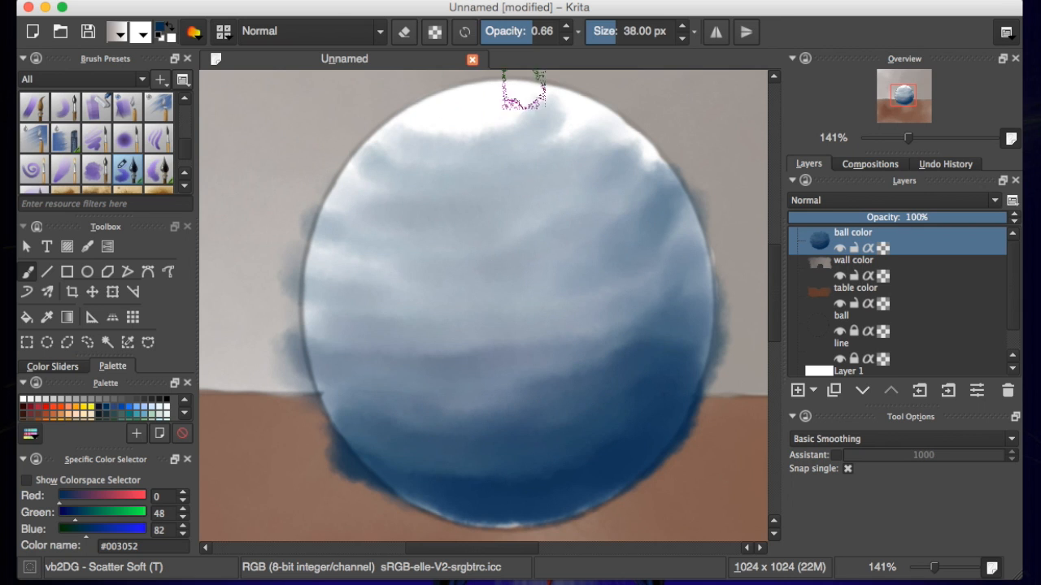
# Paint more opaque dark blue over the base, then soften the left edge at lower opacity
pyautogui.click(500, 451)
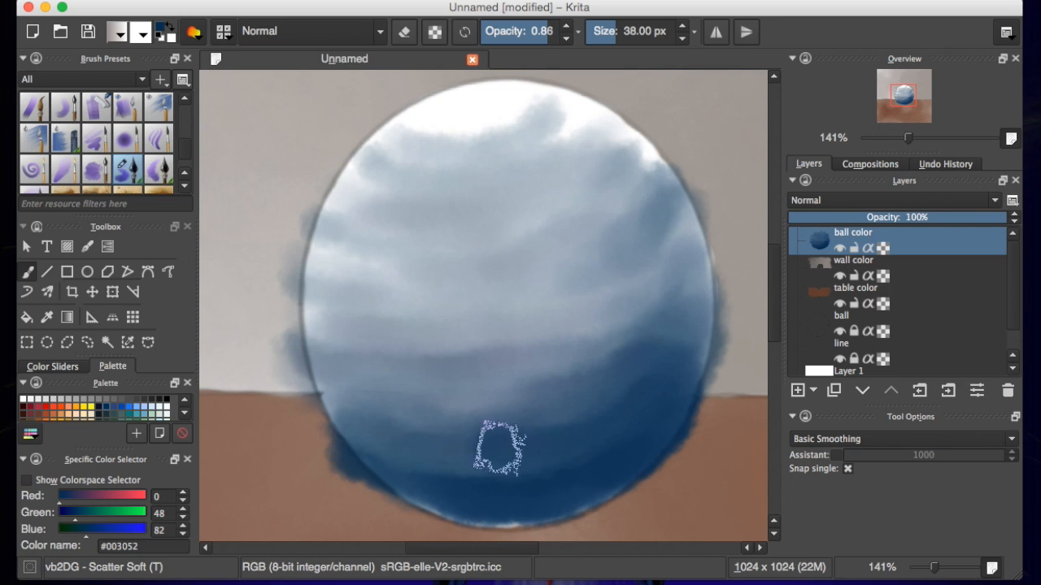
pyautogui.moveTo(500, 452); pyautogui.dragTo(439, 508)
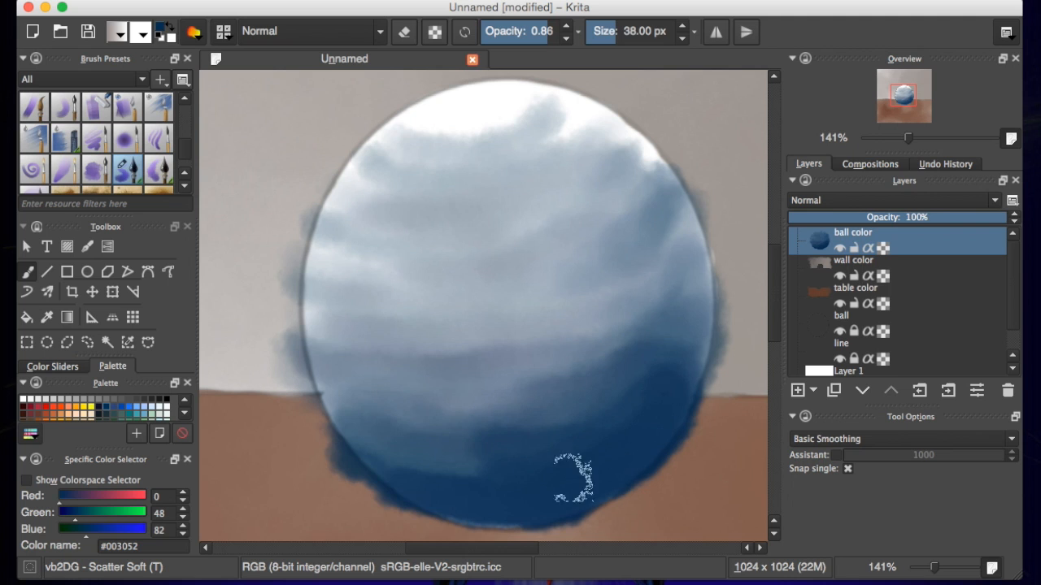
pyautogui.moveTo(573, 479); pyautogui.dragTo(667, 366)
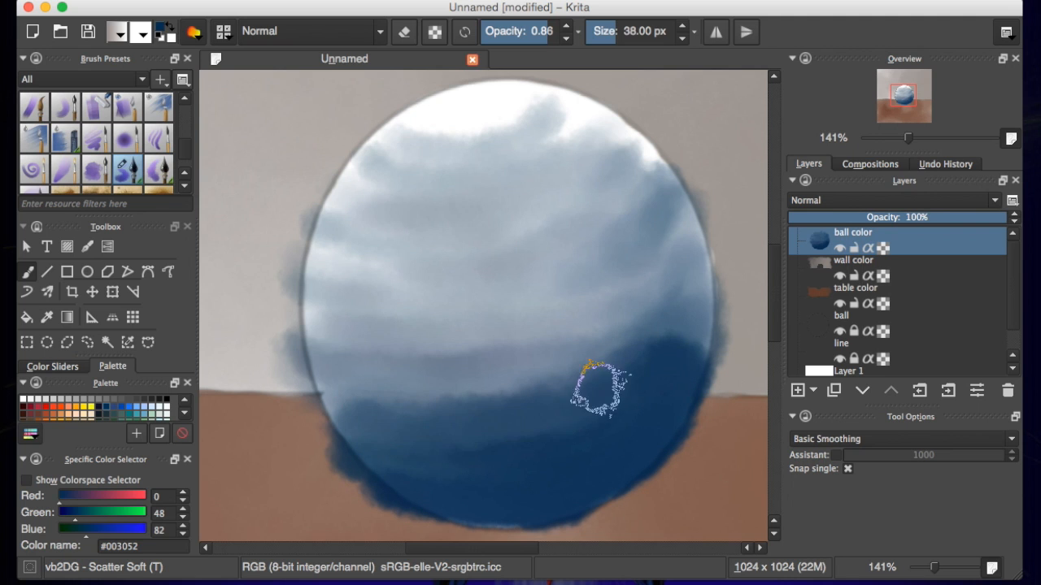
pyautogui.moveTo(601, 390); pyautogui.dragTo(345, 399)
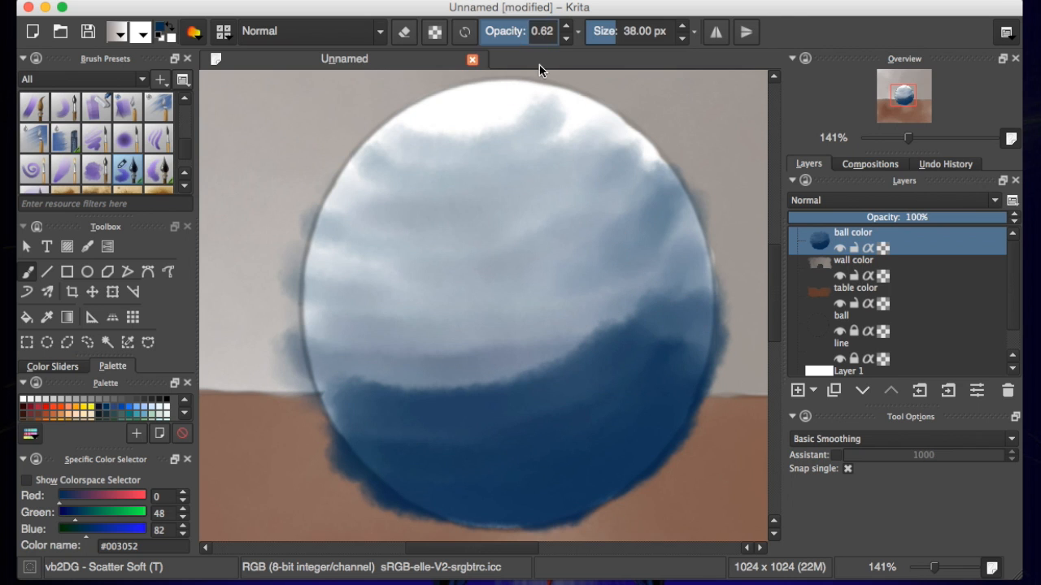
pyautogui.click(703, 326)
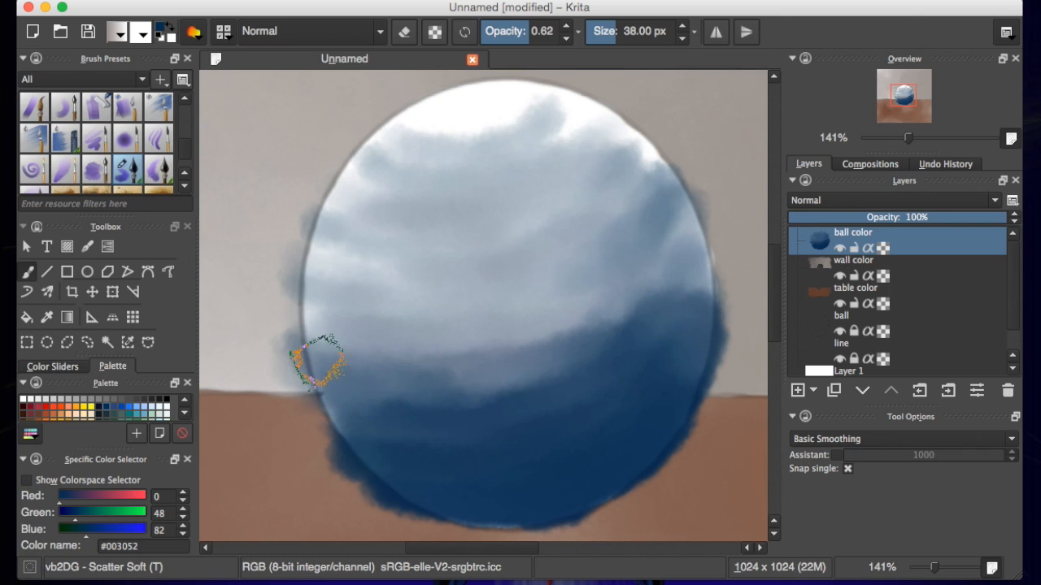
pyautogui.moveTo(322, 362); pyautogui.dragTo(622, 333)
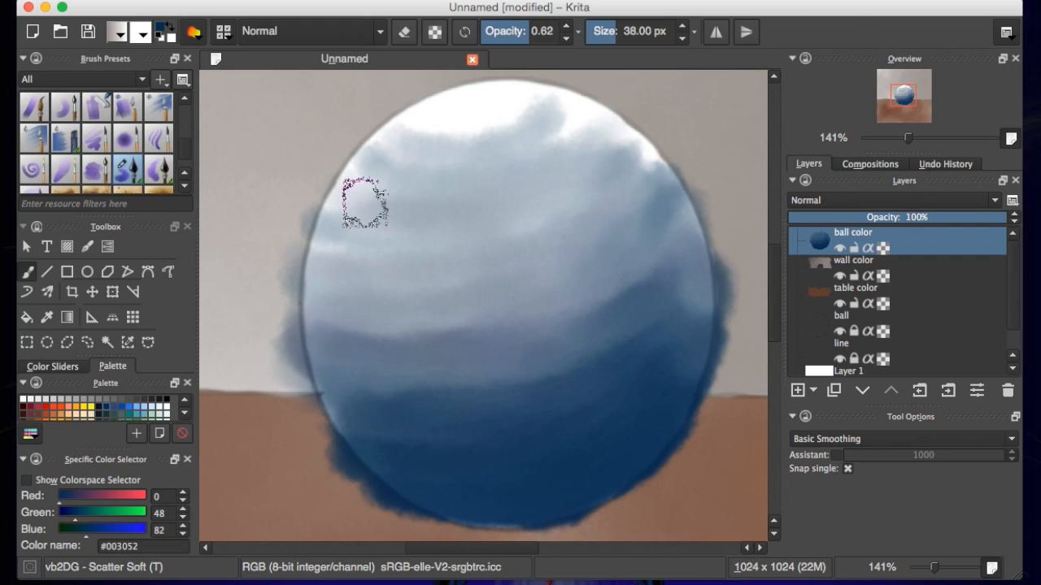
# Pick a pale blue-gray colour from the popup palette
pyautogui.rightClick(244, 208)
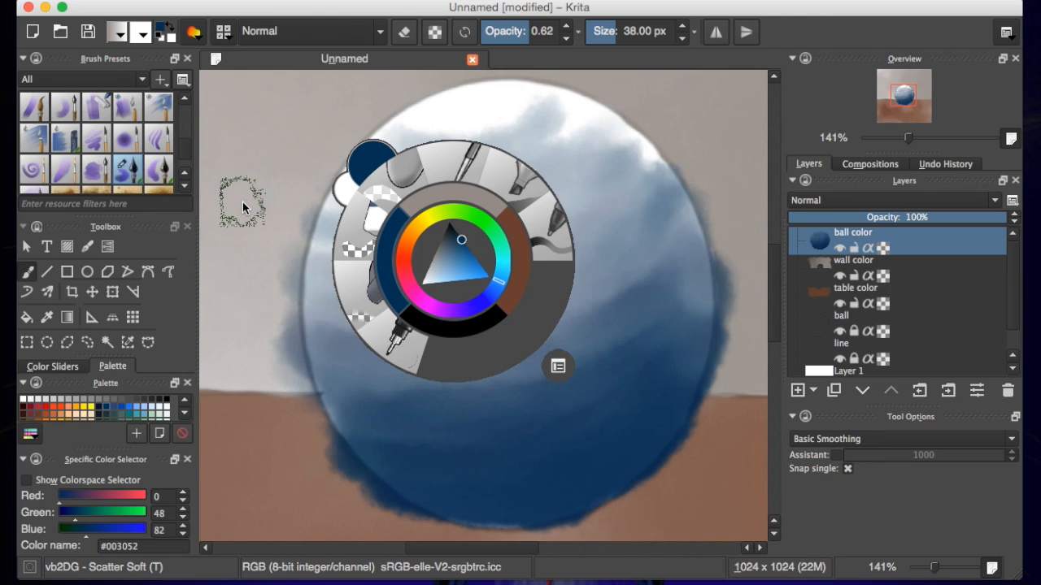
pyautogui.click(442, 263)
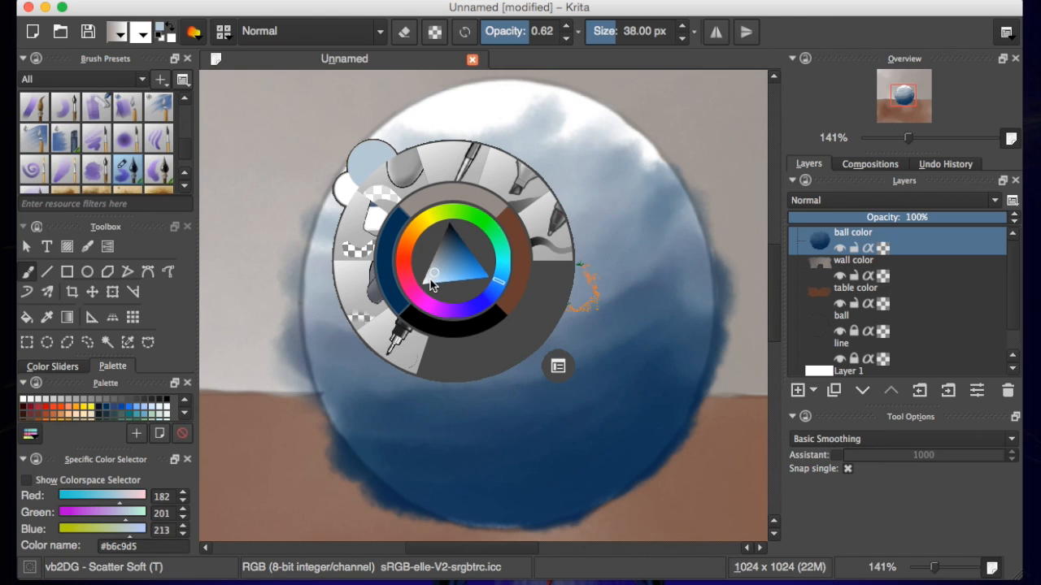
pyautogui.click(435, 277)
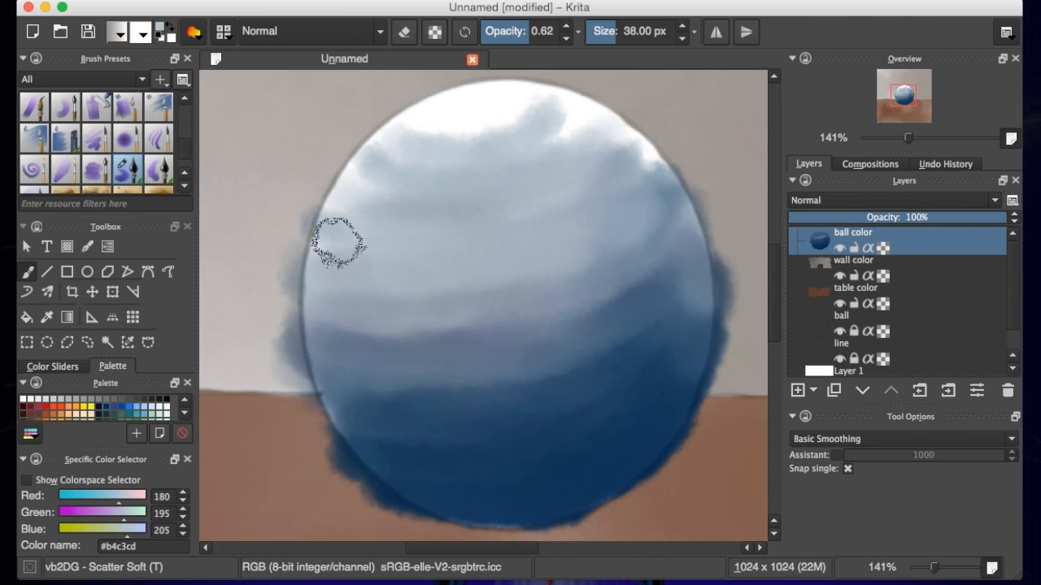
pyautogui.moveTo(492, 277)
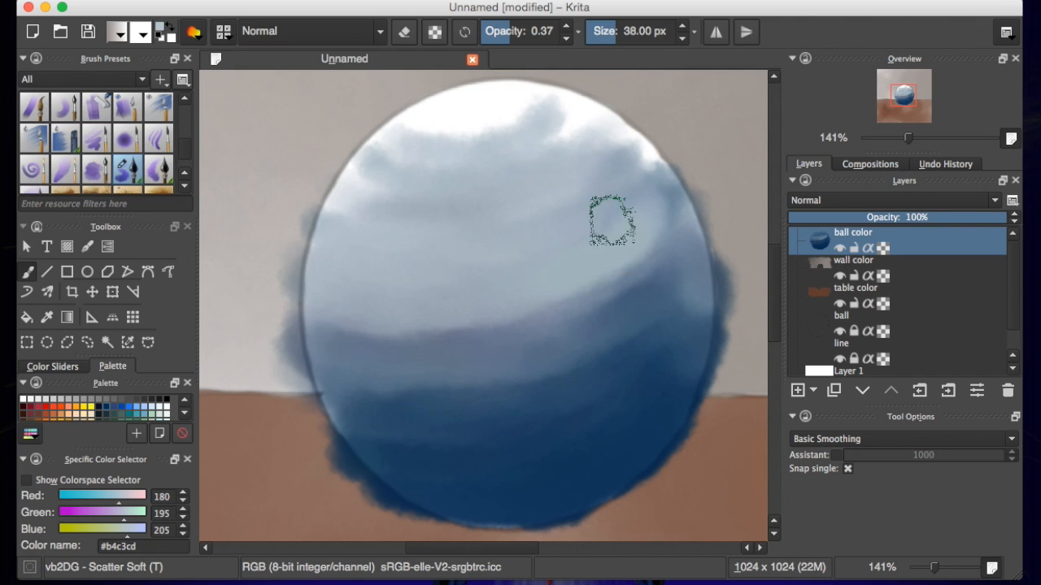
# Blend pale blue and near-white strokes over the ball's upper half and top
pyautogui.moveTo(613, 224); pyautogui.dragTo(341, 334)
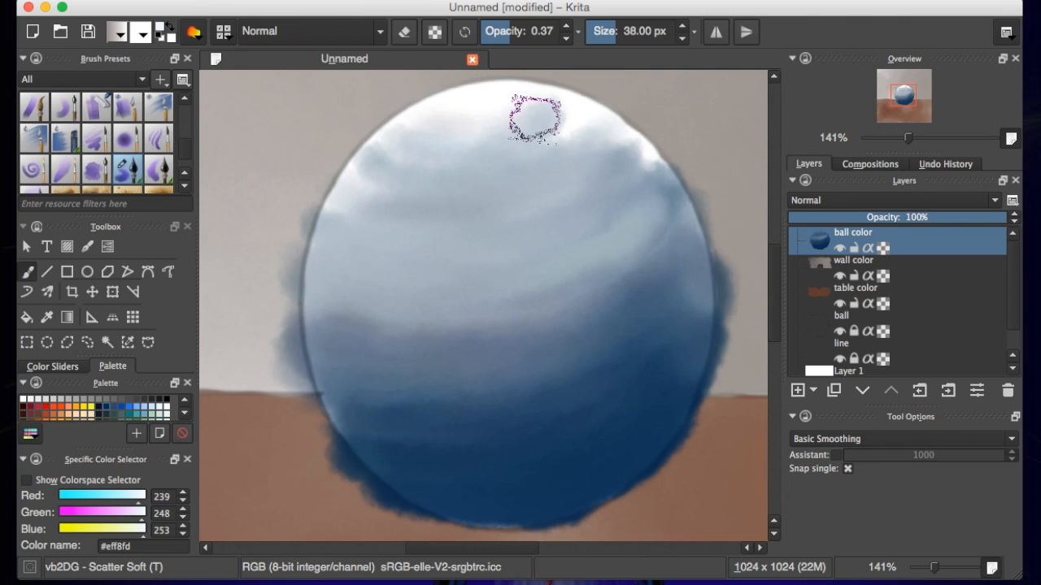
pyautogui.moveTo(532, 118); pyautogui.dragTo(443, 151)
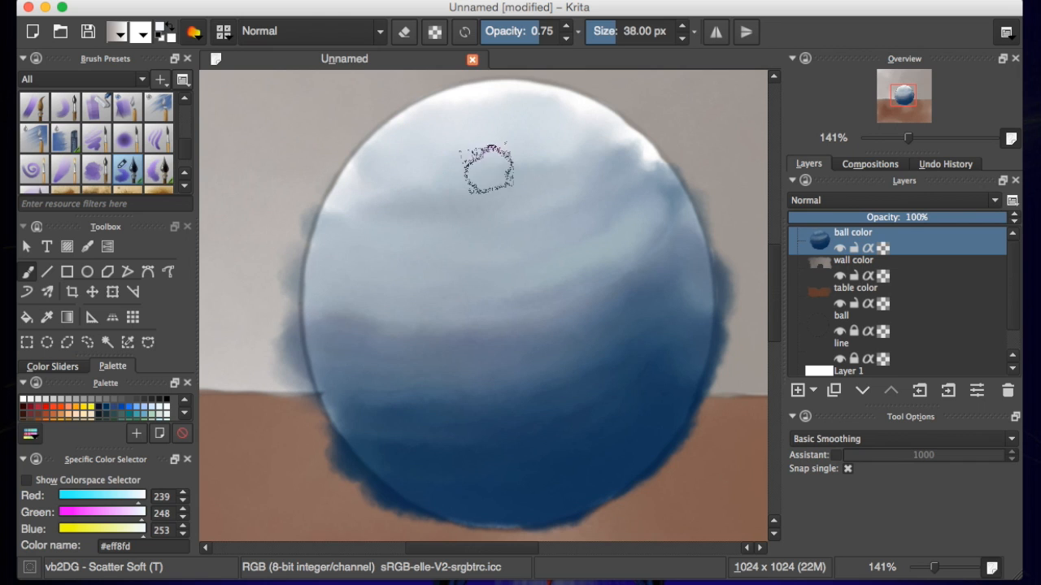
pyautogui.moveTo(485, 170); pyautogui.dragTo(494, 122)
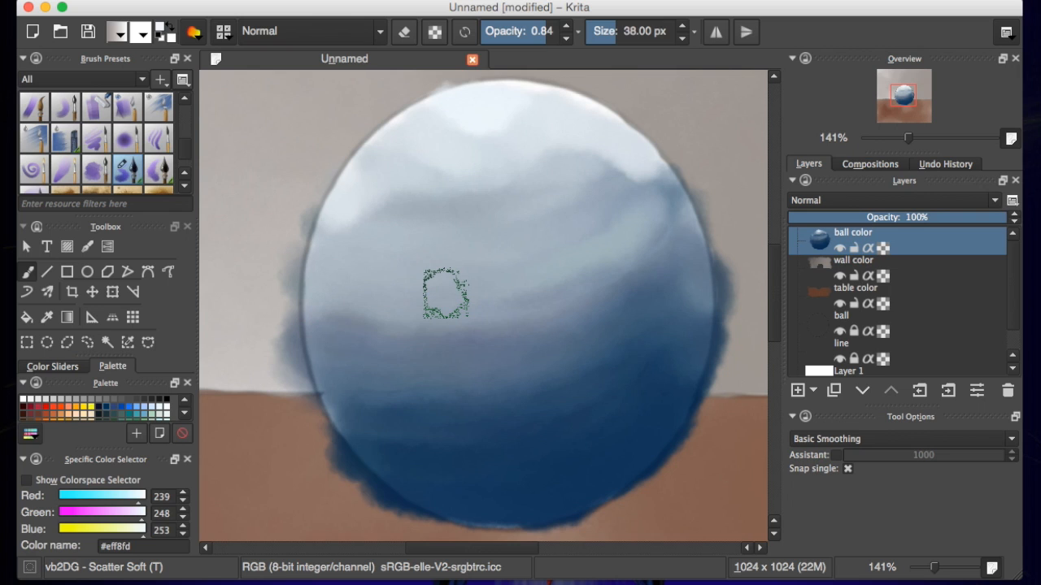
# Zoom out, lower the brush opacity, and glaze gentle strokes near the ball's top
pyautogui.scroll(-3)
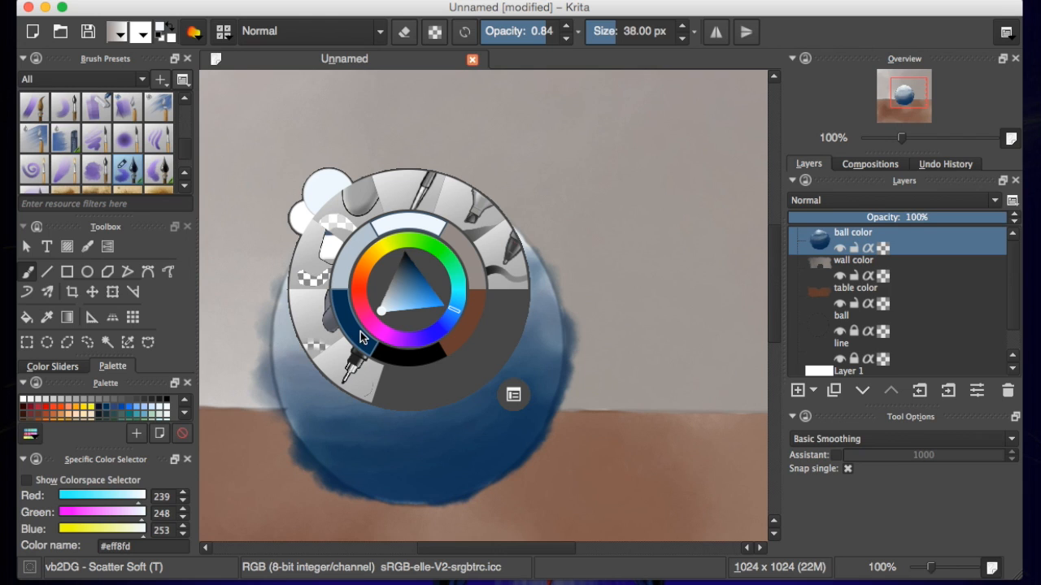
pyautogui.moveTo(414, 293)
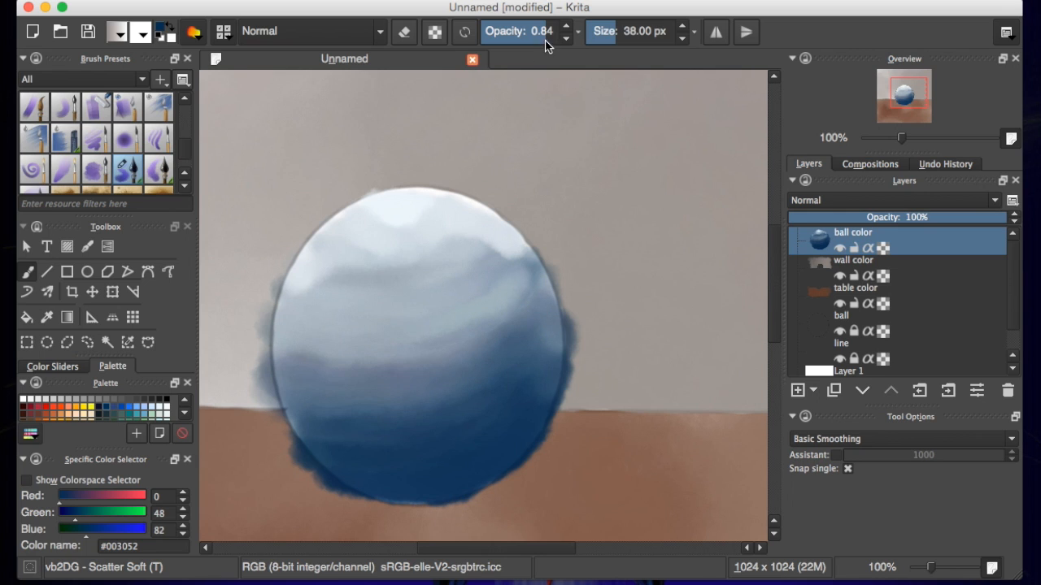
pyautogui.moveTo(553, 31); pyautogui.dragTo(528, 31)
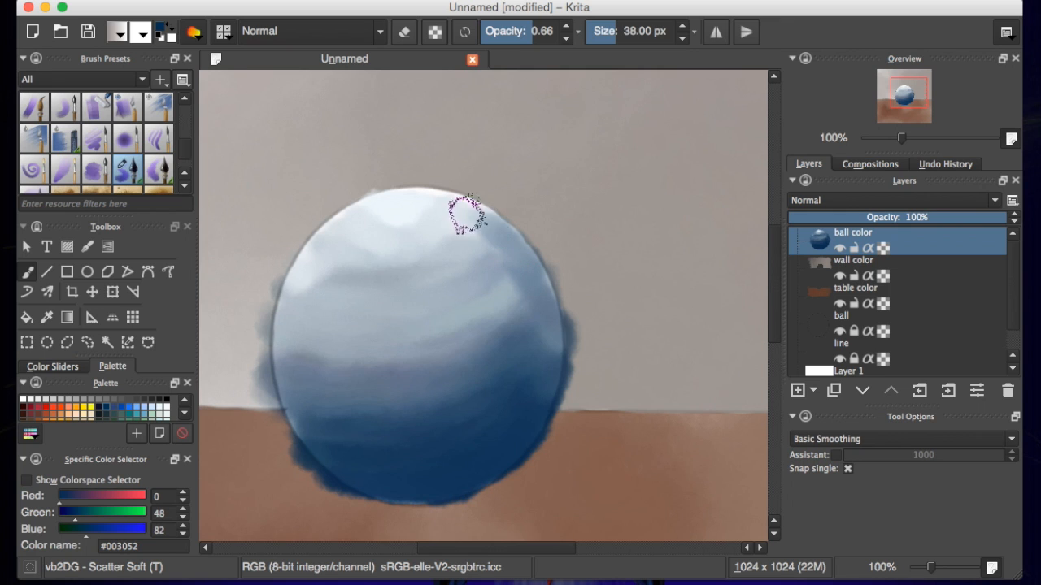
pyautogui.moveTo(468, 212); pyautogui.dragTo(464, 244)
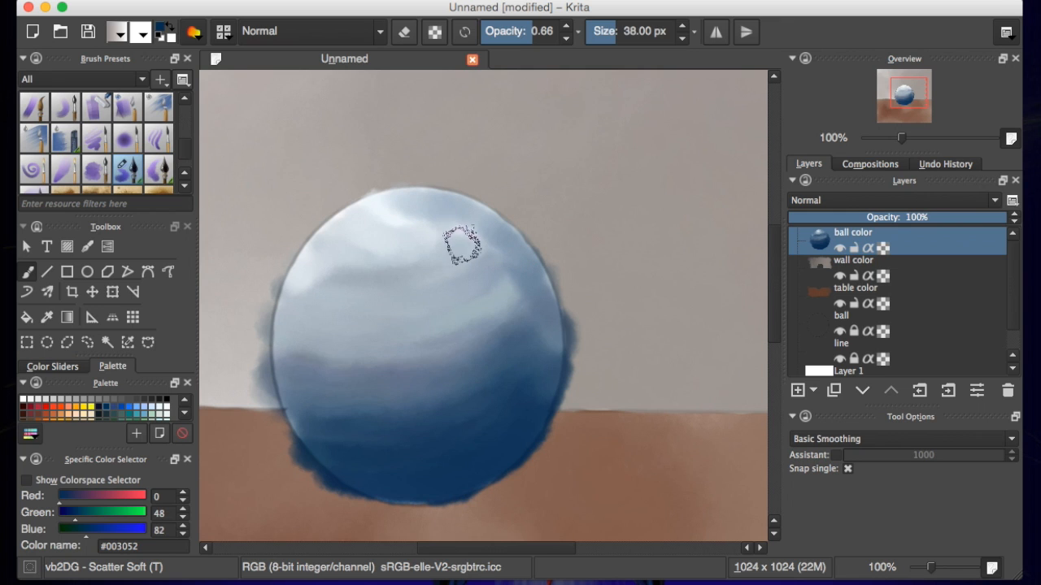
pyautogui.moveTo(463, 243); pyautogui.dragTo(470, 284)
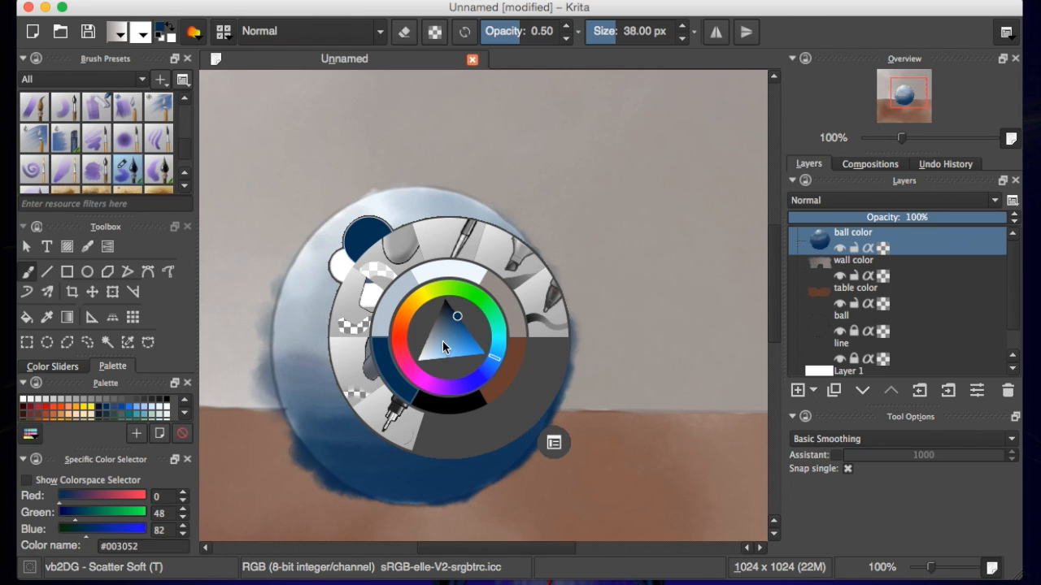
# Pick a dark navy at low opacity and brush it along the ball's bottom shadow
pyautogui.click(449, 314)
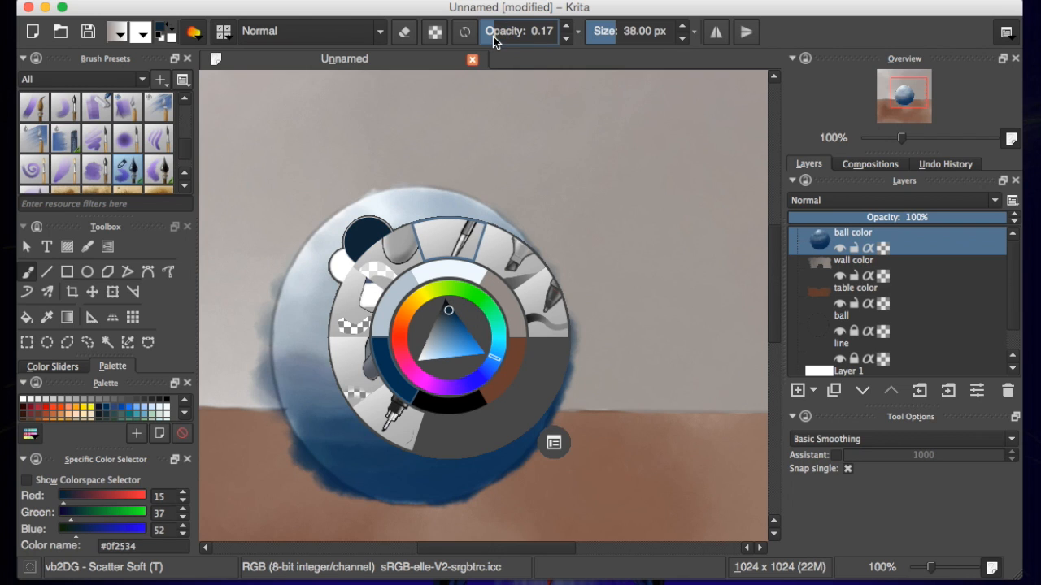
pyautogui.click(480, 439)
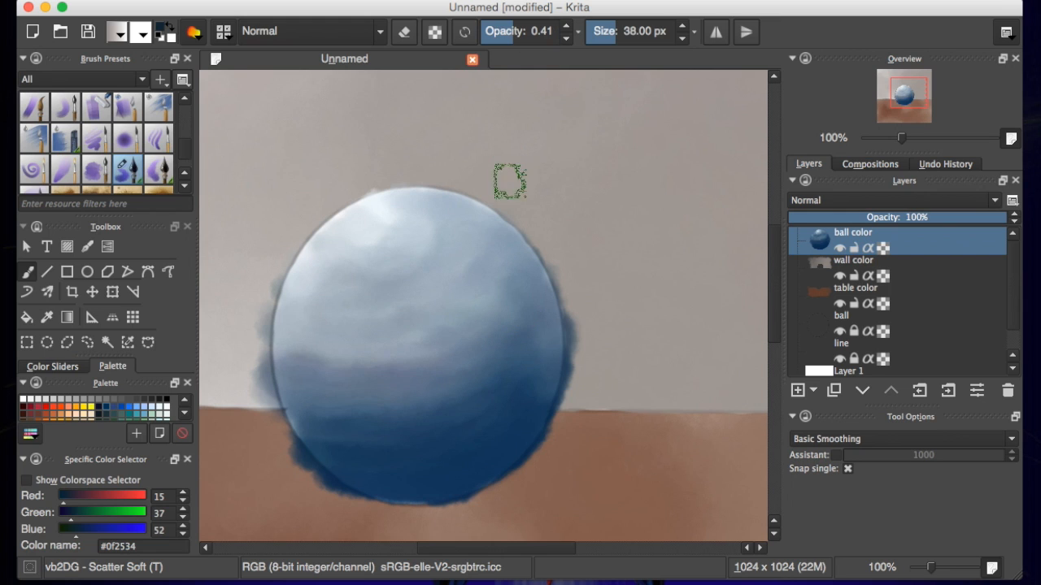
pyautogui.moveTo(509, 180); pyautogui.dragTo(516, 460)
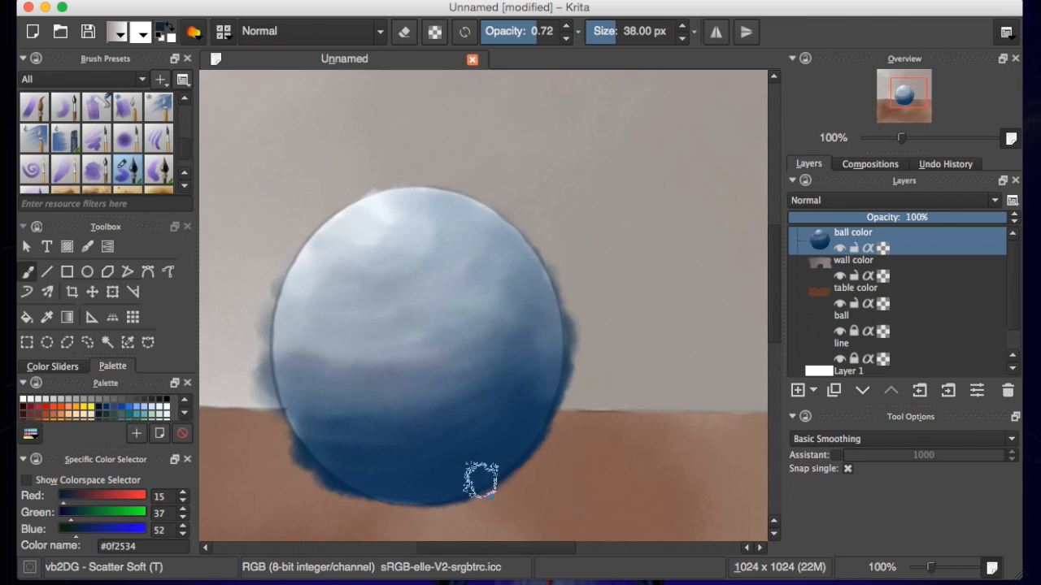
pyautogui.moveTo(404, 481)
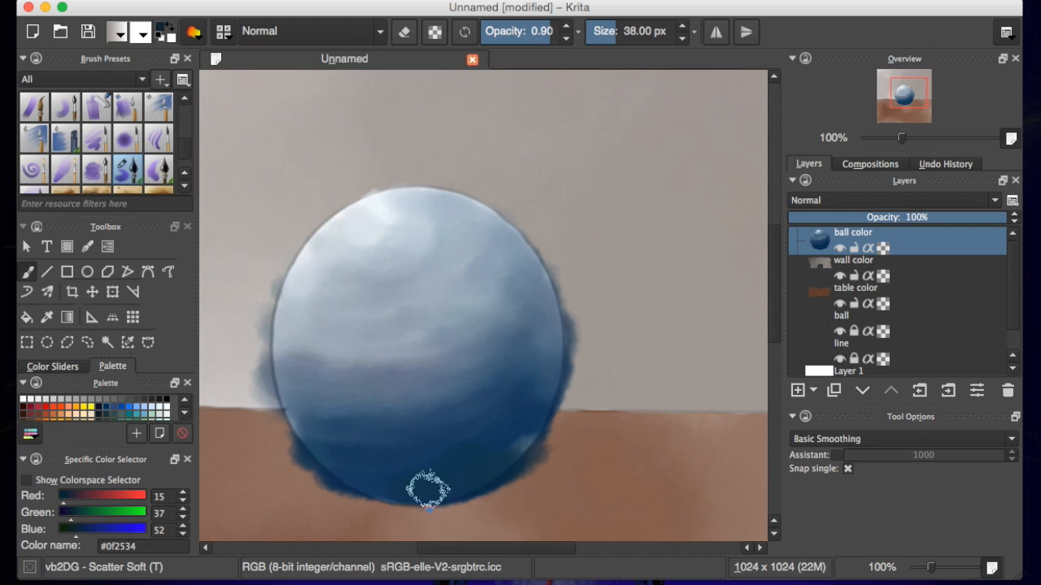
pyautogui.moveTo(428, 488); pyautogui.dragTo(370, 491)
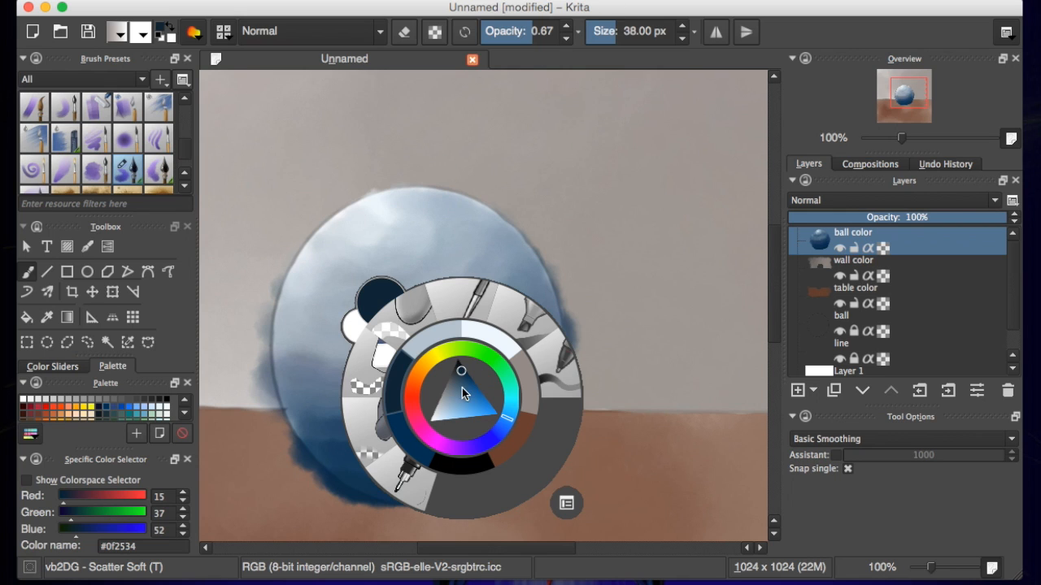
# Pick a near-black blue and brush two strokes along the ball's bottom to deepen the shadow
pyautogui.click(459, 364)
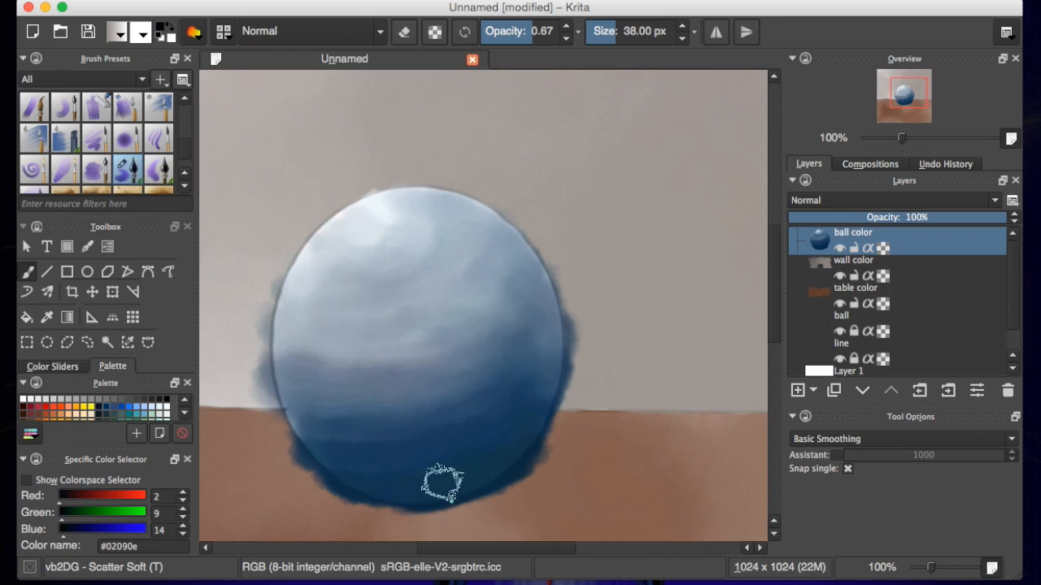
pyautogui.moveTo(542, 71)
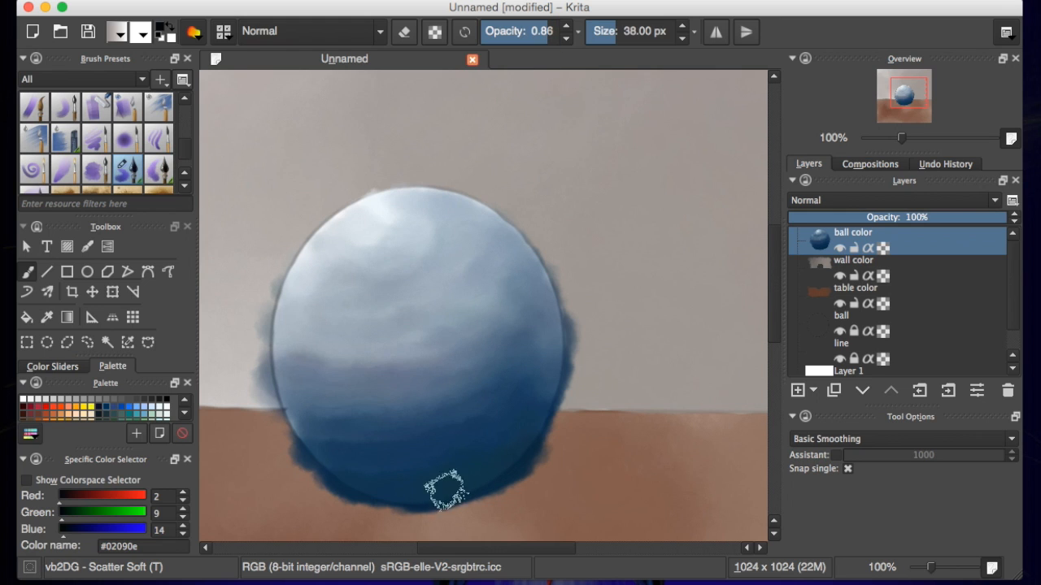
pyautogui.moveTo(451, 492); pyautogui.dragTo(394, 500)
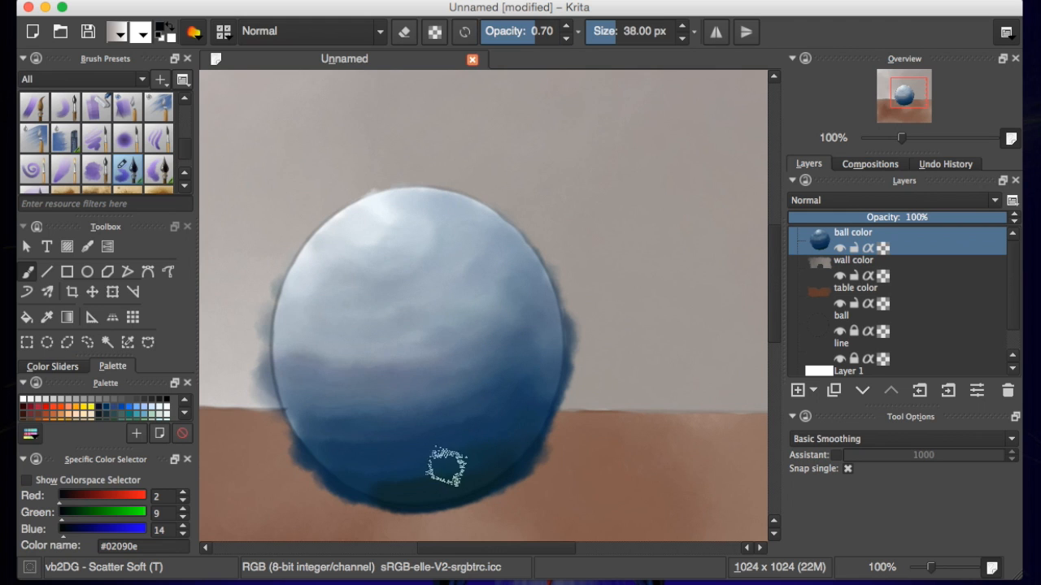
pyautogui.moveTo(446, 472); pyautogui.dragTo(378, 476)
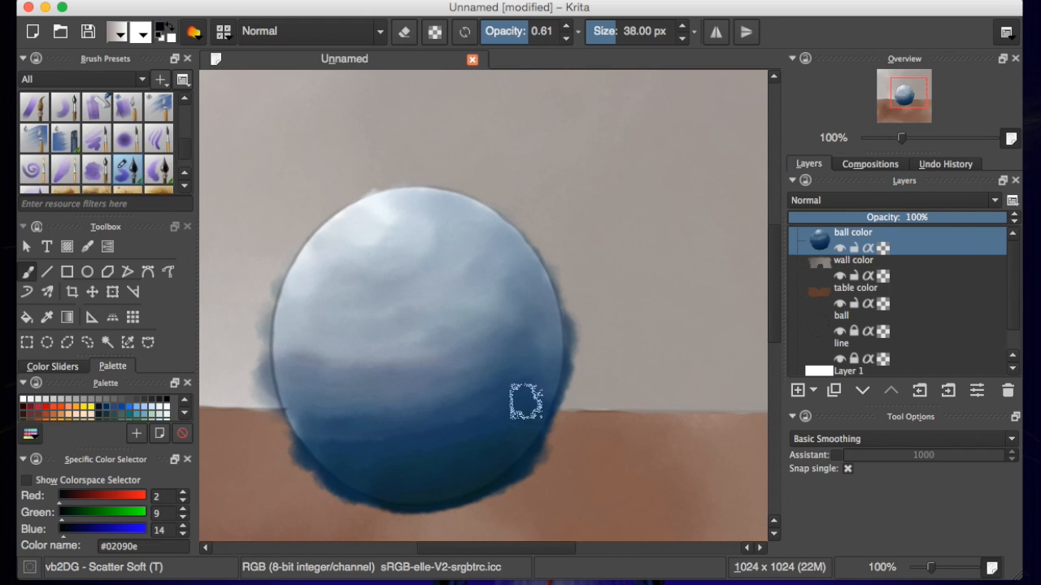
pyautogui.moveTo(585, 368)
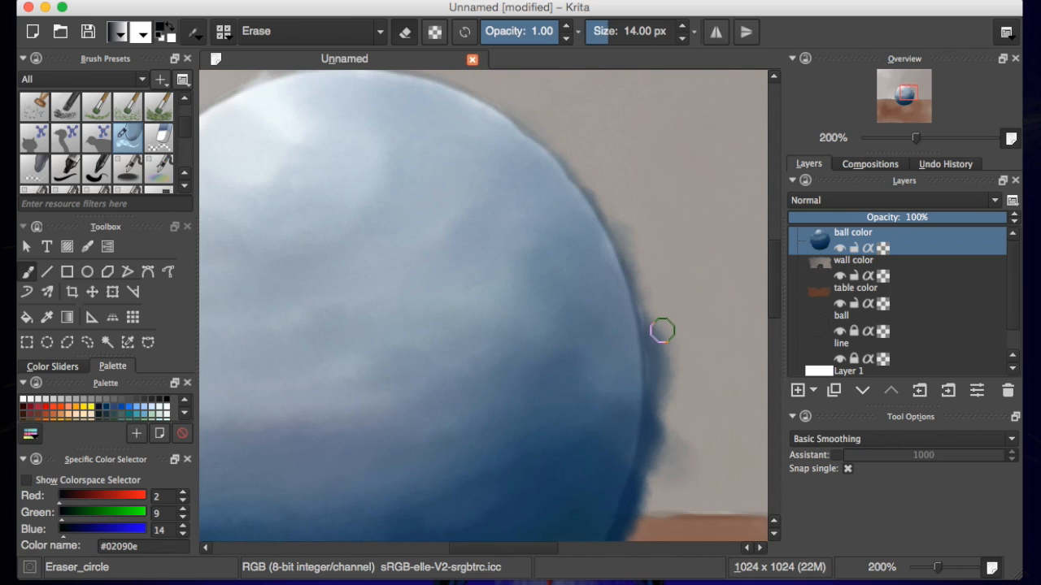
# Erase stray blue paint along the ball's right outline where it meets wall and table
pyautogui.moveTo(663, 331); pyautogui.dragTo(661, 403)
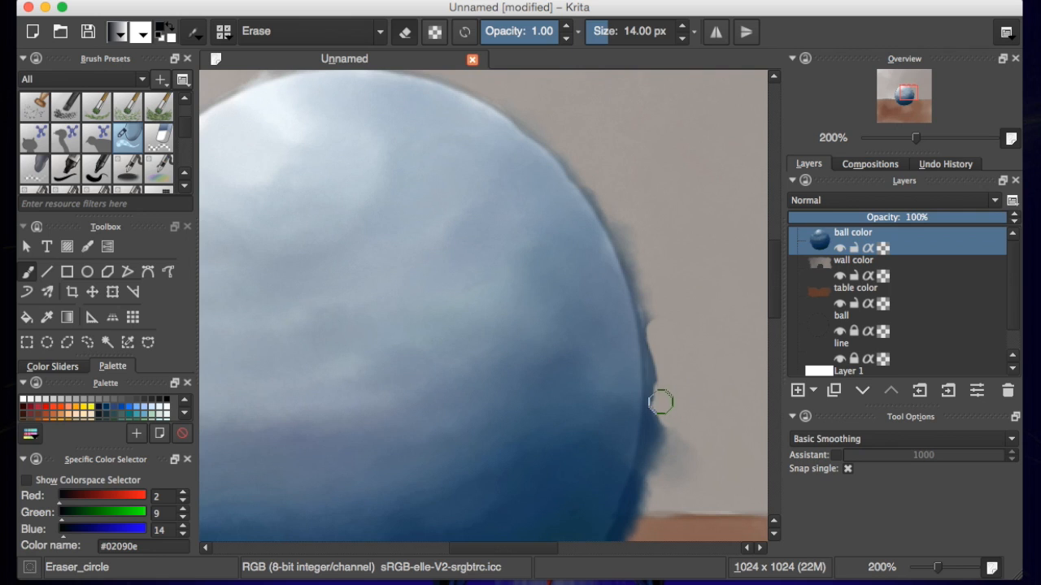
pyautogui.moveTo(661, 402); pyautogui.dragTo(641, 268)
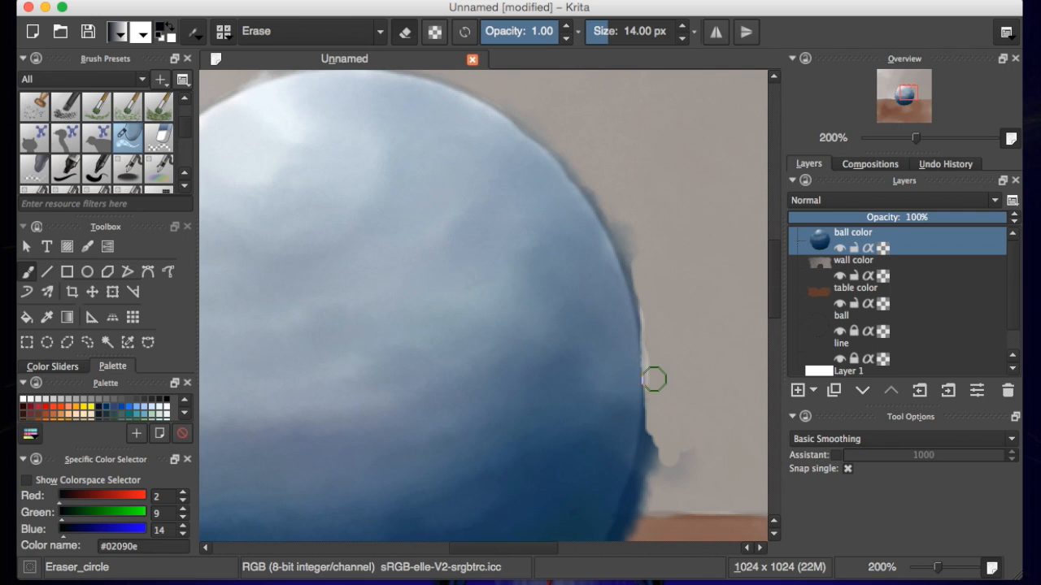
pyautogui.moveTo(655, 380); pyautogui.dragTo(691, 470)
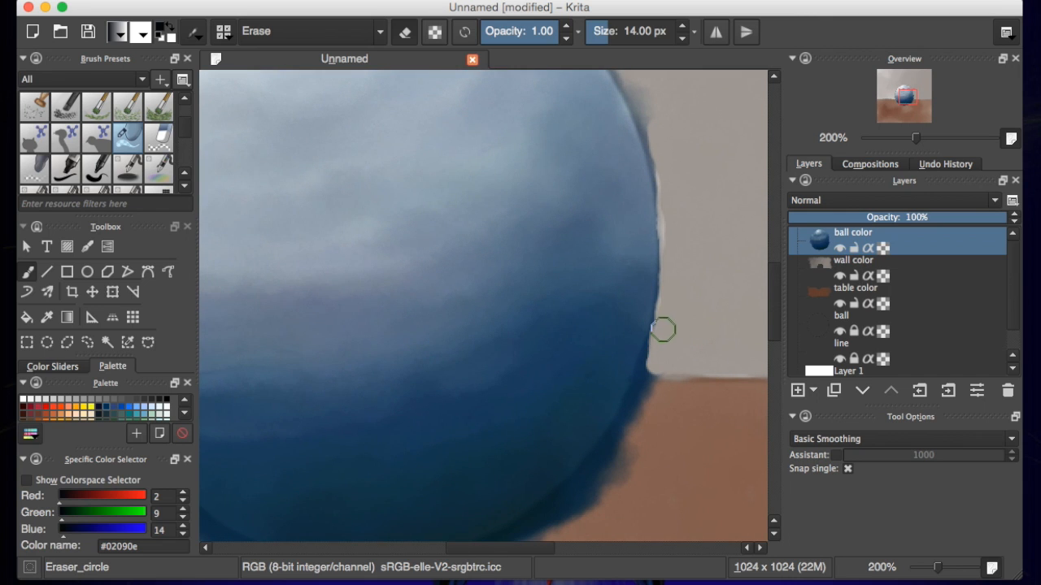
pyautogui.moveTo(662, 329); pyautogui.dragTo(653, 363)
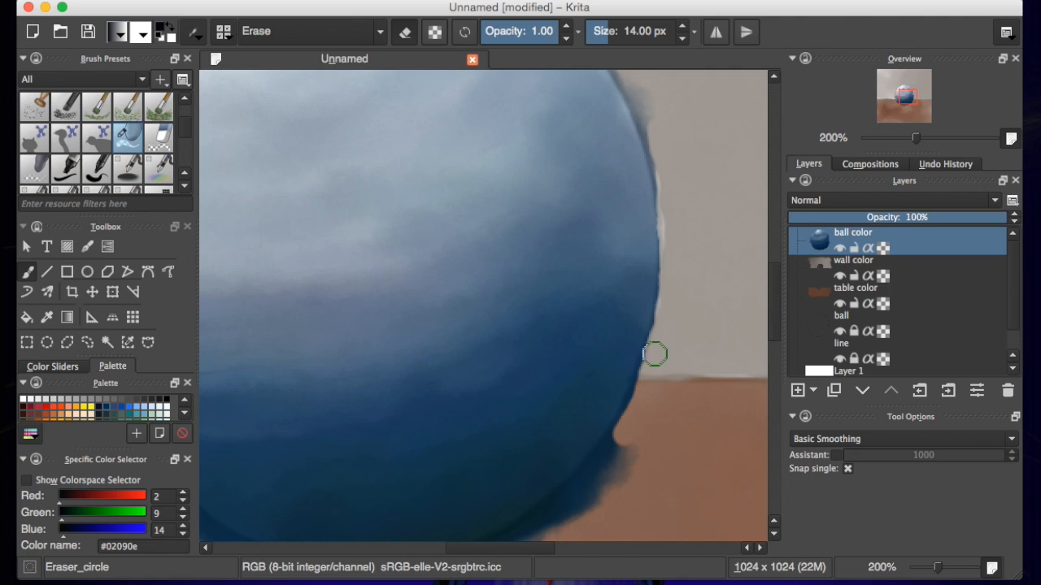
pyautogui.moveTo(654, 354); pyautogui.dragTo(618, 479)
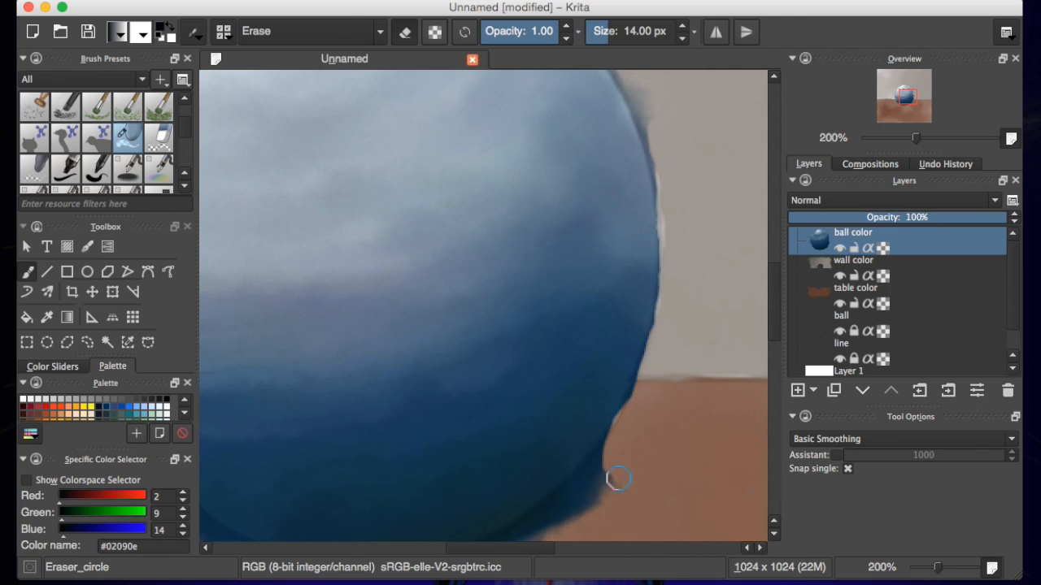